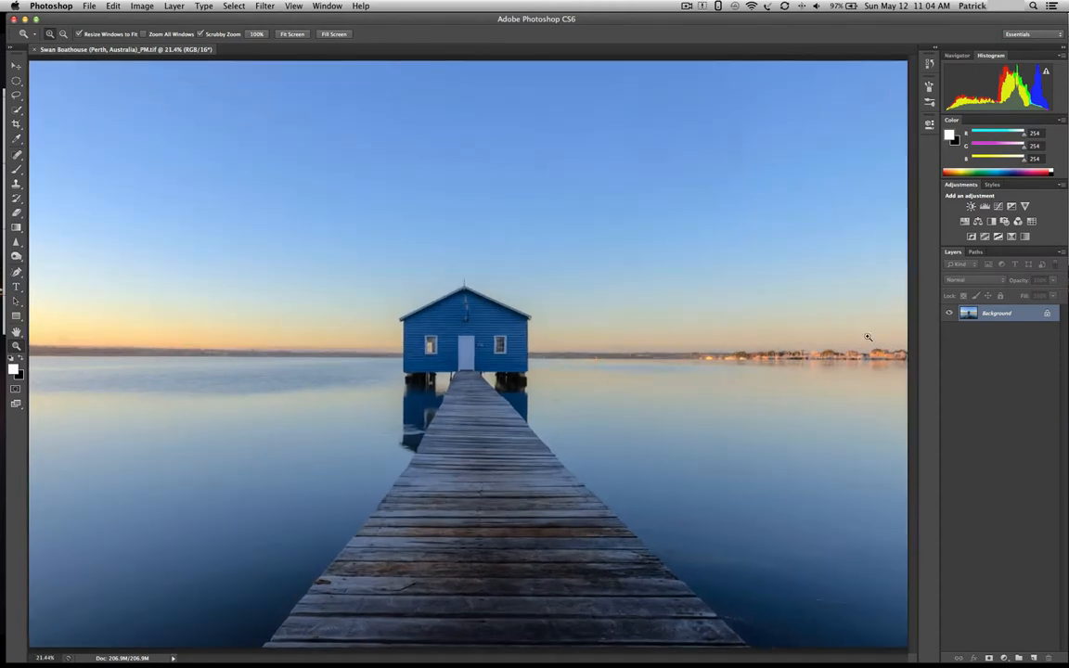
Duplicate the Background into Layer 1 as a non-destructive working copy of the boathouse photo
left_click(174, 6)
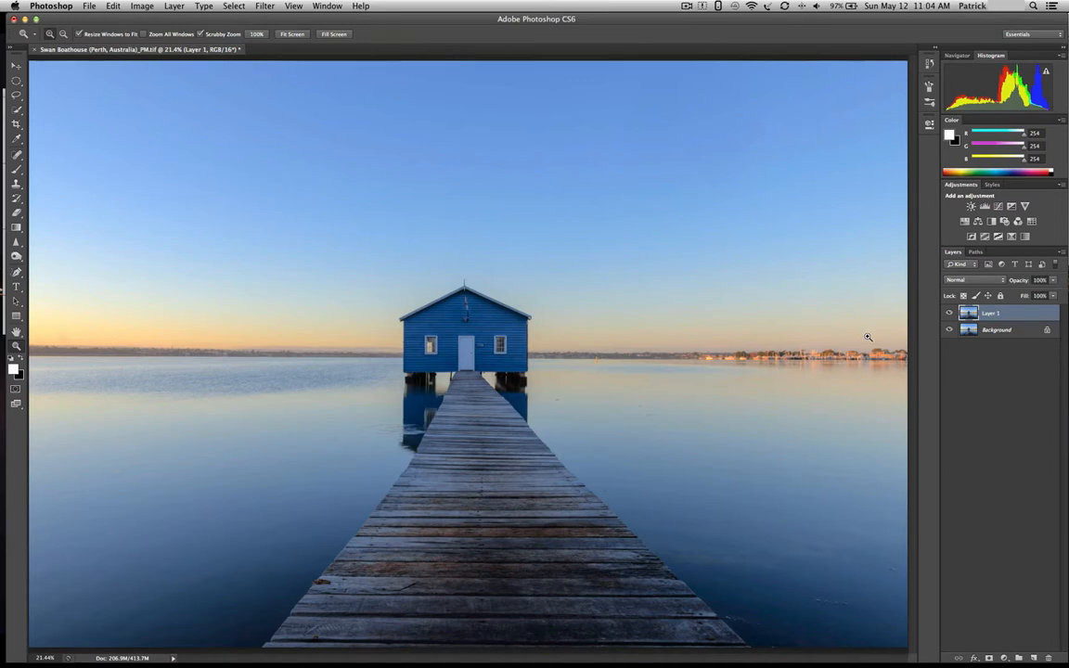
mouse_move(1018, 482)
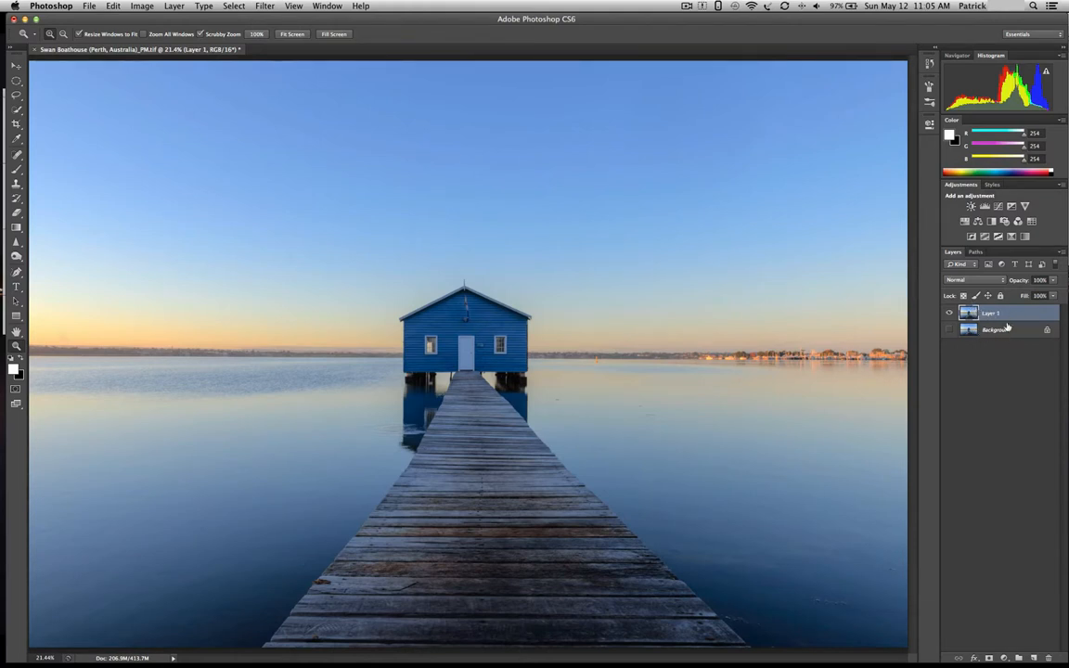
left_click(999, 206)
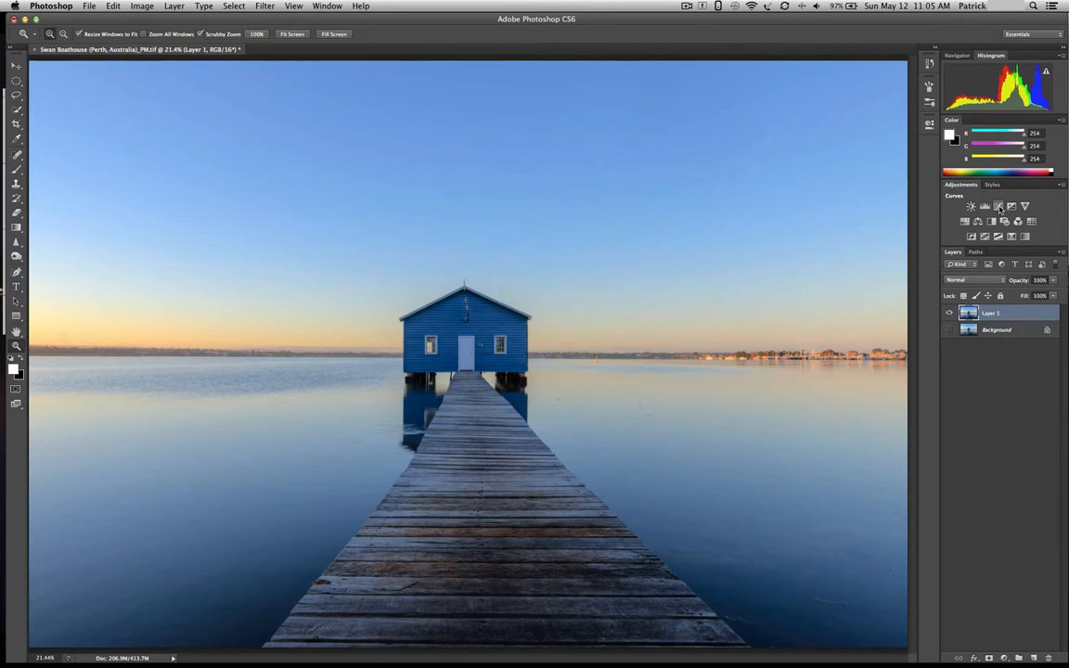
Add a Curves adjustment and pull its black point inward just short of shadow clipping
left_click(971, 208)
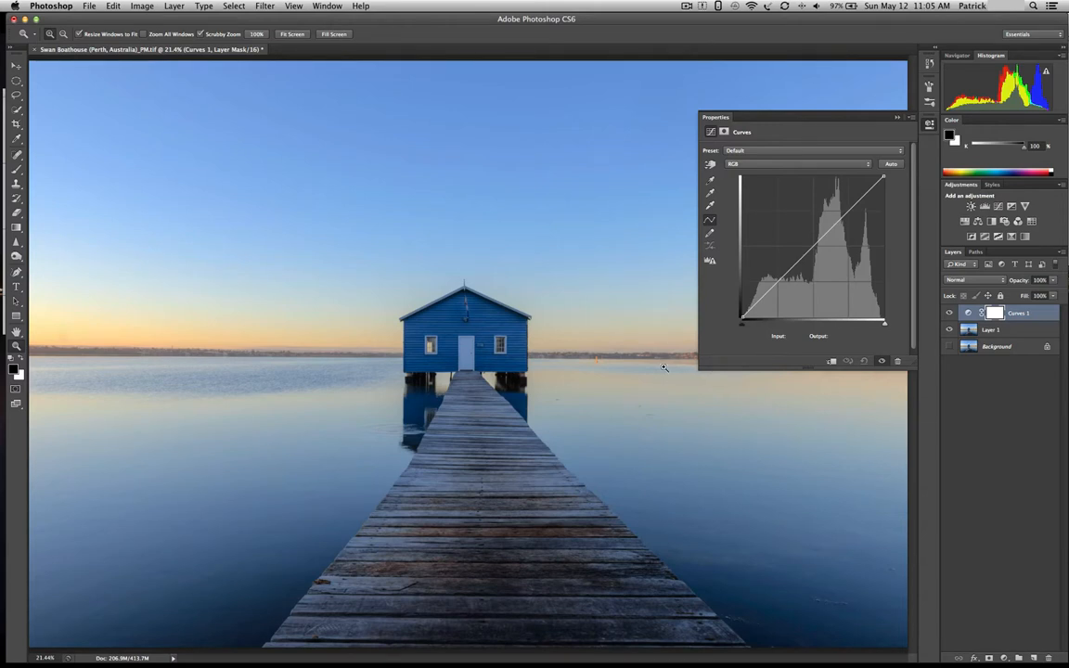
mouse_move(160, 319)
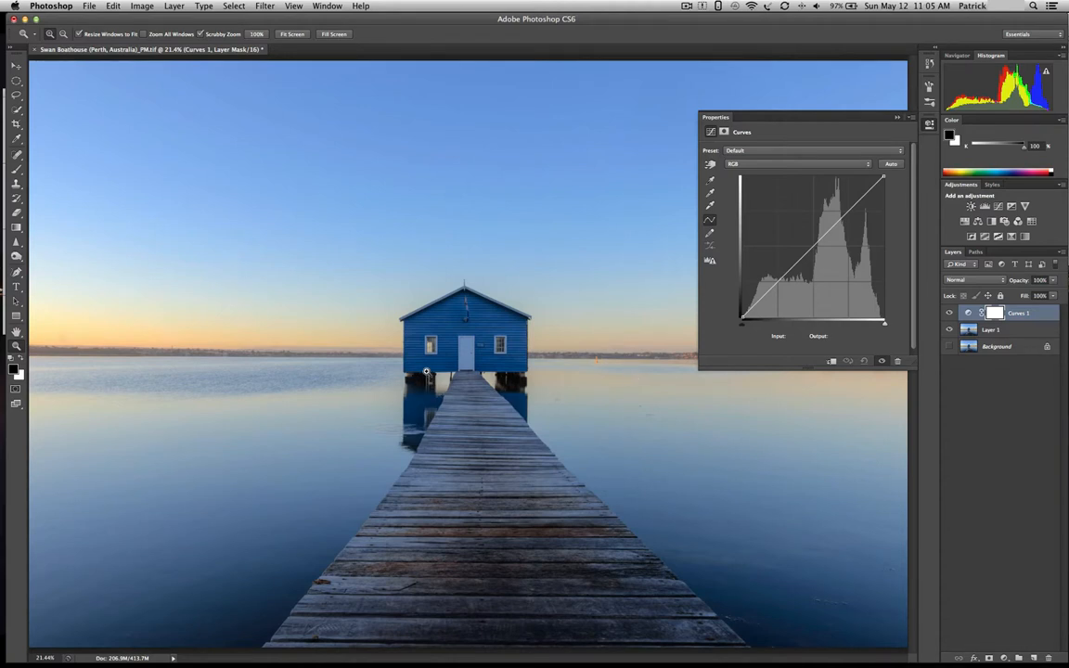
mouse_move(468, 380)
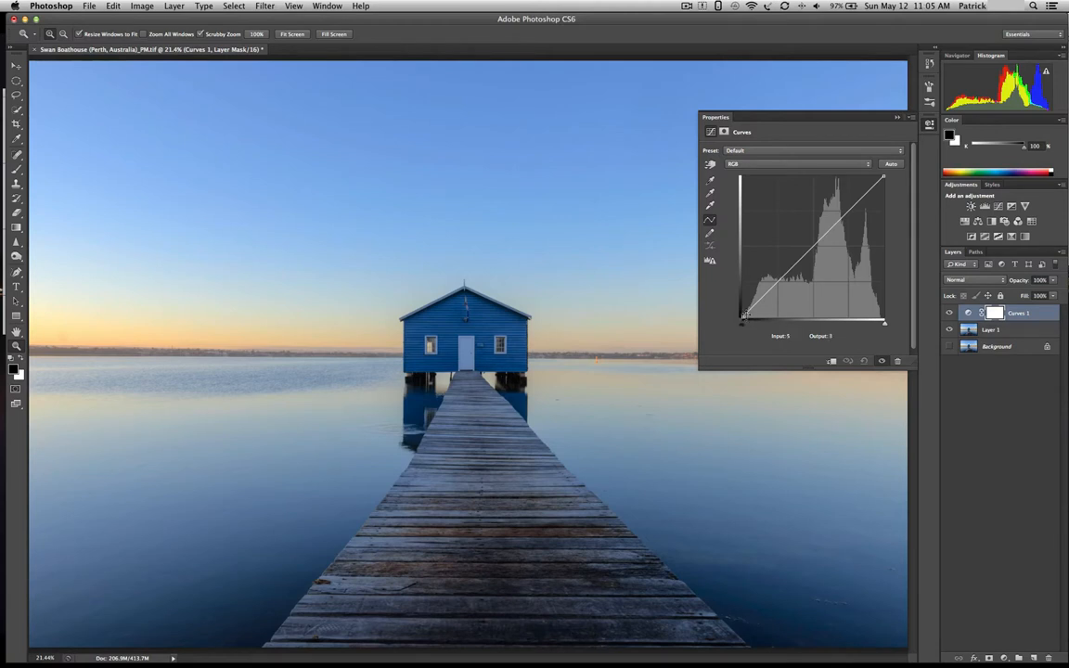
left_click_drag(746, 314, 832, 183)
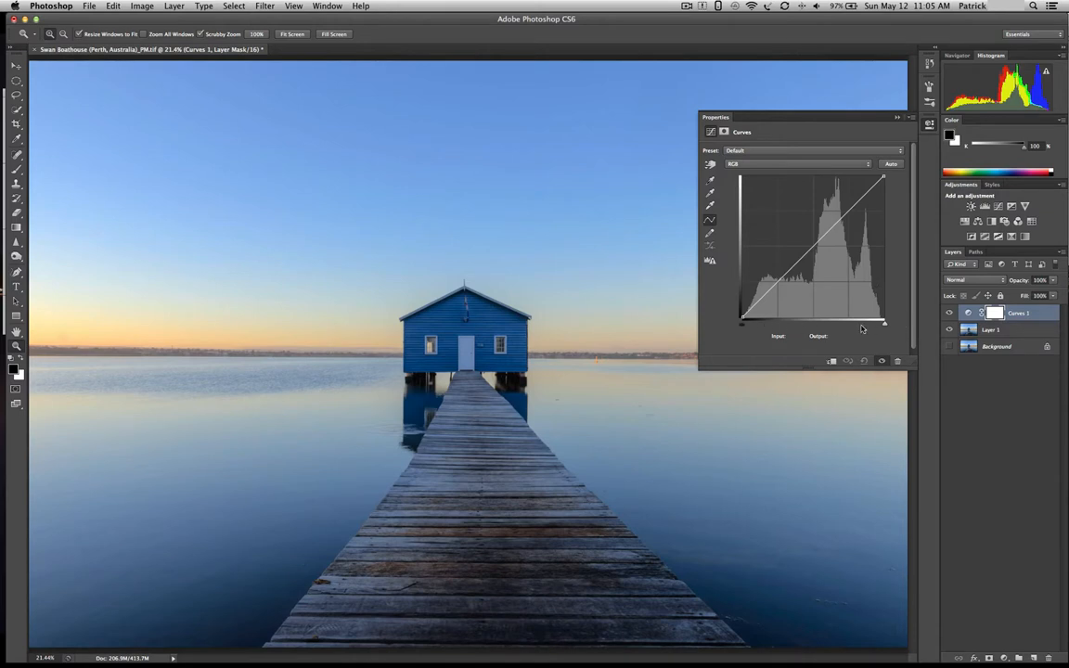
mouse_move(738, 330)
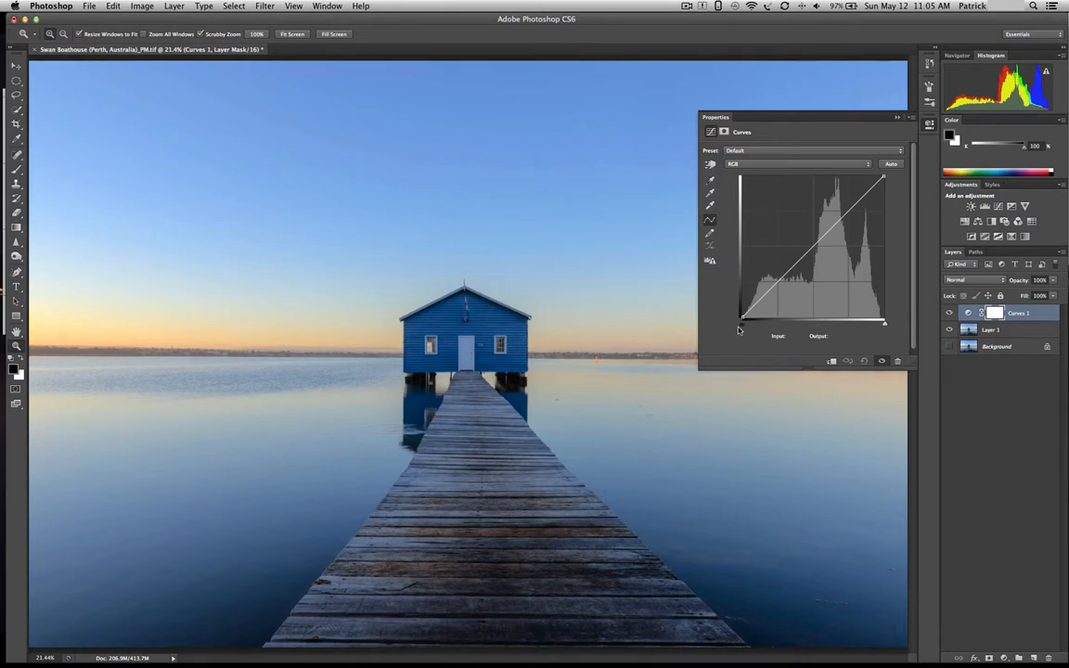
left_click_drag(743, 319, 742, 316)
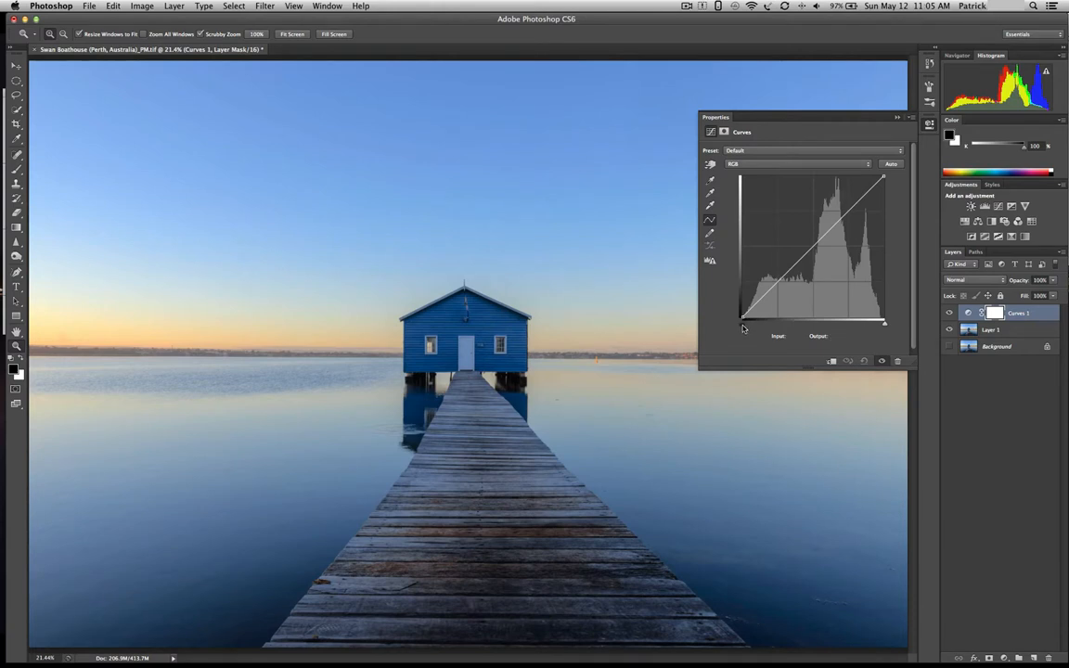
left_click(745, 325)
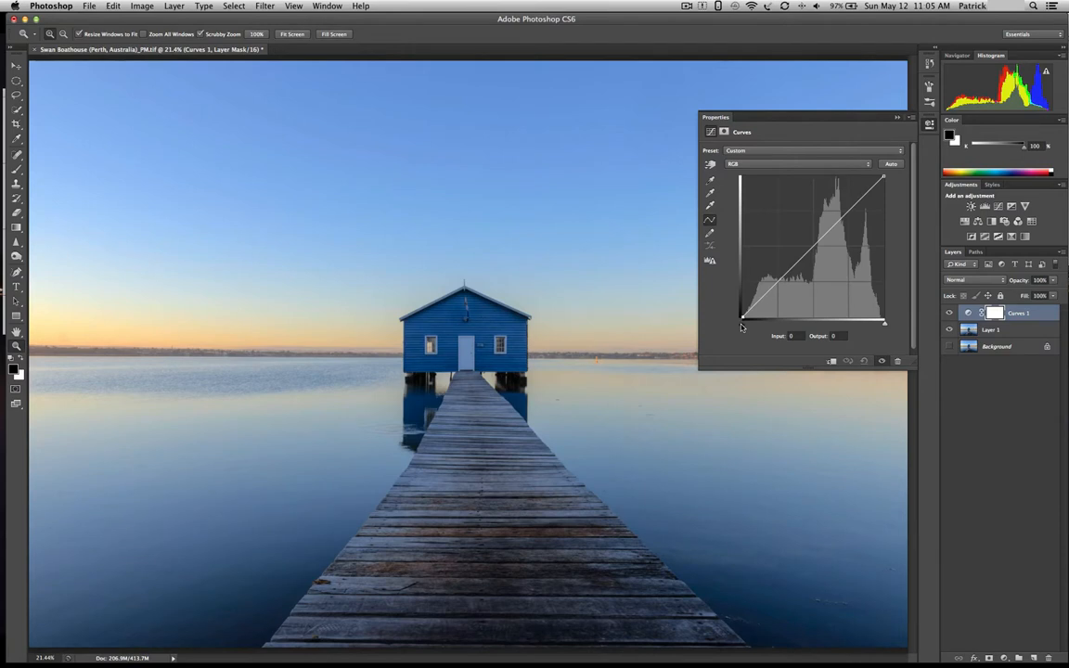
Pull the white point inward, testing clipping, and settle it just before highlights clip
left_click_drag(743, 319, 742, 326)
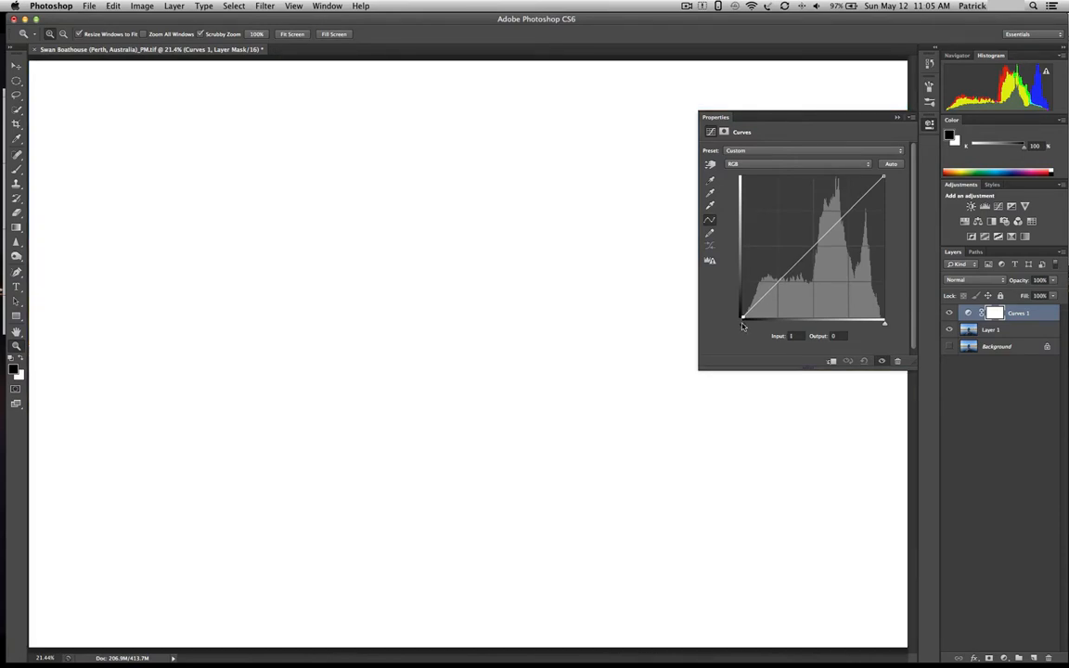
left_click_drag(743, 318, 742, 323)
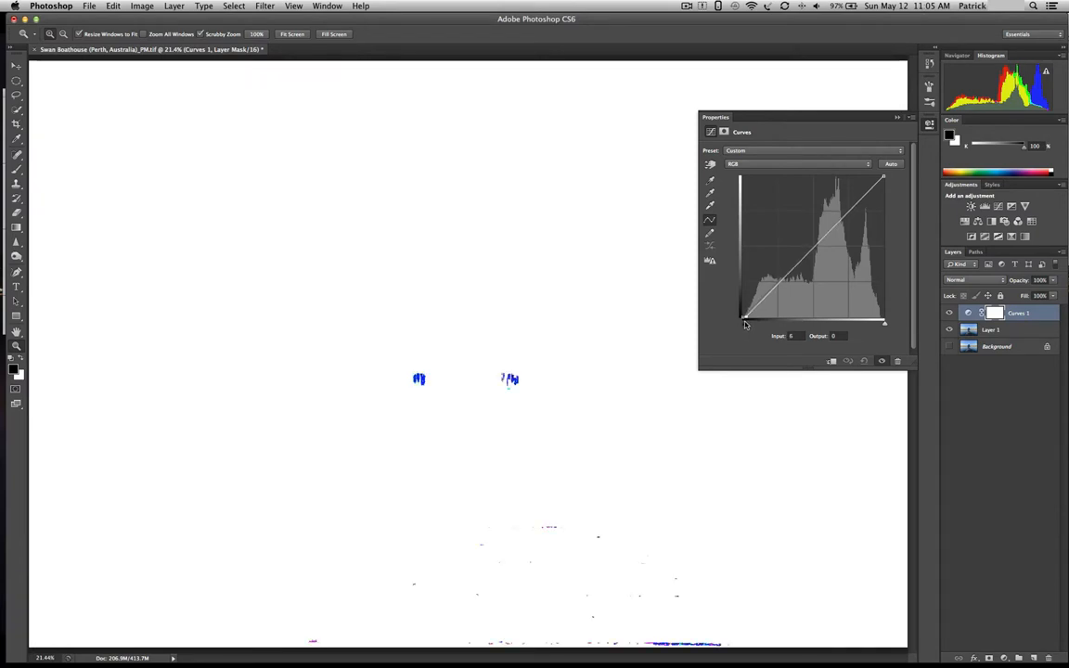
left_click_drag(743, 323, 754, 321)
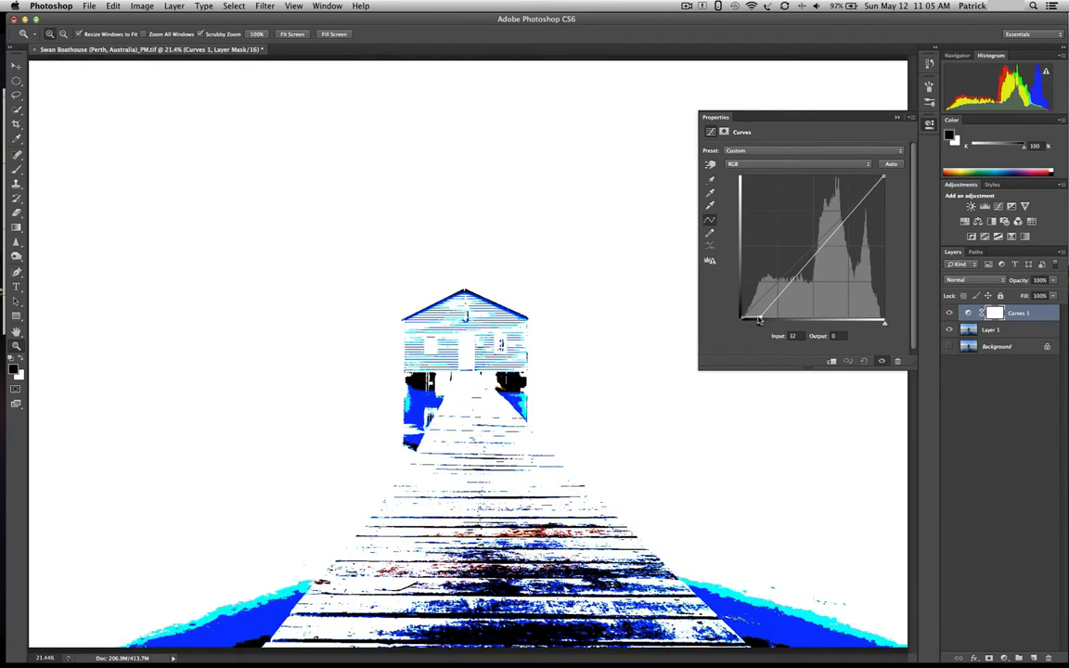
left_click_drag(759, 319, 742, 319)
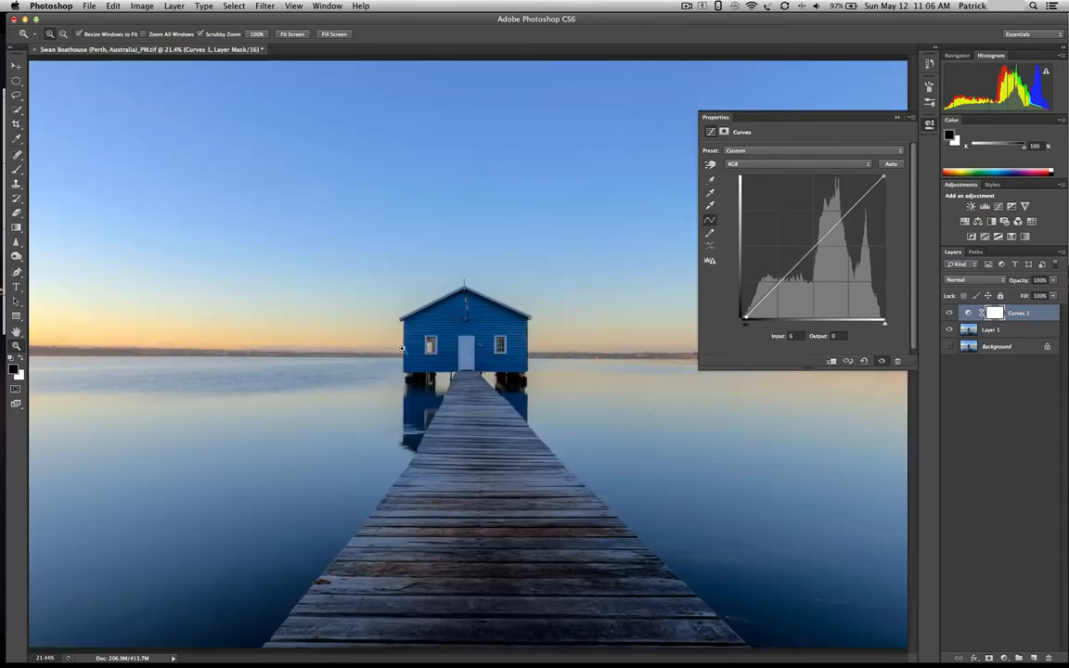
mouse_move(880, 331)
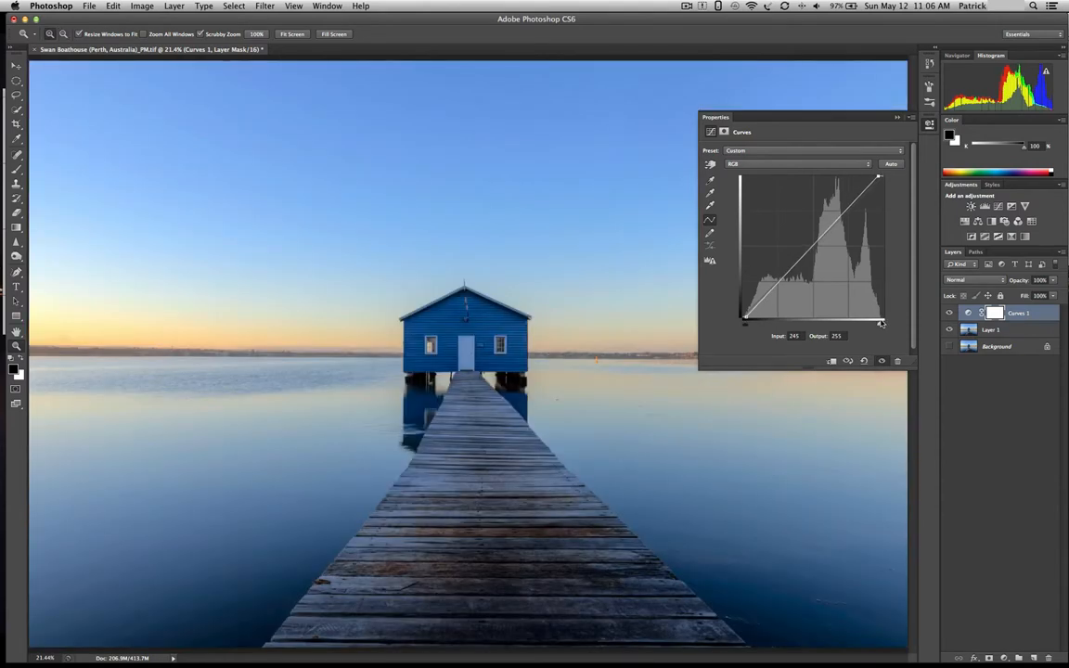
mouse_move(61, 245)
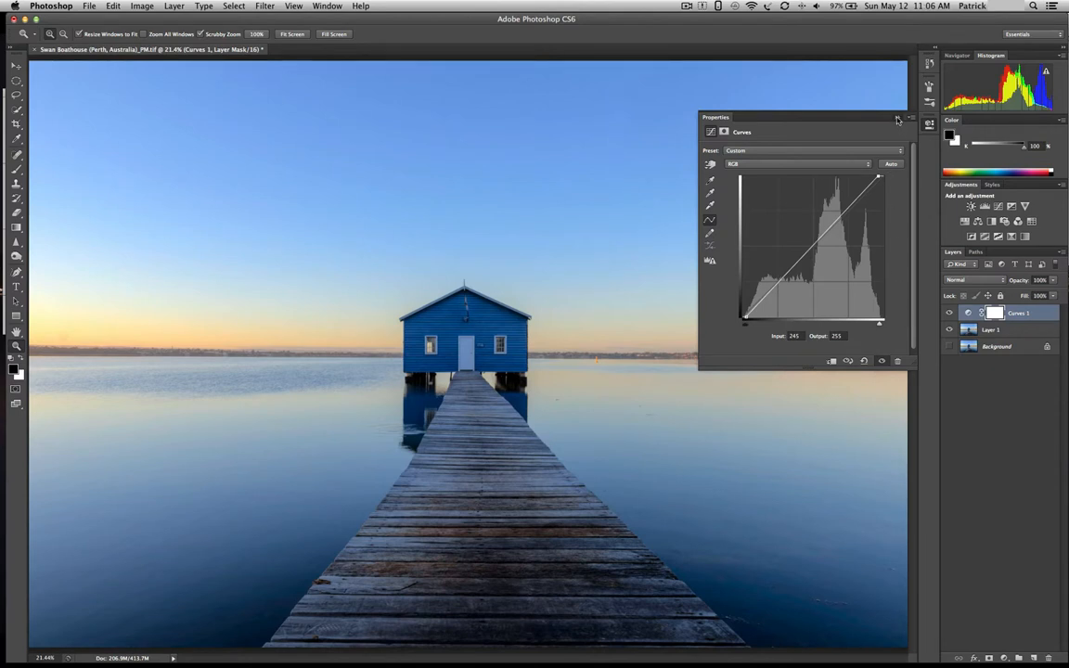
Collapse the Curves settings, inspect the boathouse at 100%, then fit the photo on screen
left_click(949, 312)
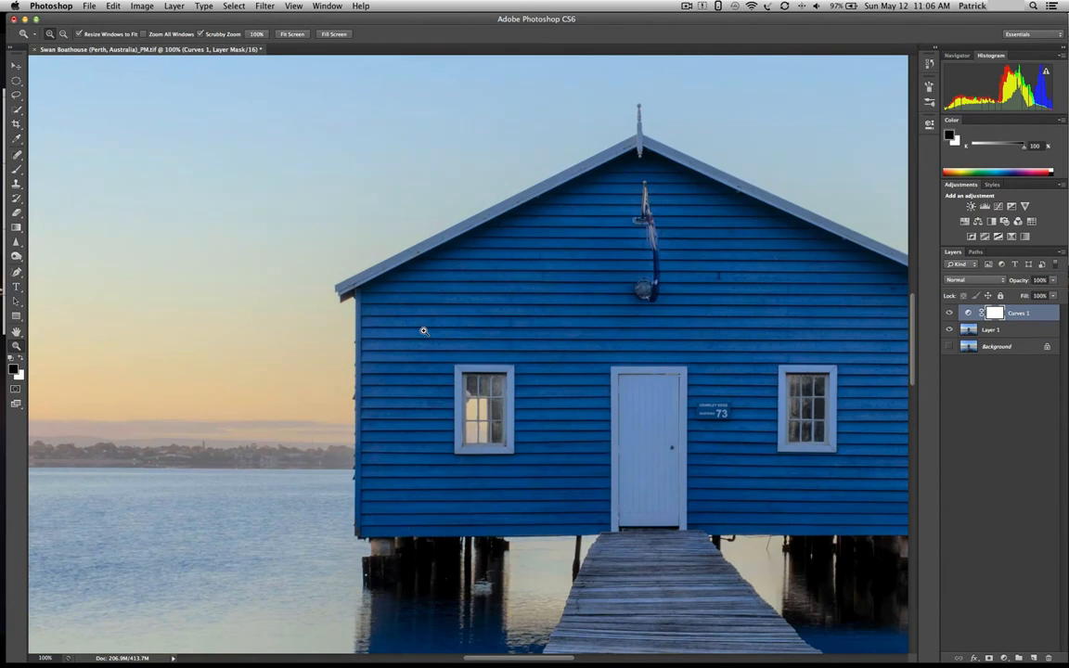
mouse_move(564, 393)
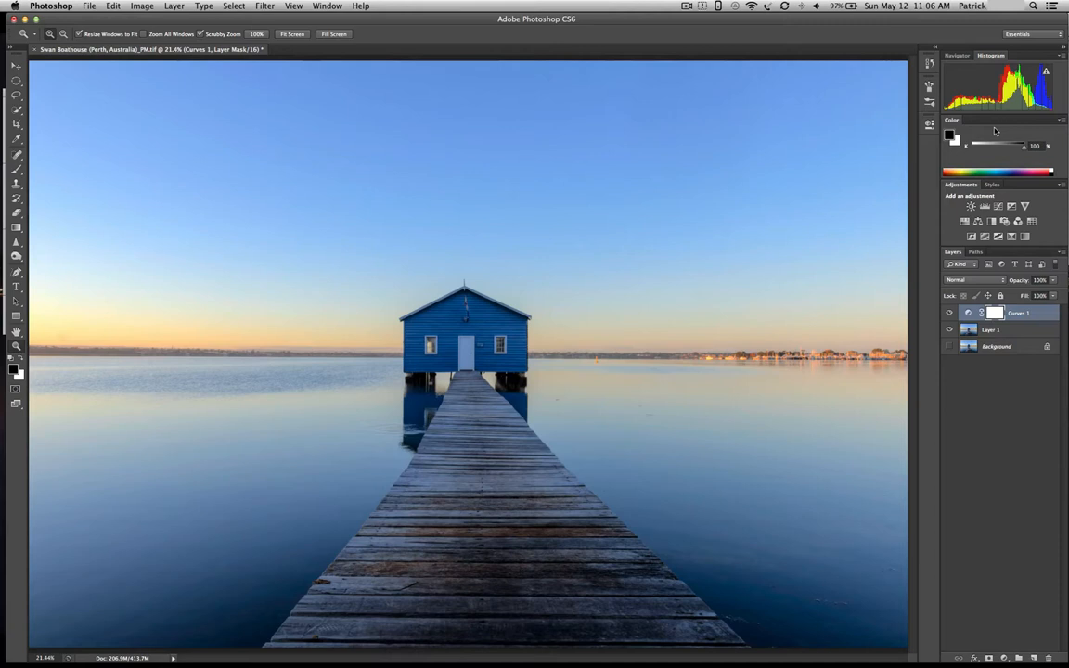
left_click(1024, 207)
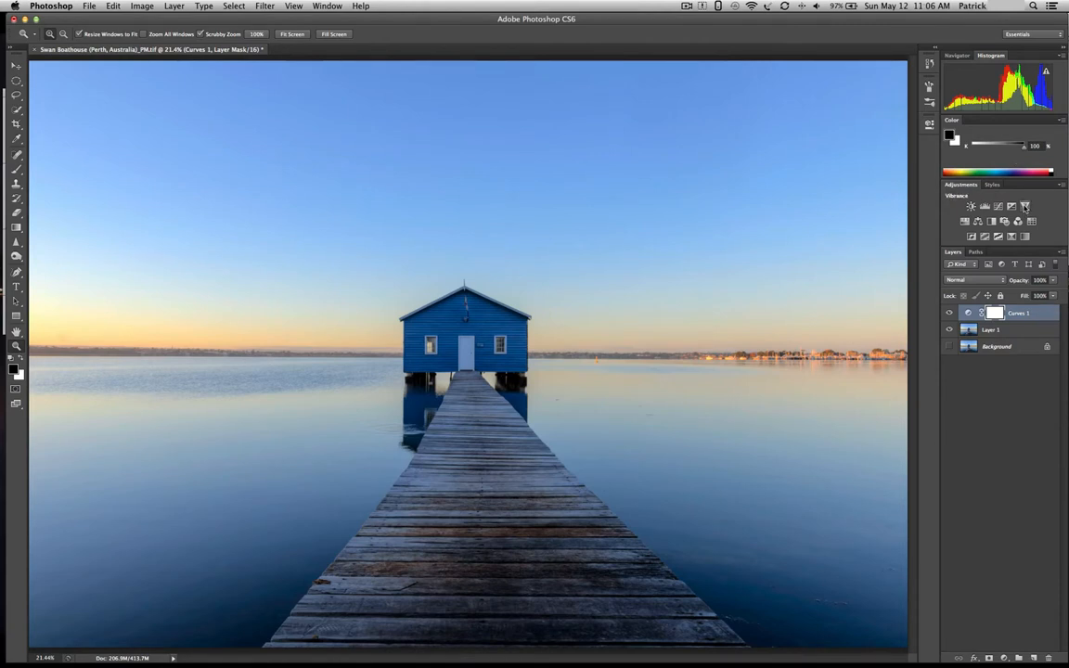
Add a Vibrance adjustment and test the Saturation slider high and low on the sky and water
left_click(970, 206)
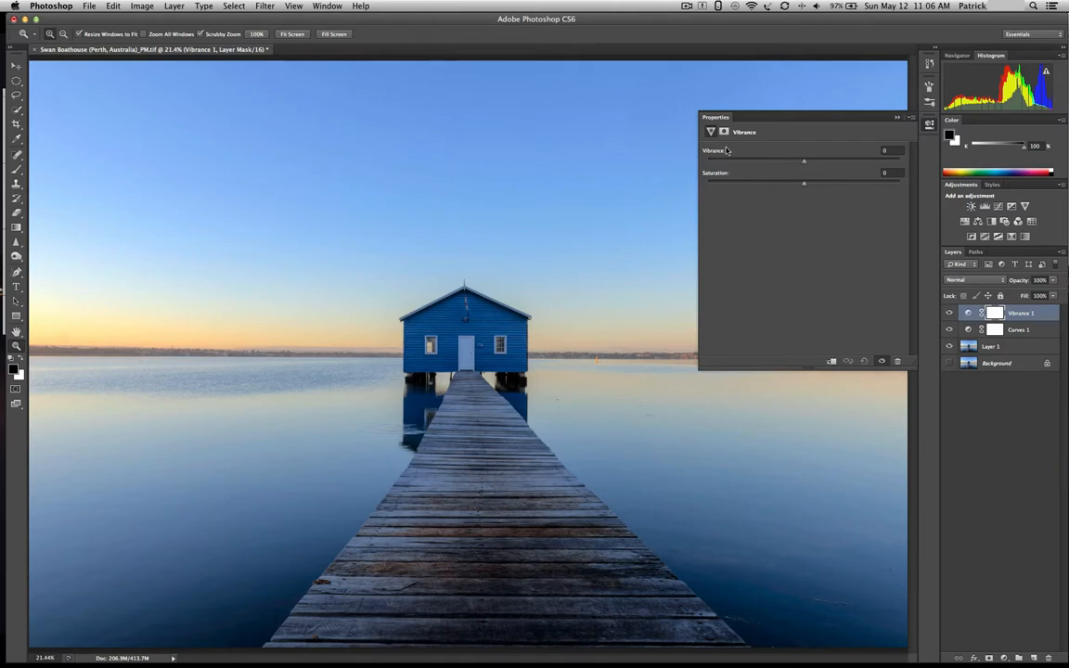
mouse_move(781, 180)
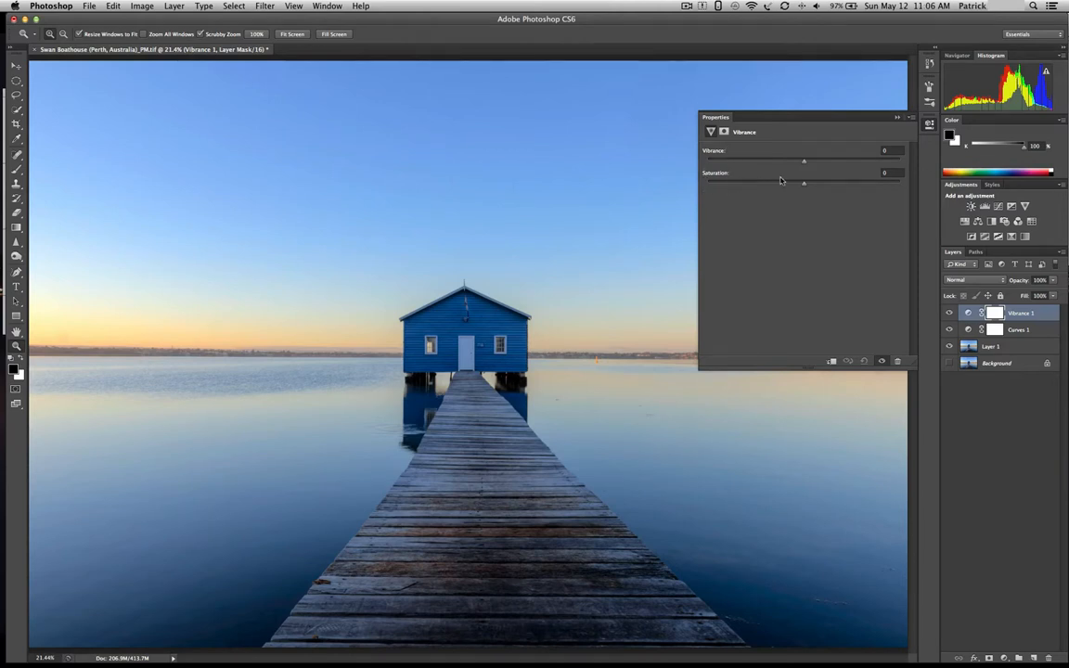
left_click_drag(801, 184, 806, 184)
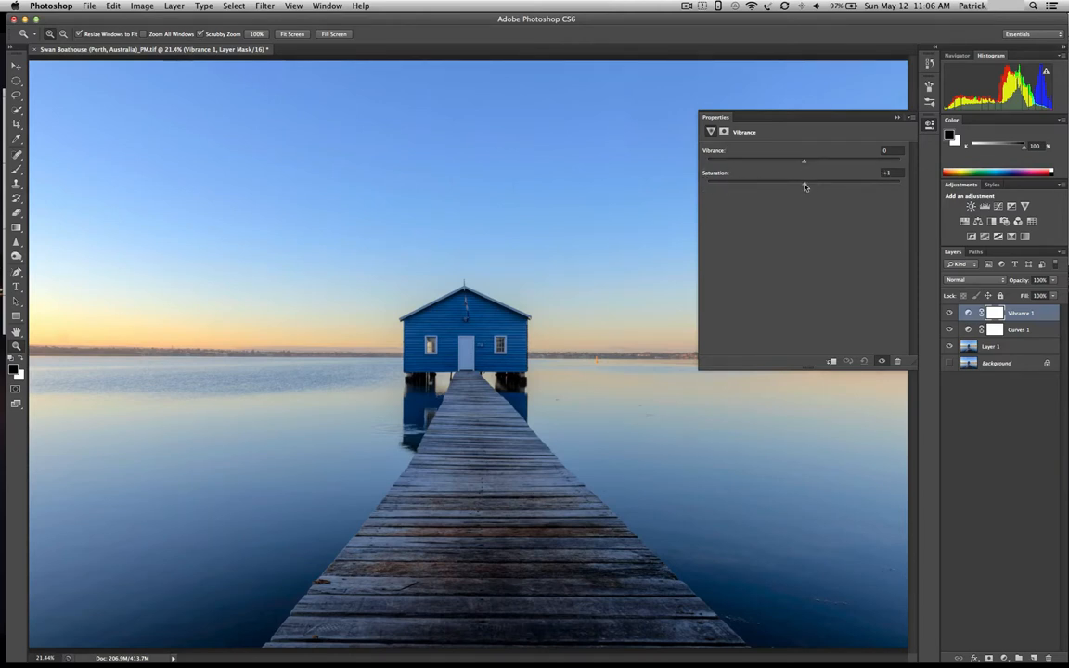
left_click_drag(805, 184, 845, 184)
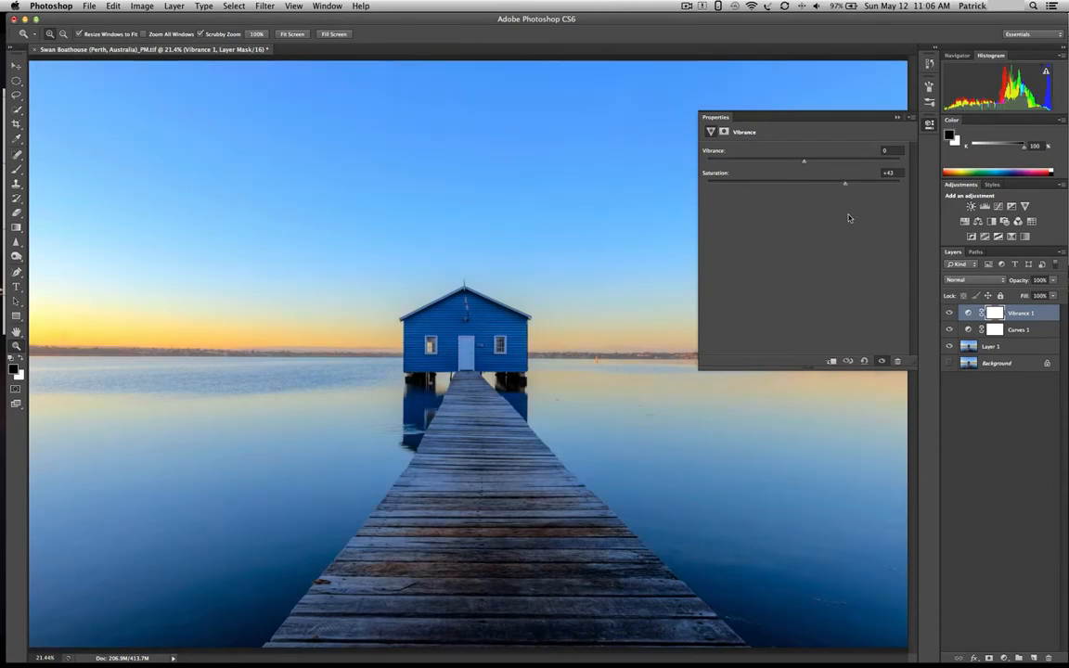
mouse_move(846, 189)
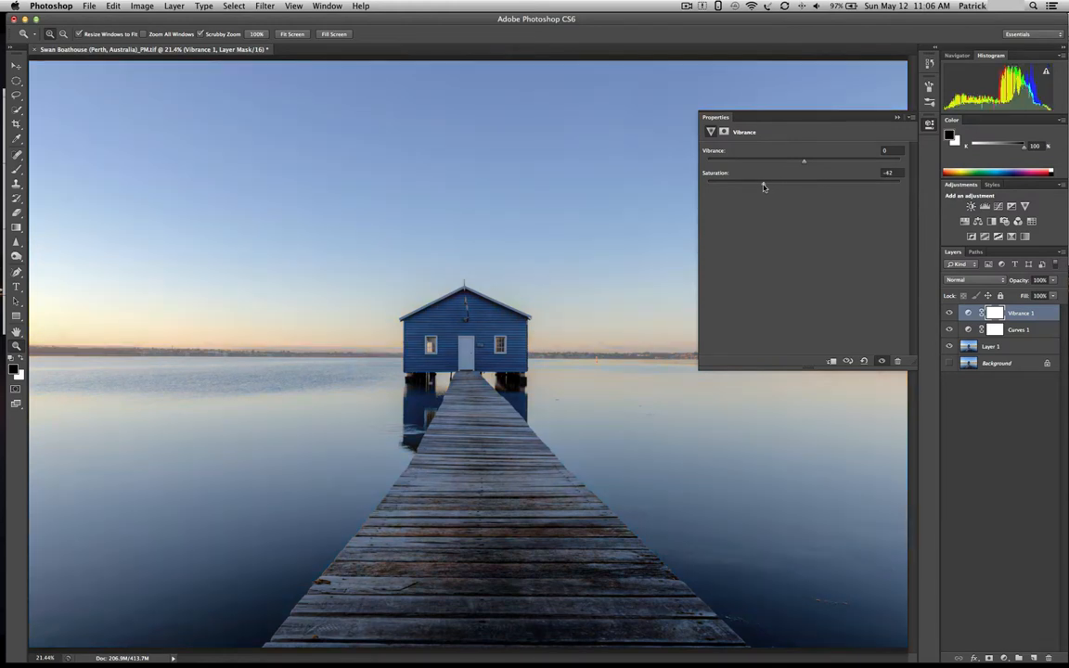
left_click_drag(768, 184, 800, 184)
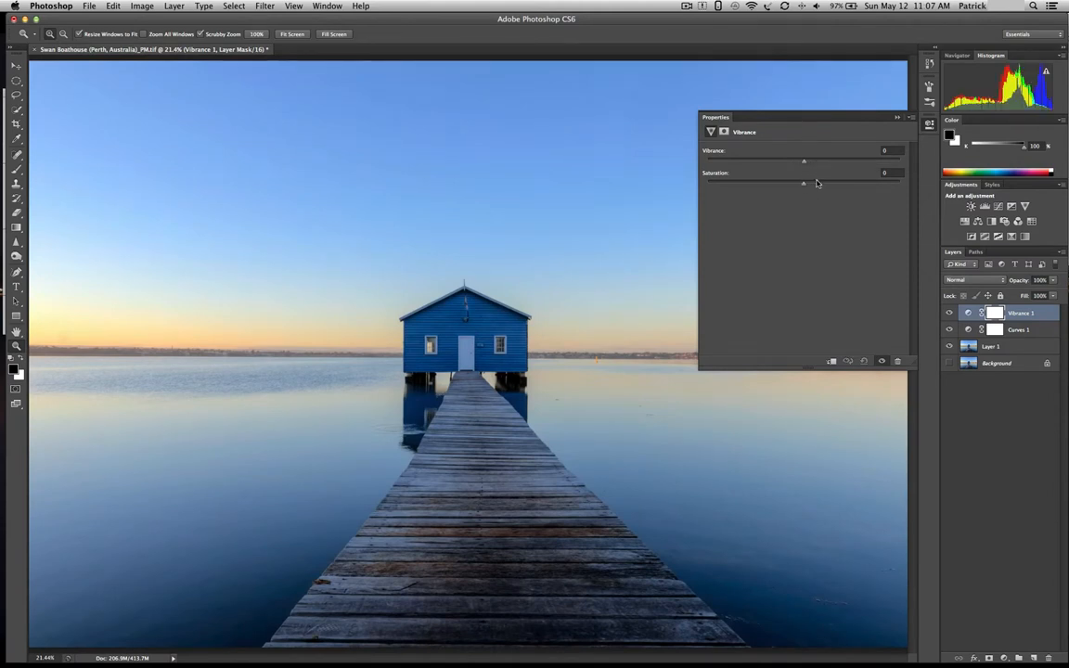
mouse_move(798, 189)
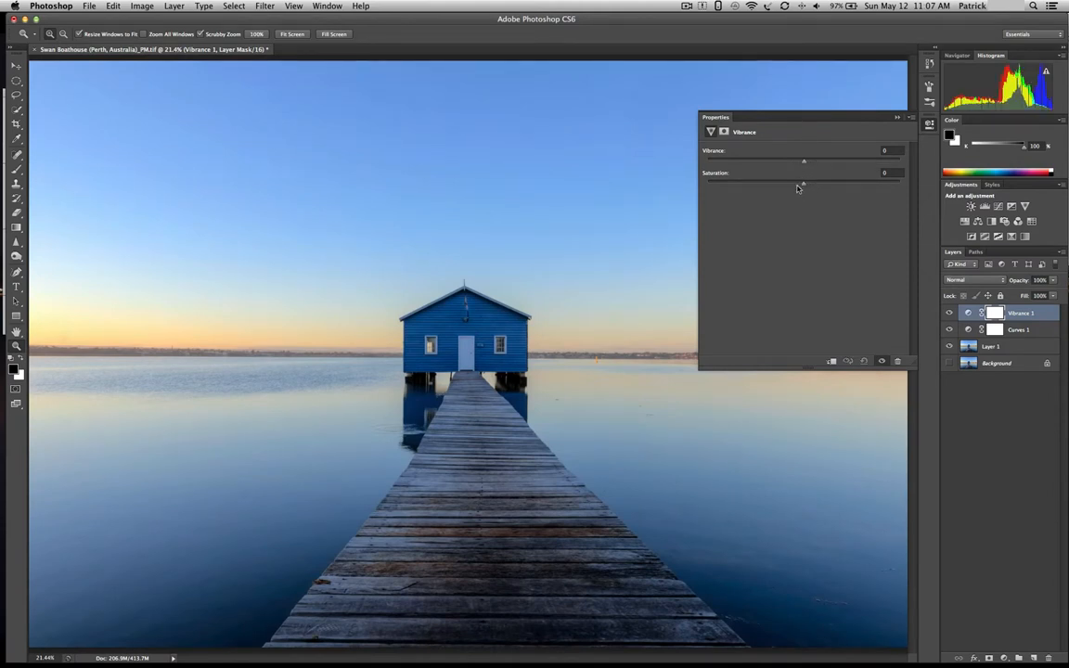
Try stronger Vibrance and Saturation boosts, then bring both back to a natural level
left_click_drag(804, 160, 805, 159)
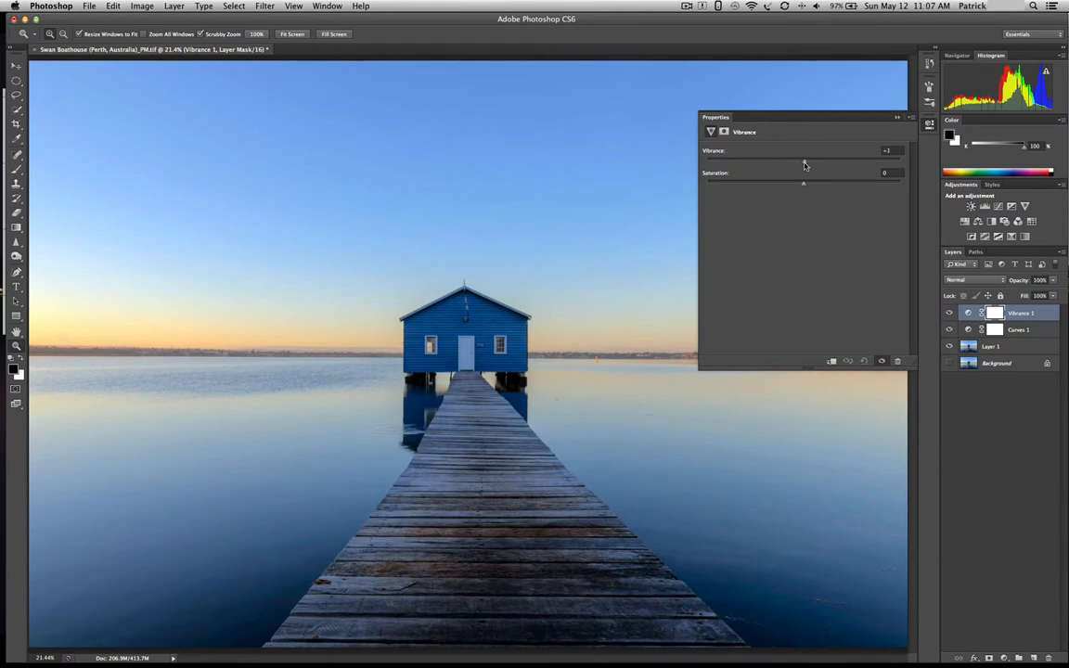
left_click_drag(803, 159, 818, 160)
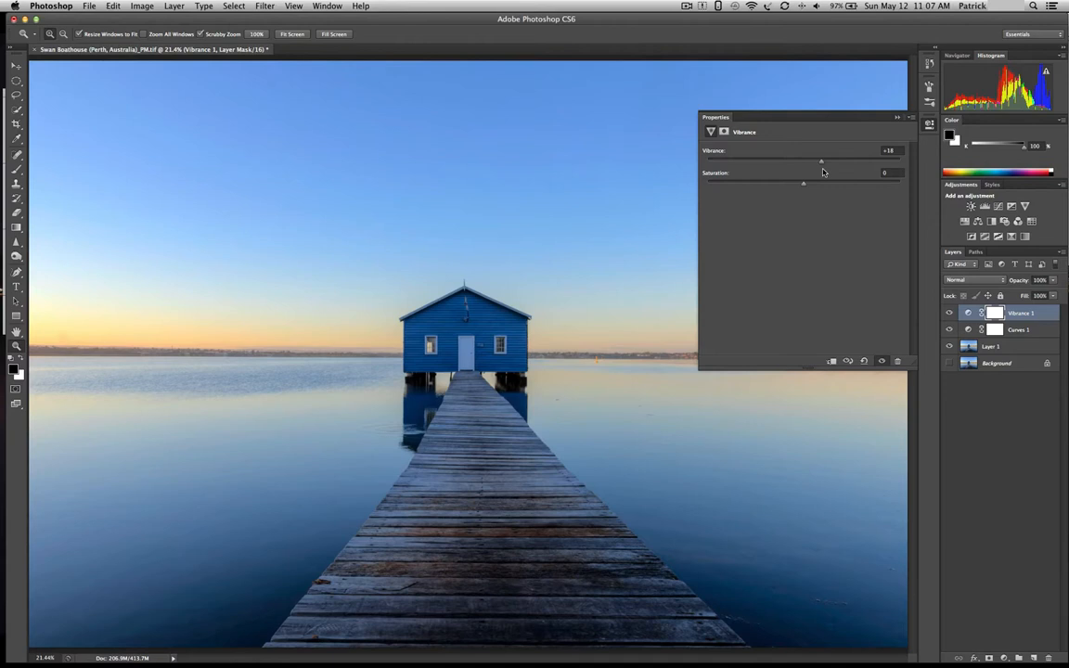
left_click_drag(821, 159, 846, 160)
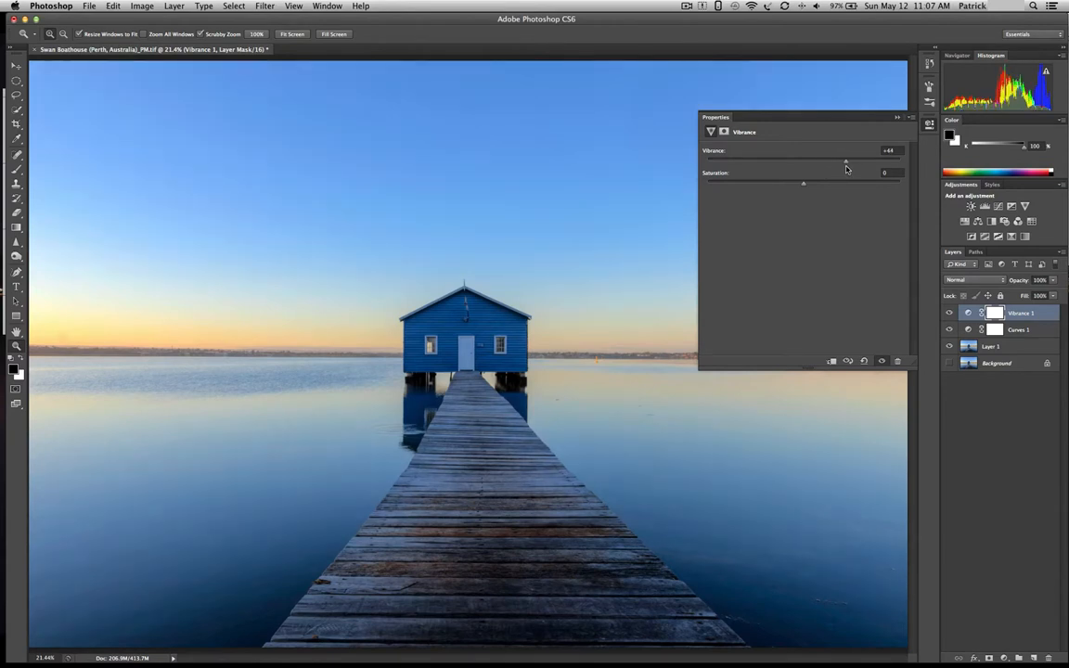
left_click_drag(844, 159, 861, 160)
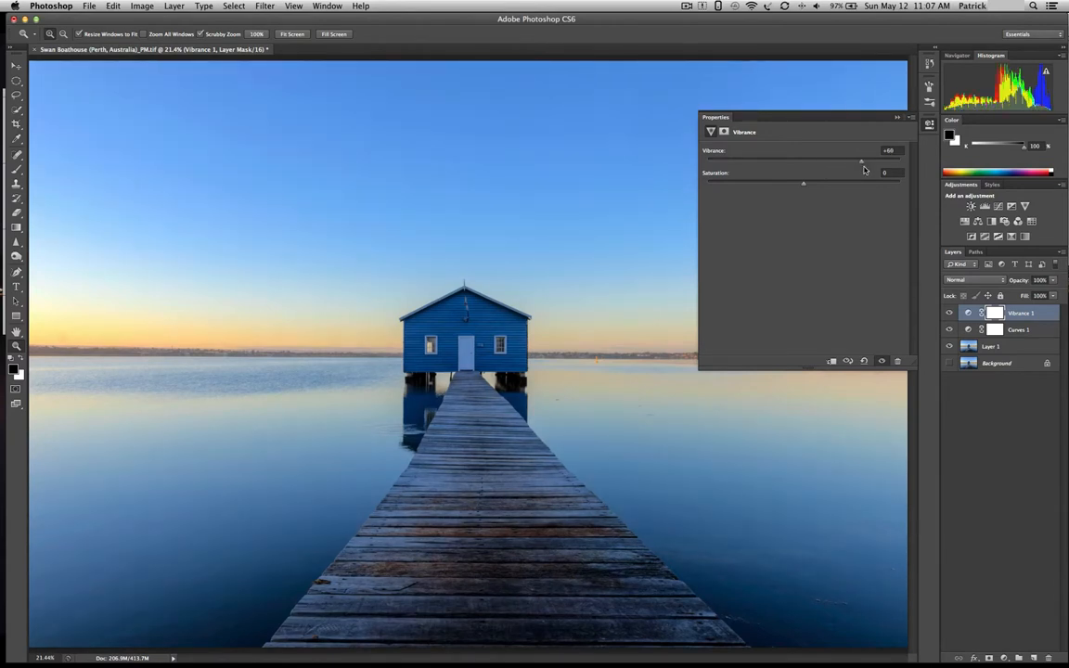
left_click_drag(861, 159, 868, 159)
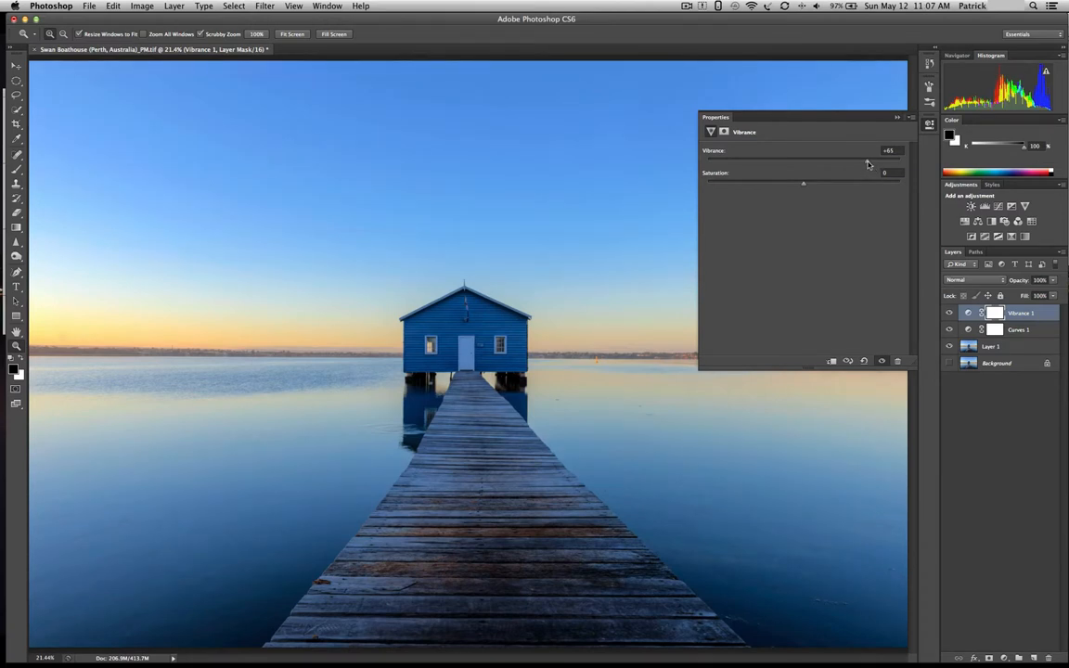
left_click_drag(864, 163, 804, 159)
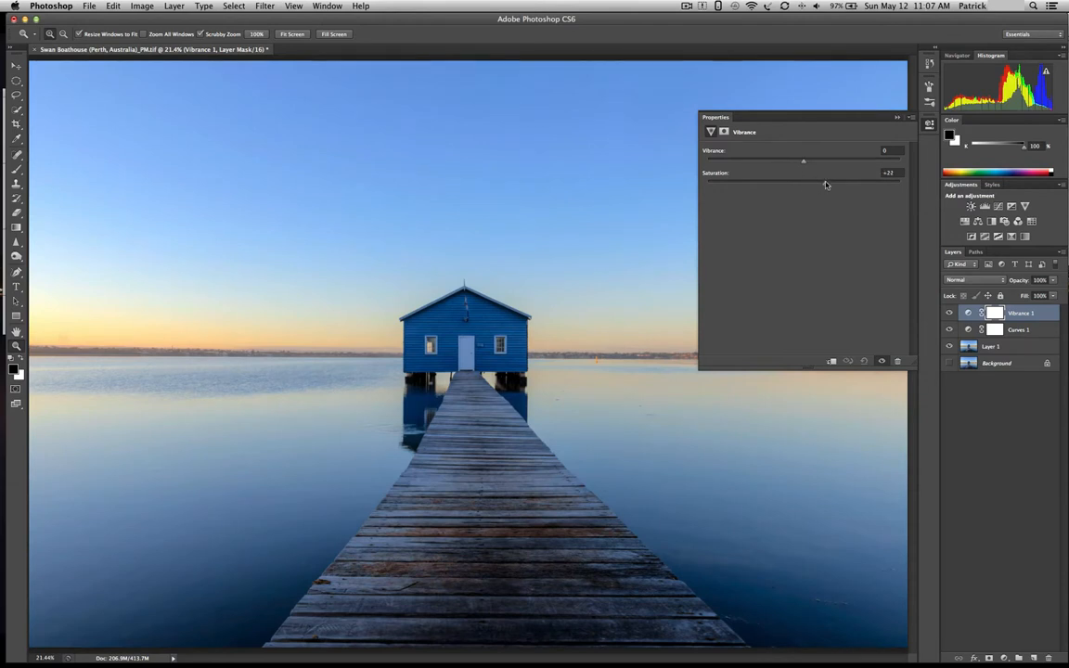
left_click_drag(804, 184, 858, 184)
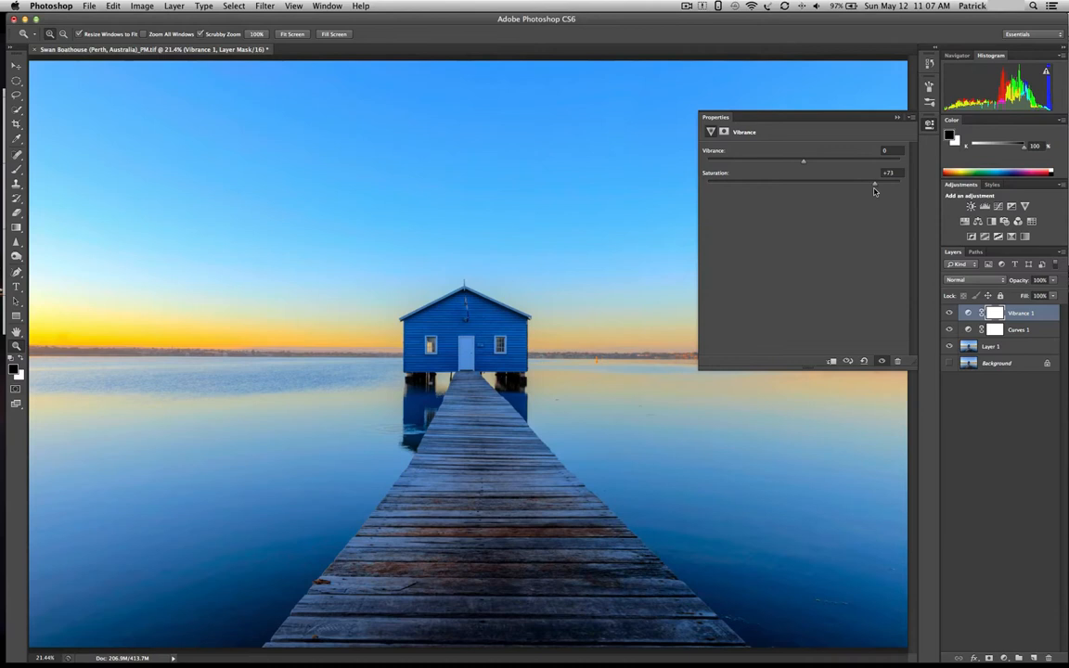
left_click_drag(872, 183, 803, 183)
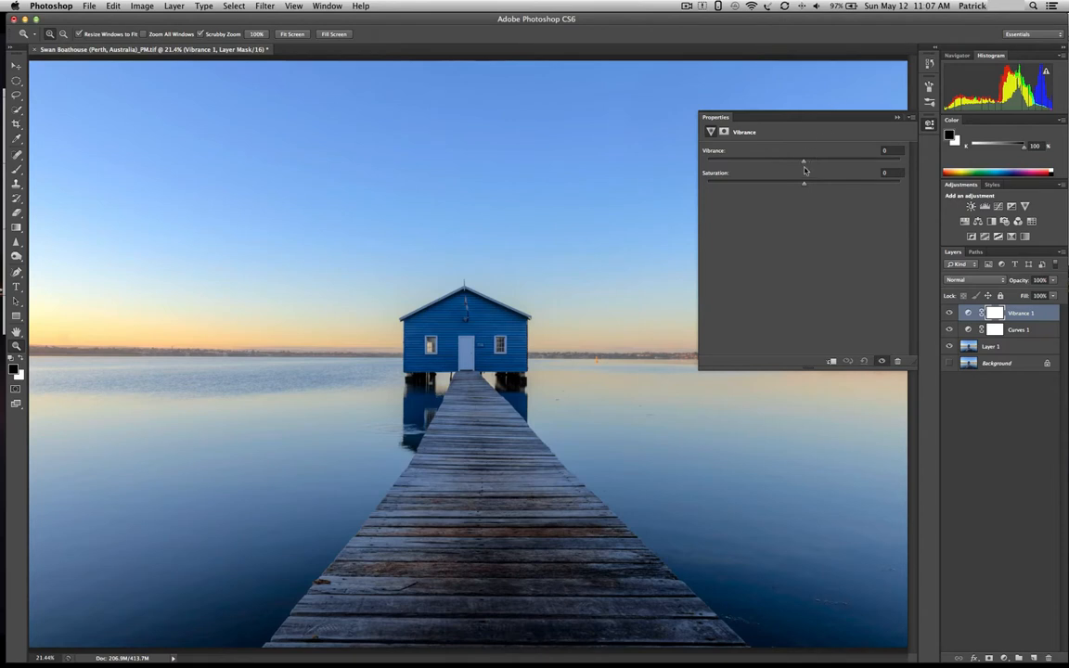
Settle on a moderate Vibrance boost enriching the colours and close the adjustment settings
left_click_drag(804, 161, 822, 161)
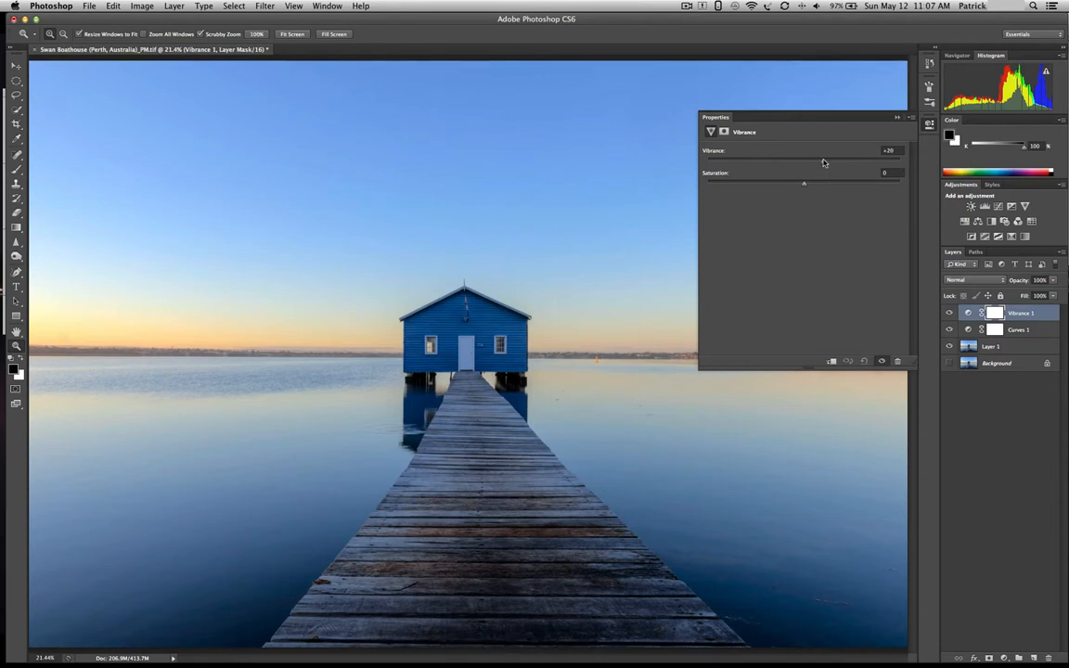
left_click_drag(803, 163, 825, 163)
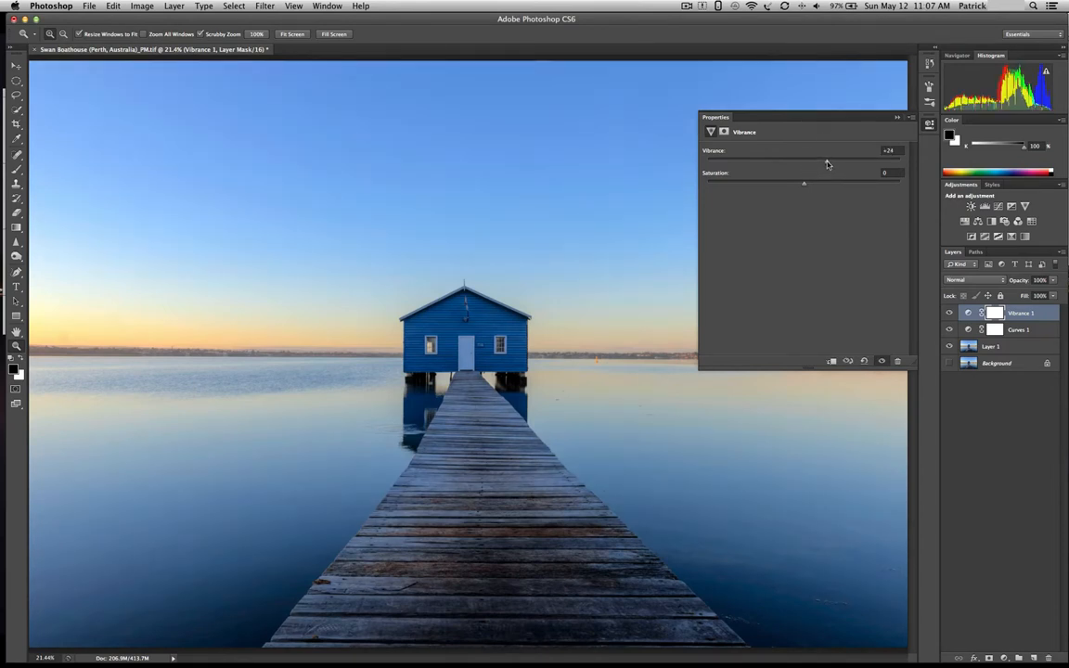
left_click_drag(820, 160, 839, 159)
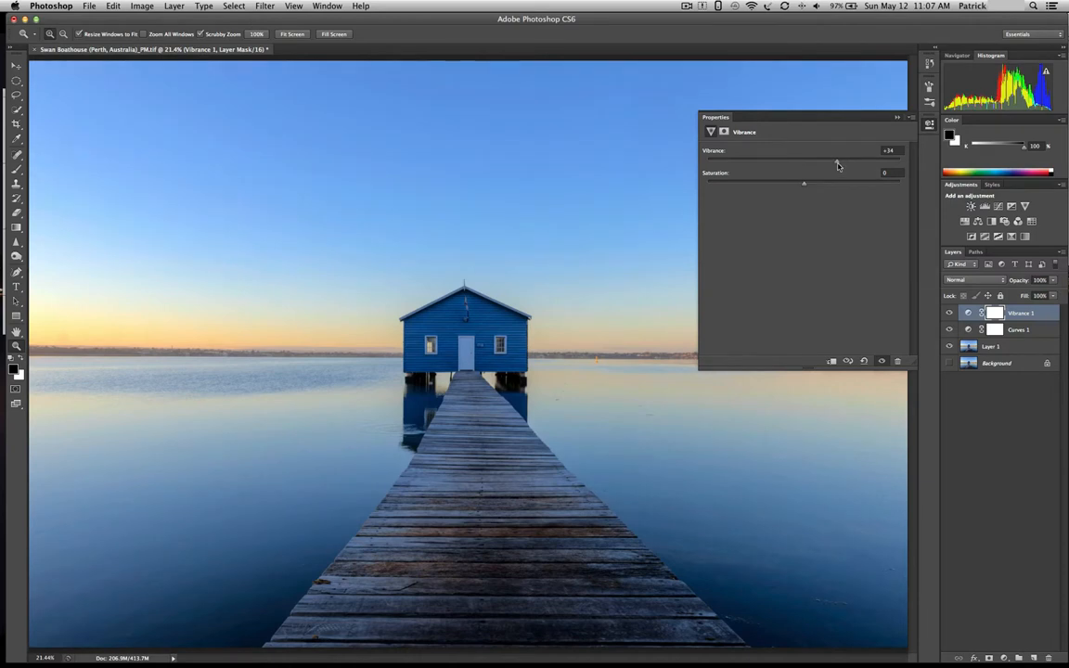
left_click_drag(837, 151, 844, 150)
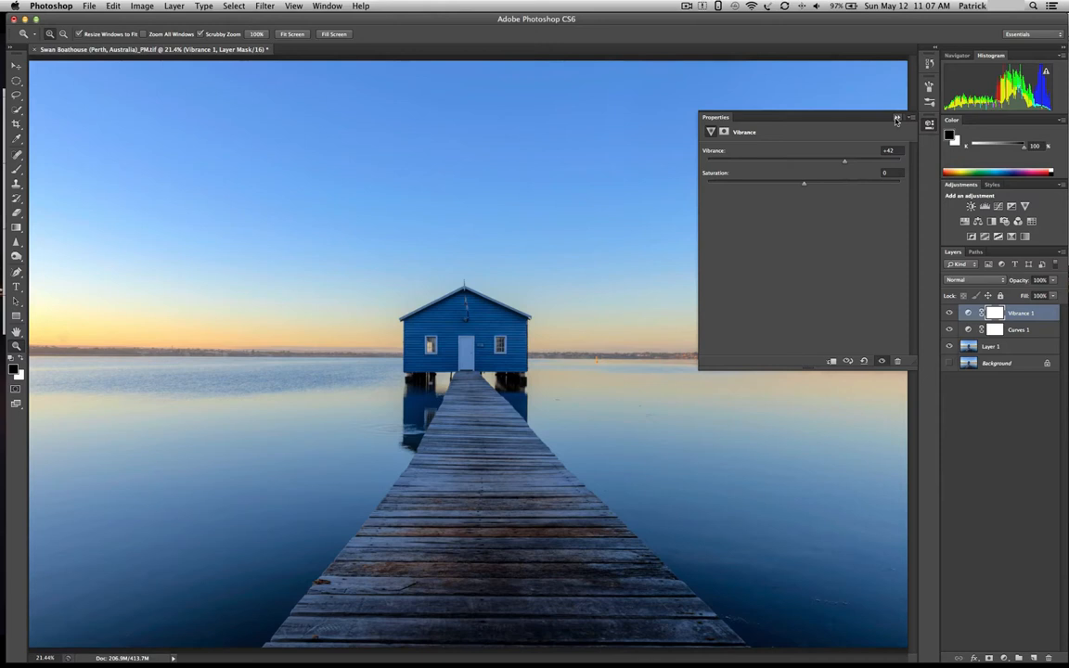
left_click(895, 119)
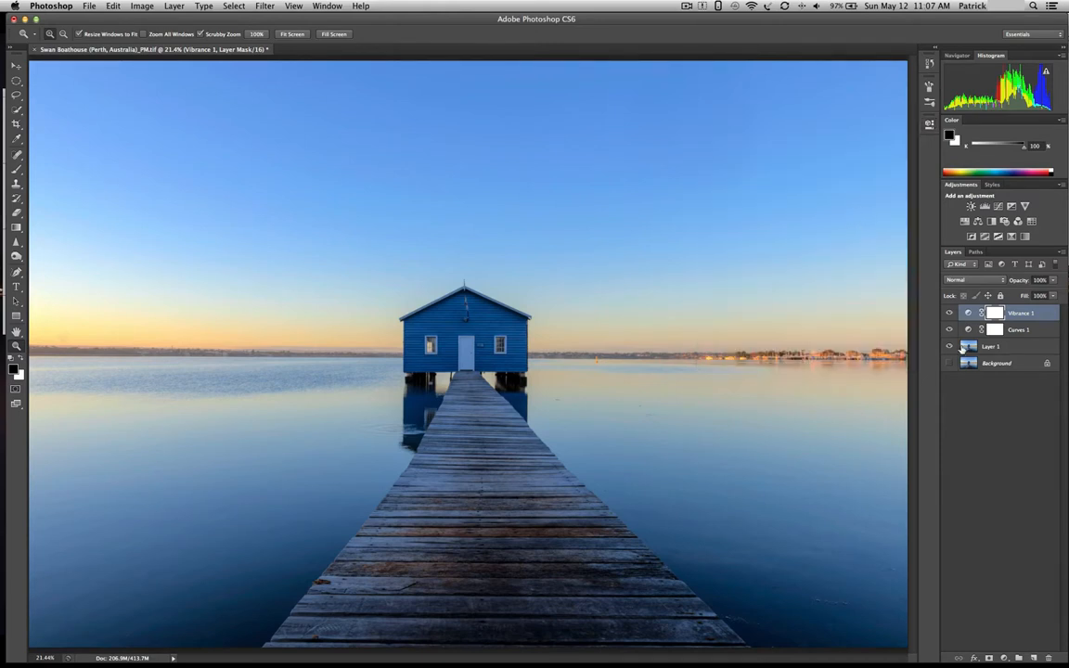
left_click(991, 347)
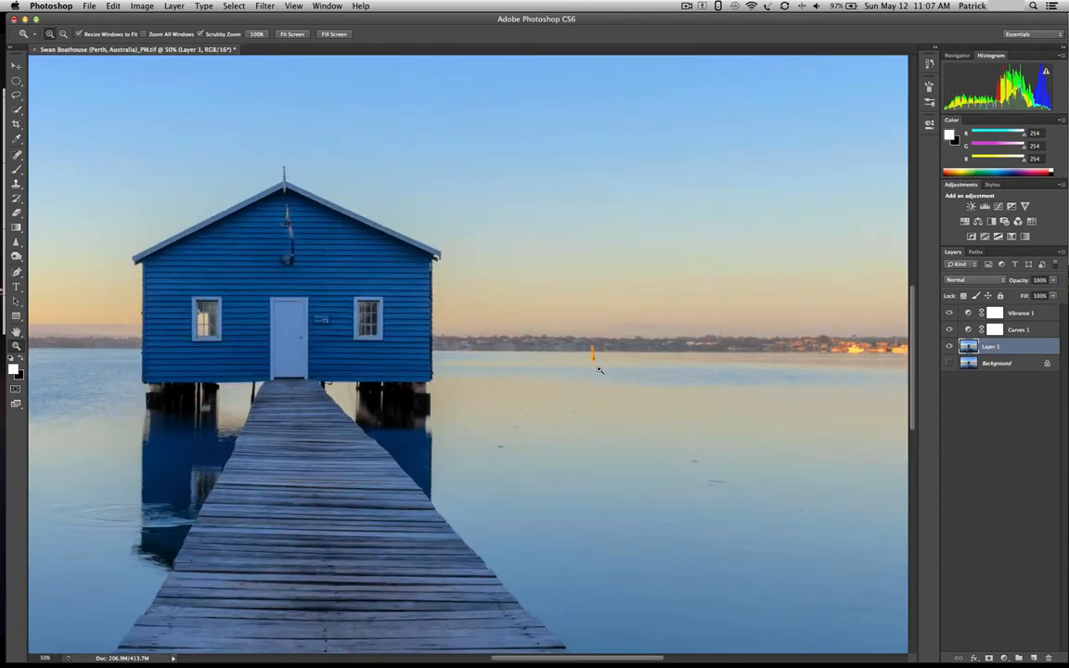
mouse_move(566, 423)
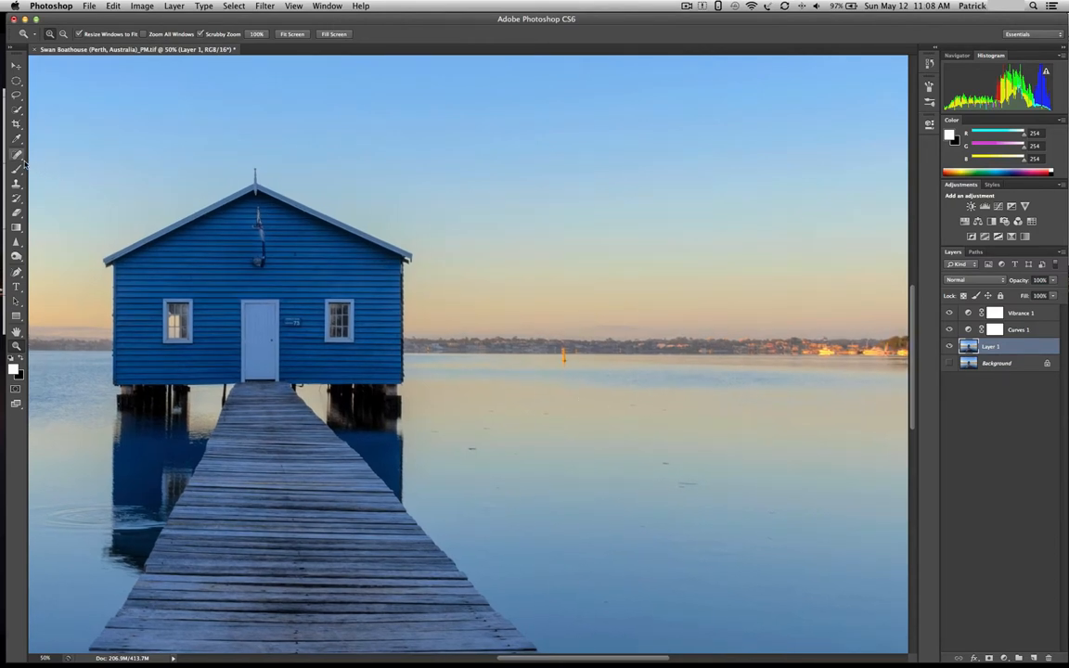
left_click(15, 156)
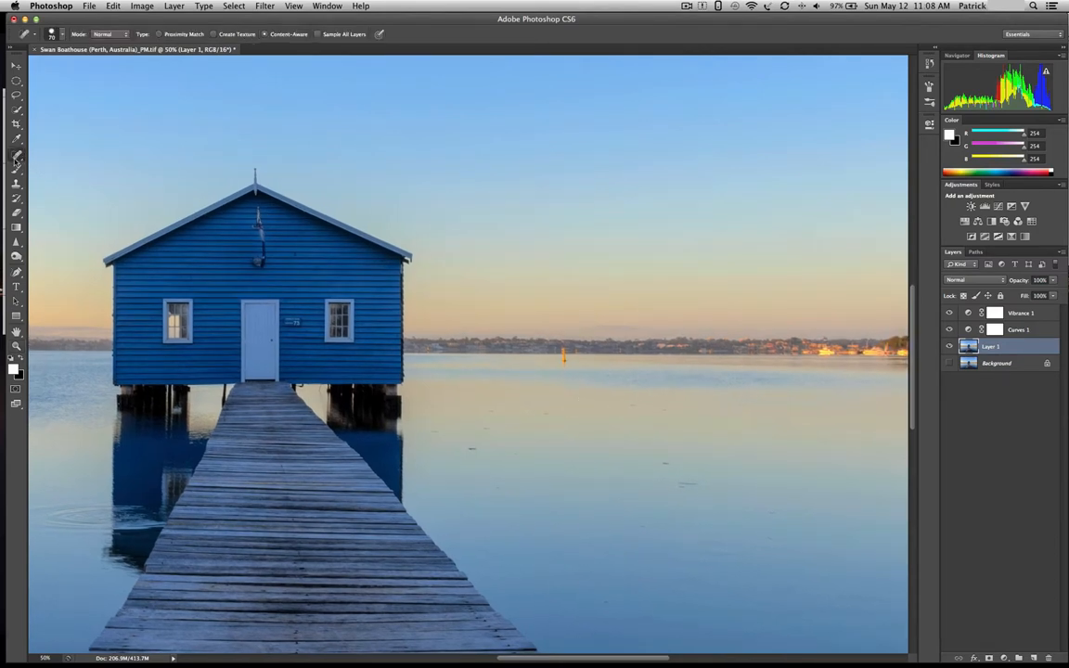
left_click(14, 156)
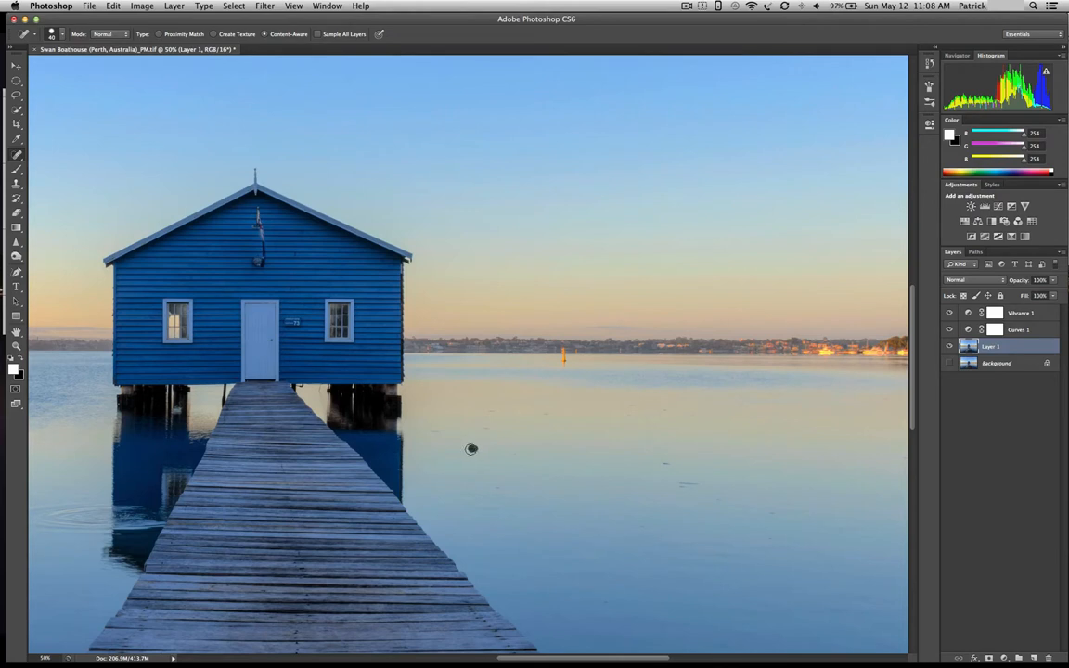
mouse_move(687, 481)
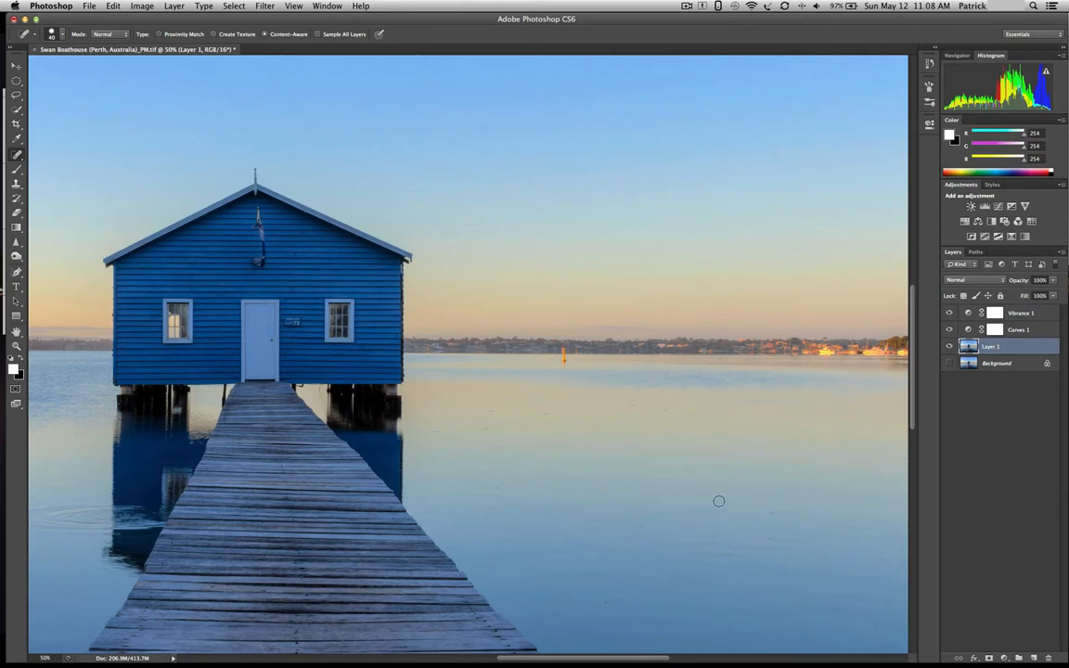
mouse_move(775, 516)
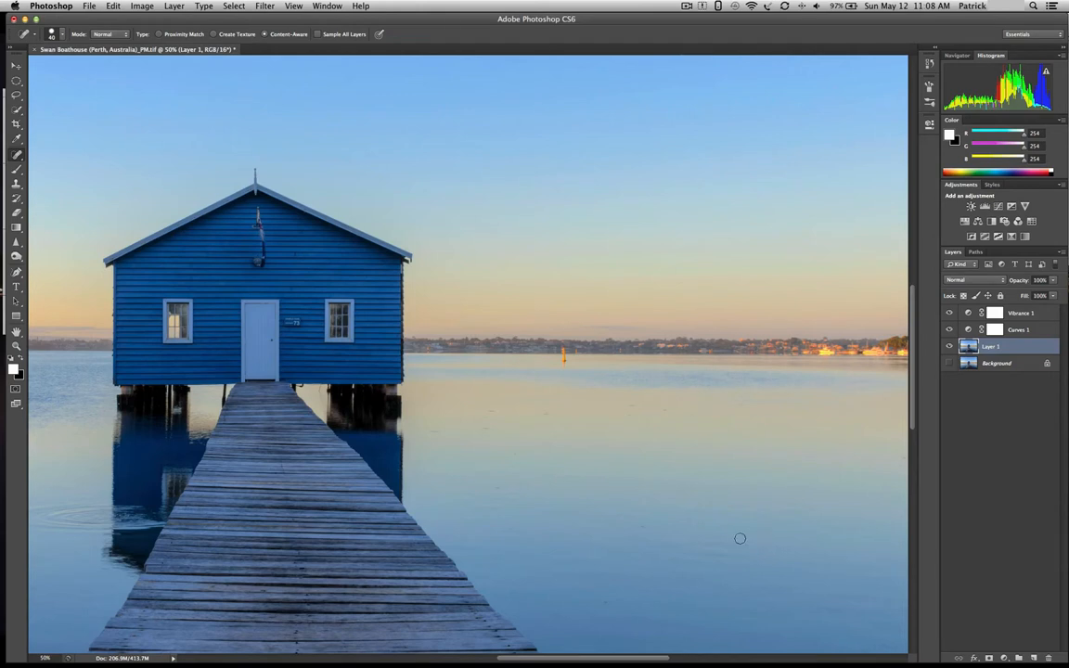
mouse_move(642, 545)
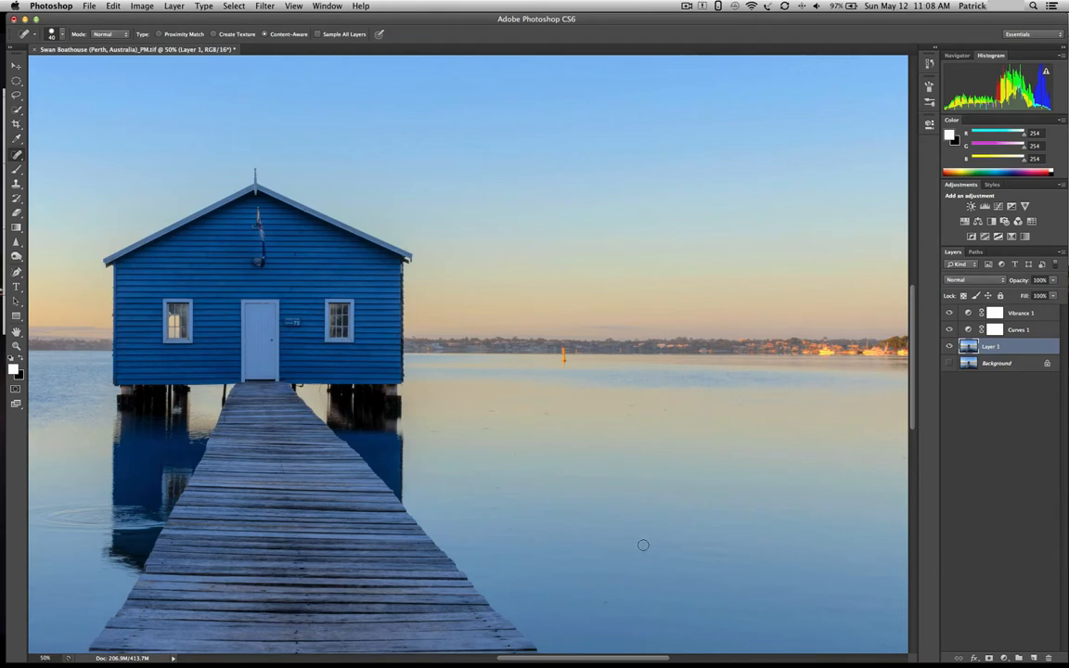
mouse_move(609, 605)
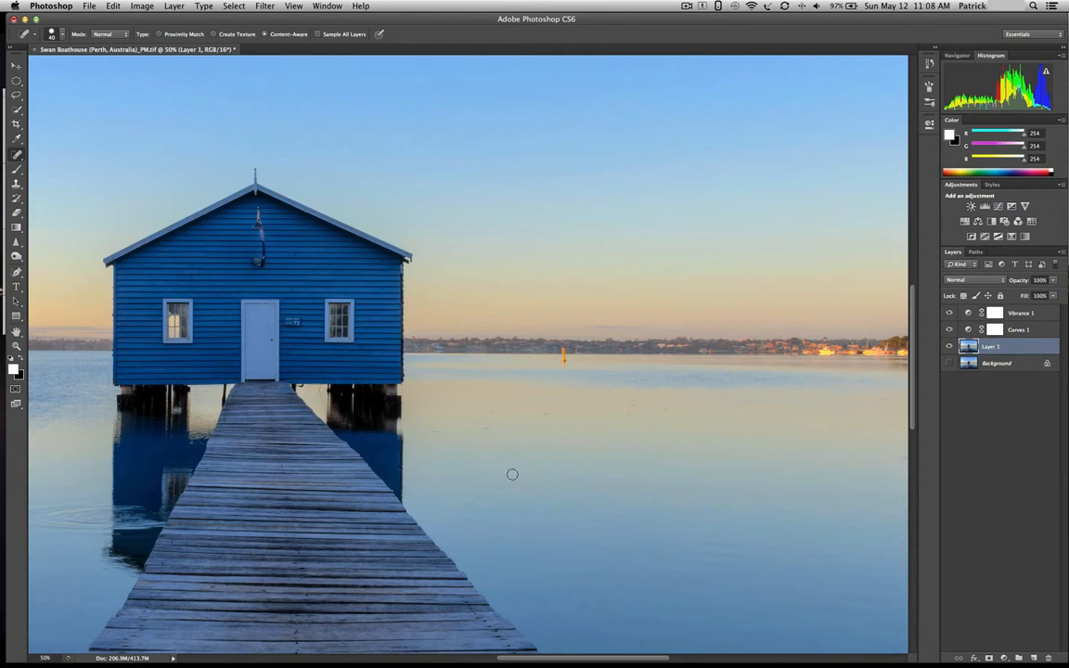
mouse_move(438, 427)
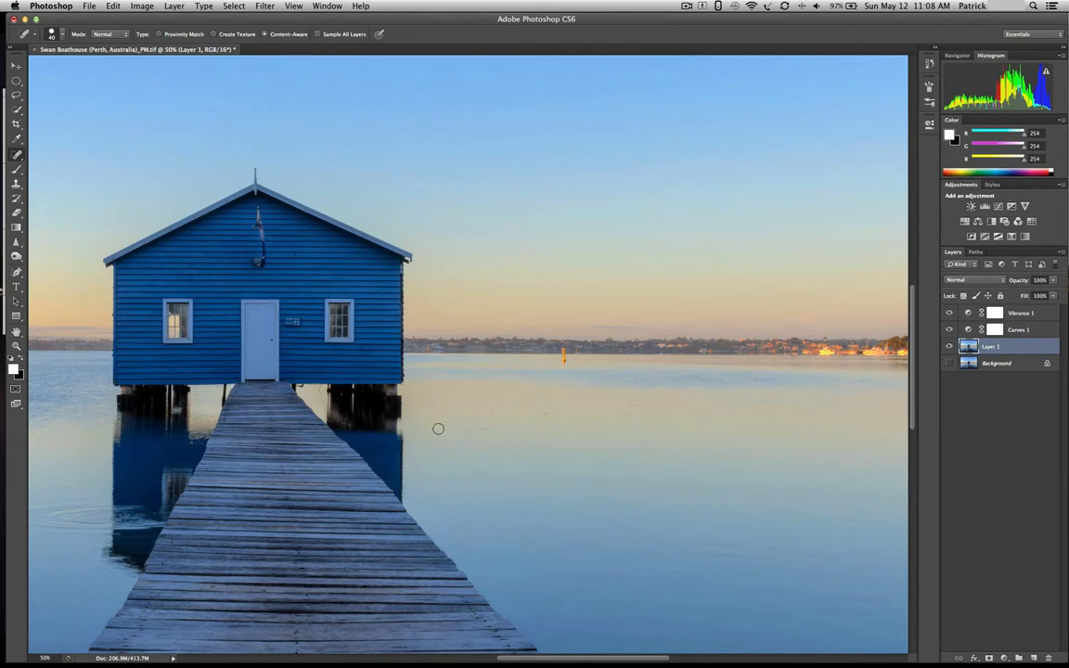
mouse_move(483, 419)
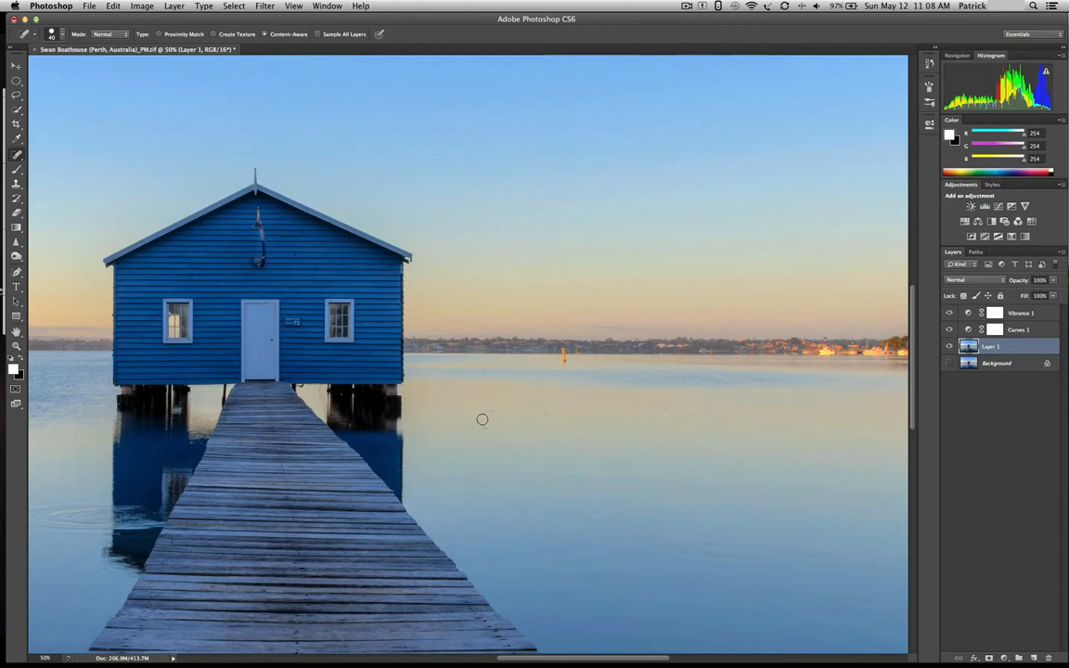
mouse_move(501, 400)
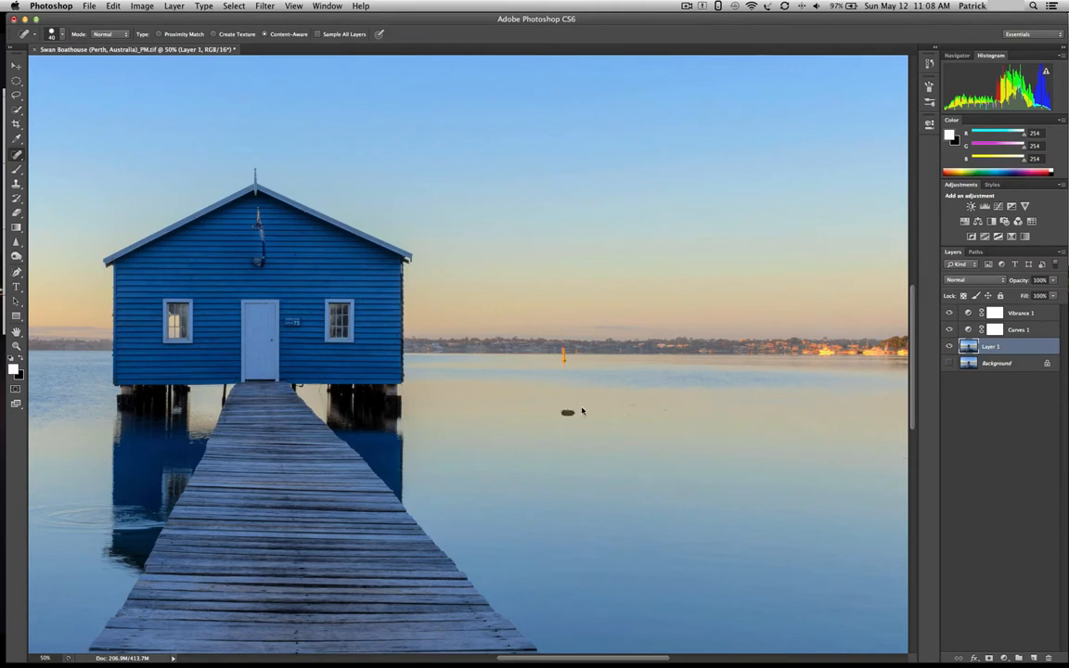
mouse_move(631, 404)
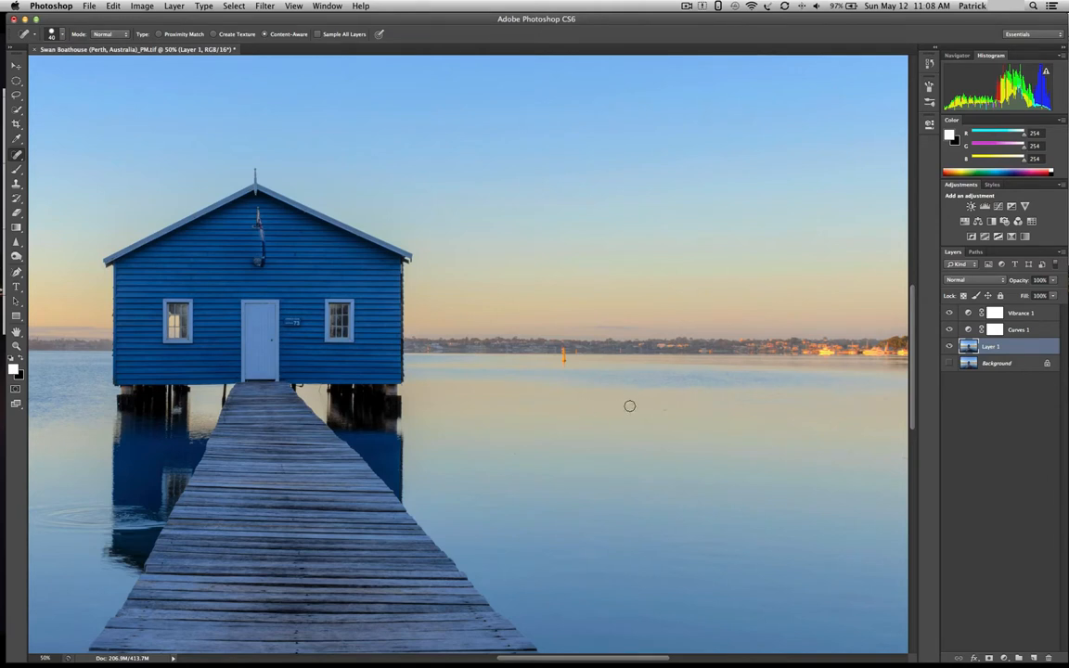
mouse_move(628, 415)
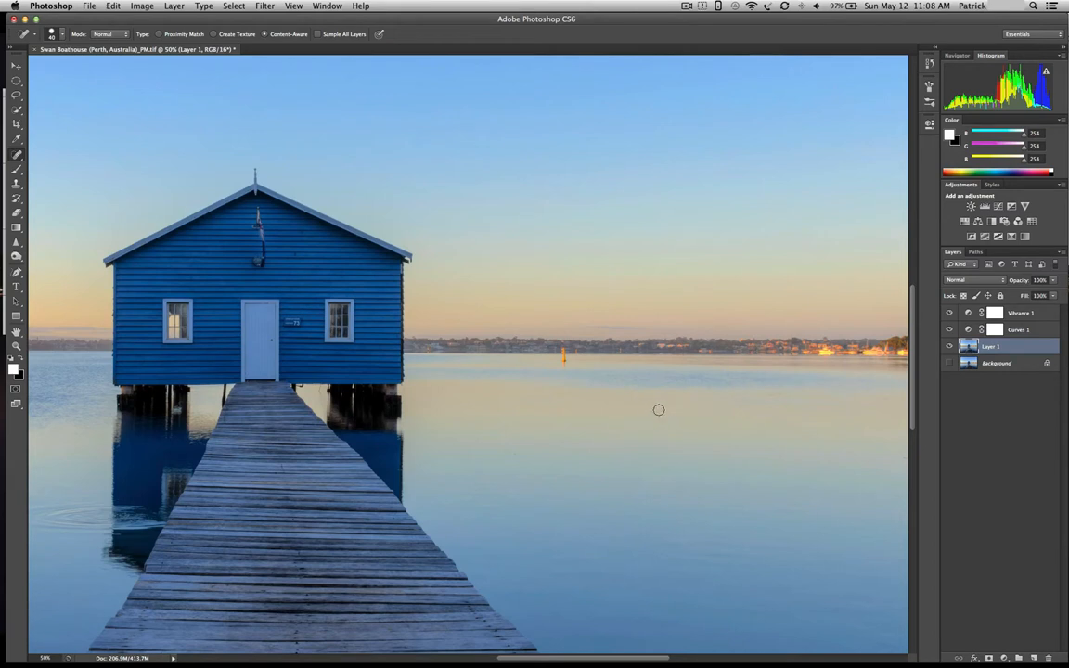
mouse_move(743, 411)
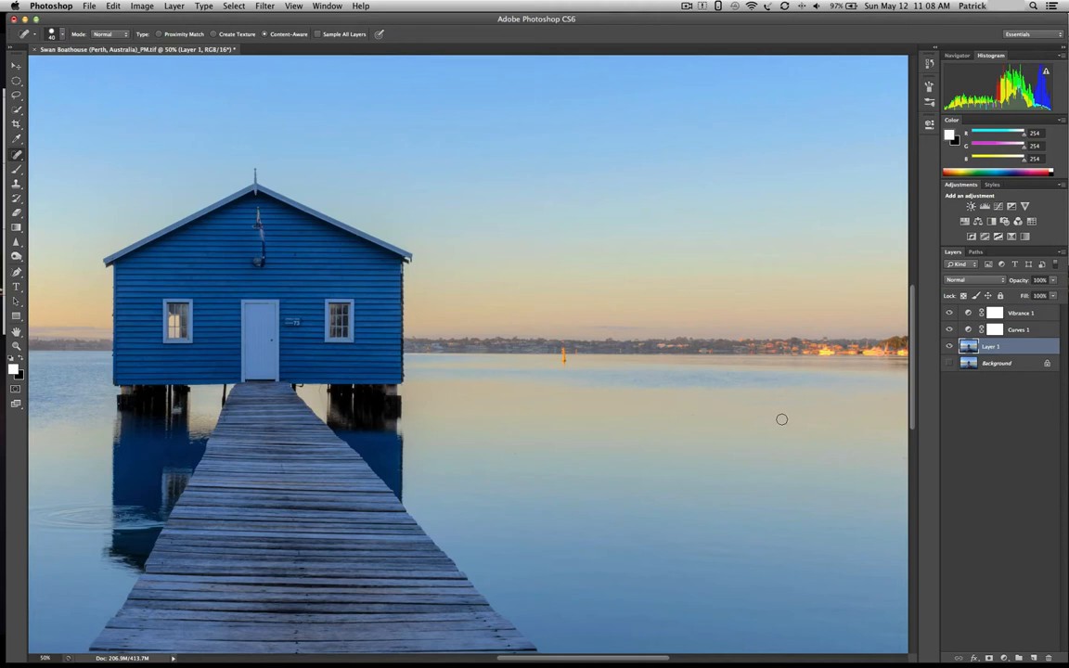
mouse_move(782, 390)
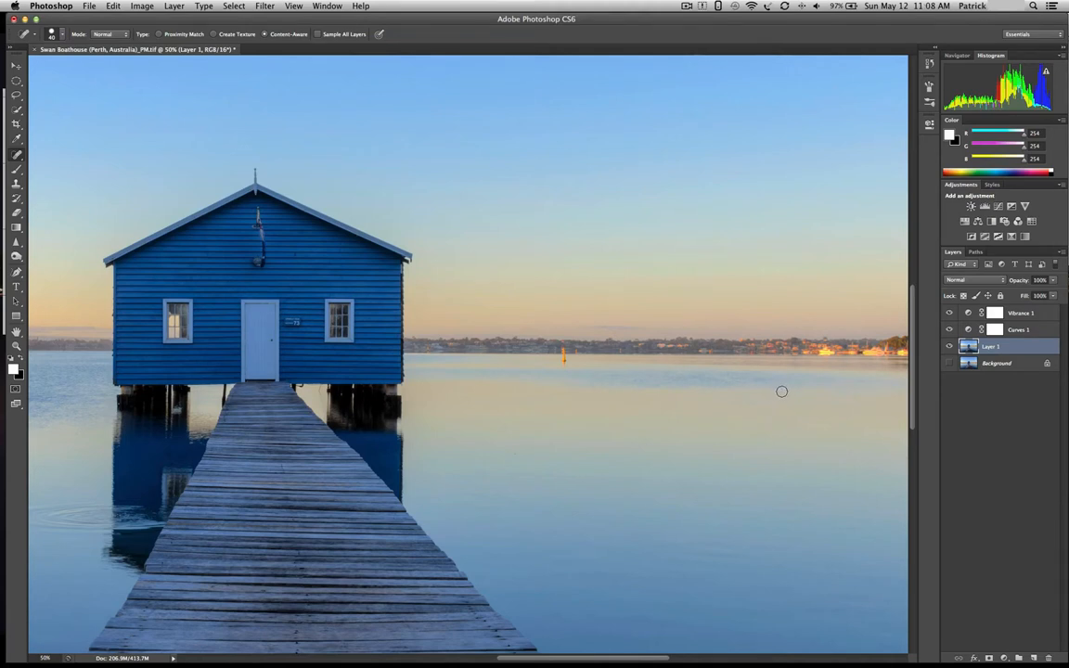
mouse_move(787, 421)
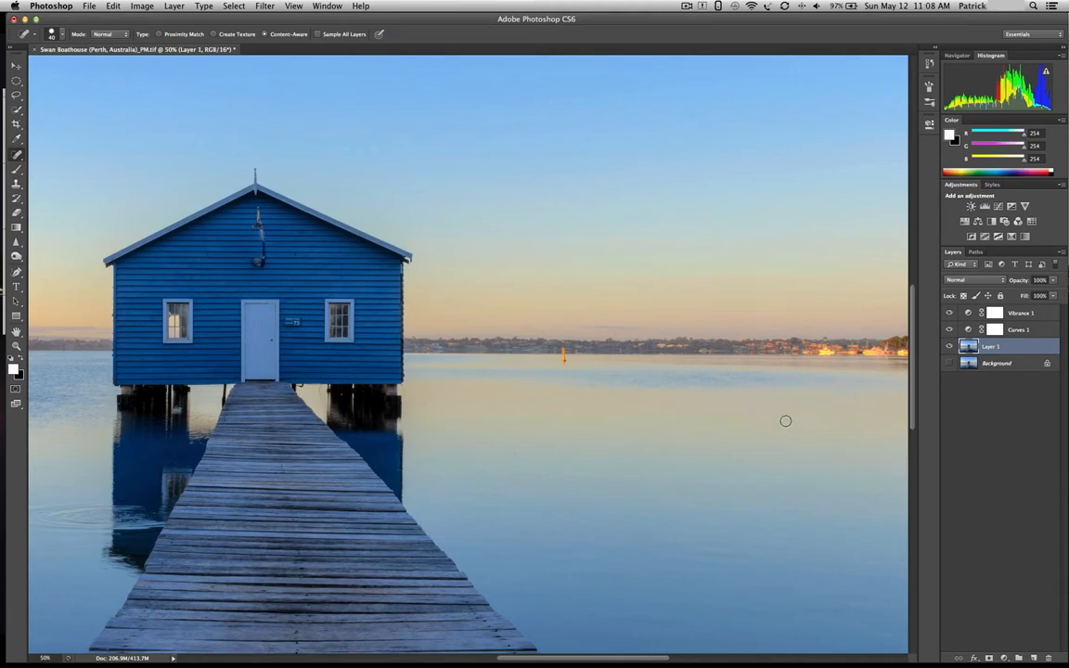
mouse_move(854, 412)
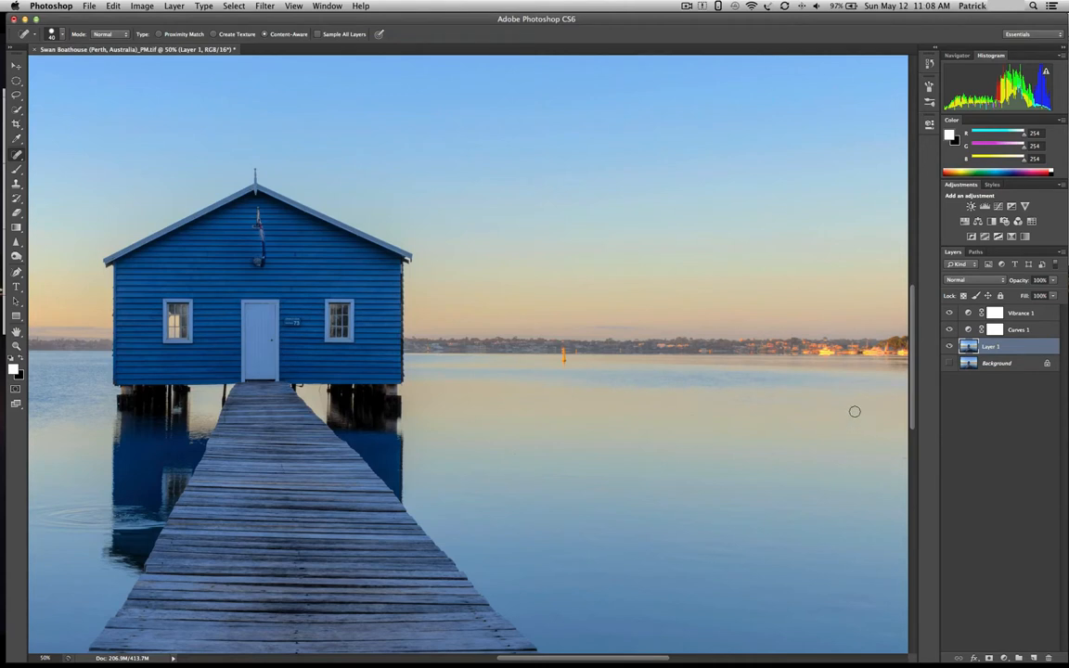
mouse_move(559, 412)
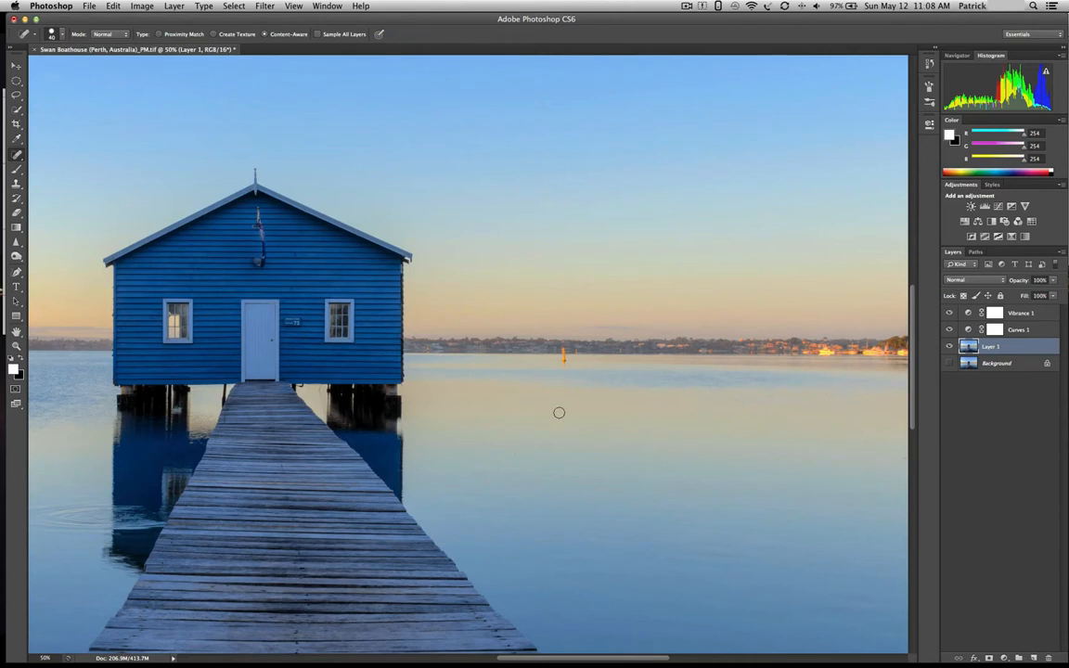
mouse_move(530, 451)
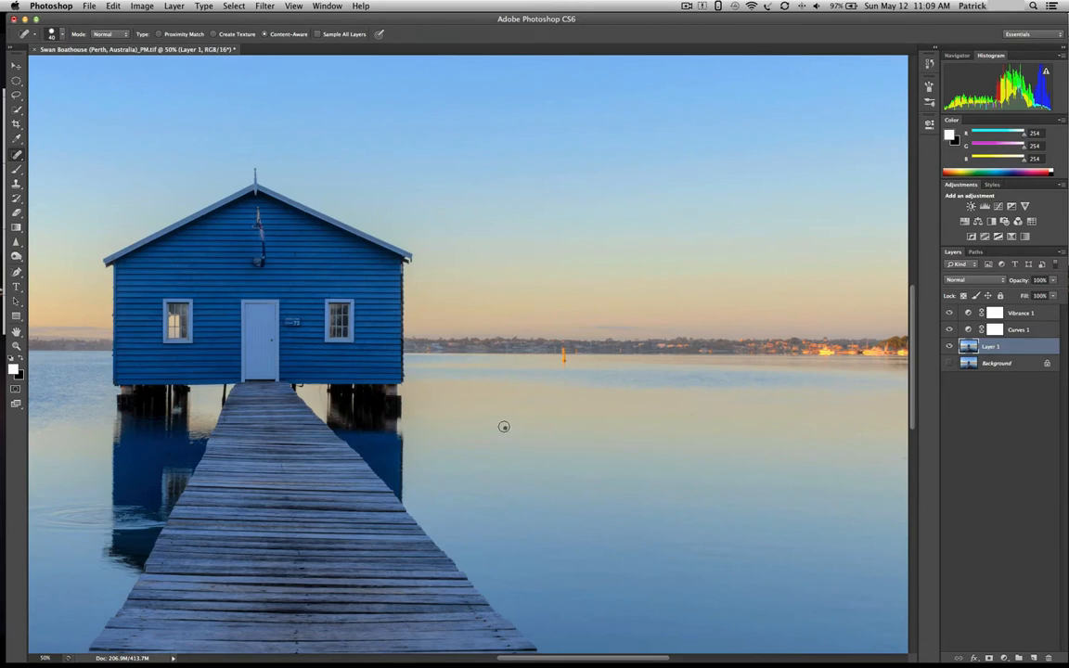
mouse_move(487, 420)
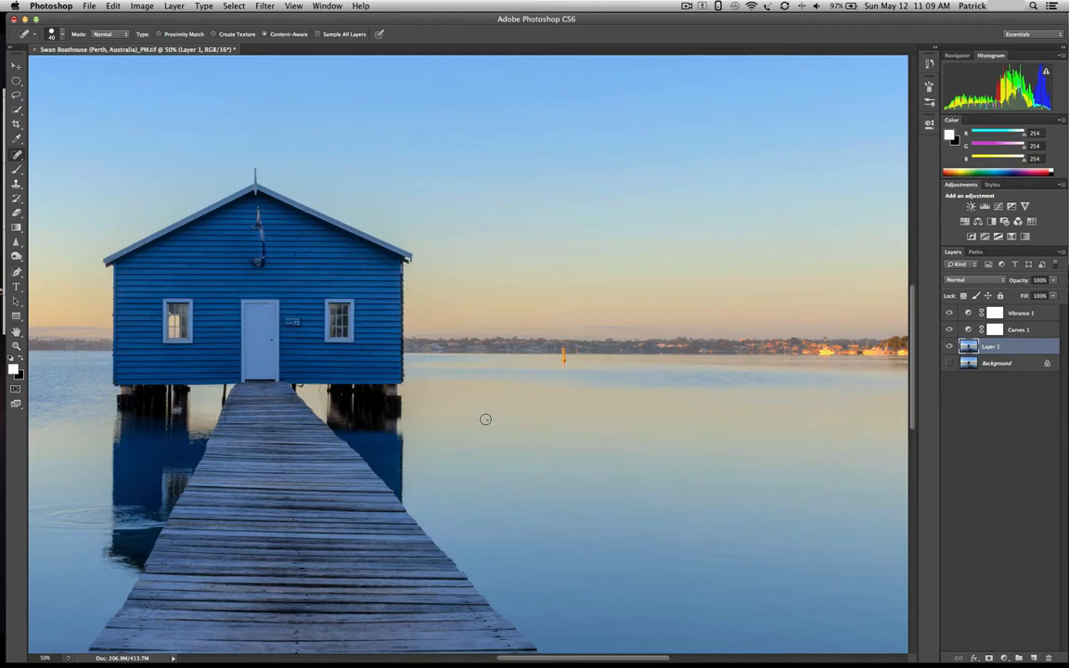
mouse_move(438, 495)
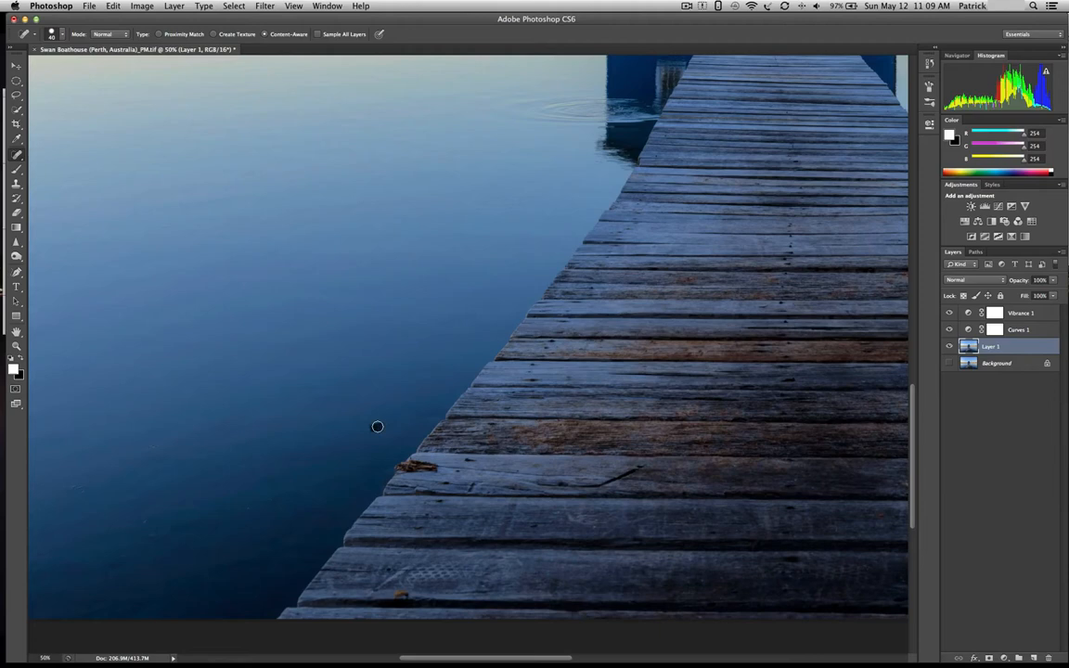
mouse_move(497, 423)
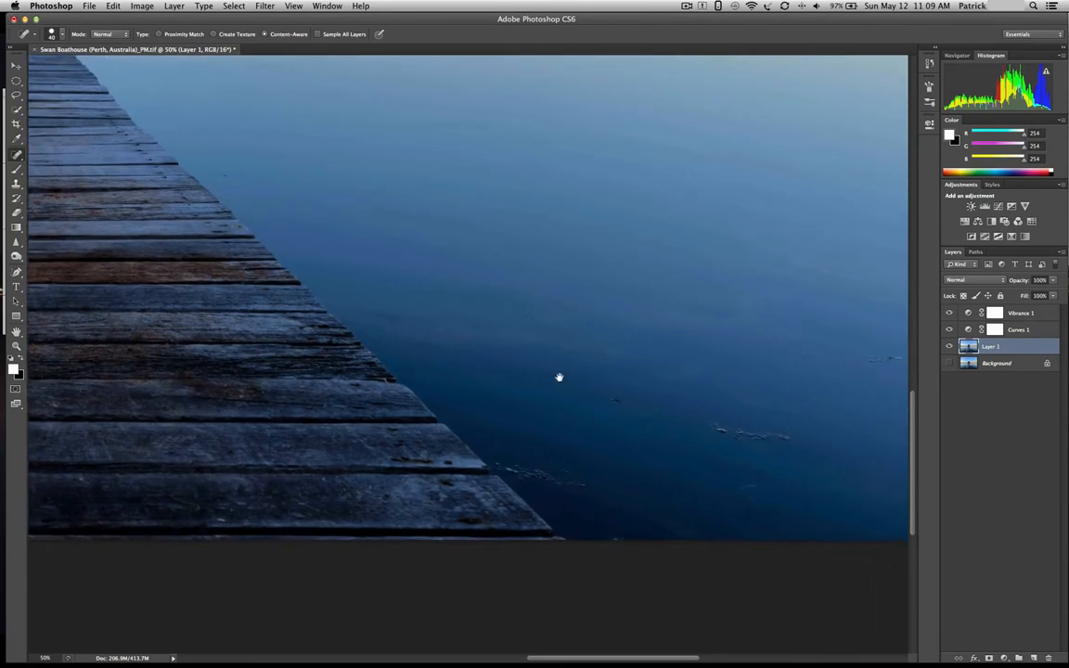
Pan across the water and horizon and heal the dust spots in the sky near the left horizon
left_click_drag(558, 379, 461, 366)
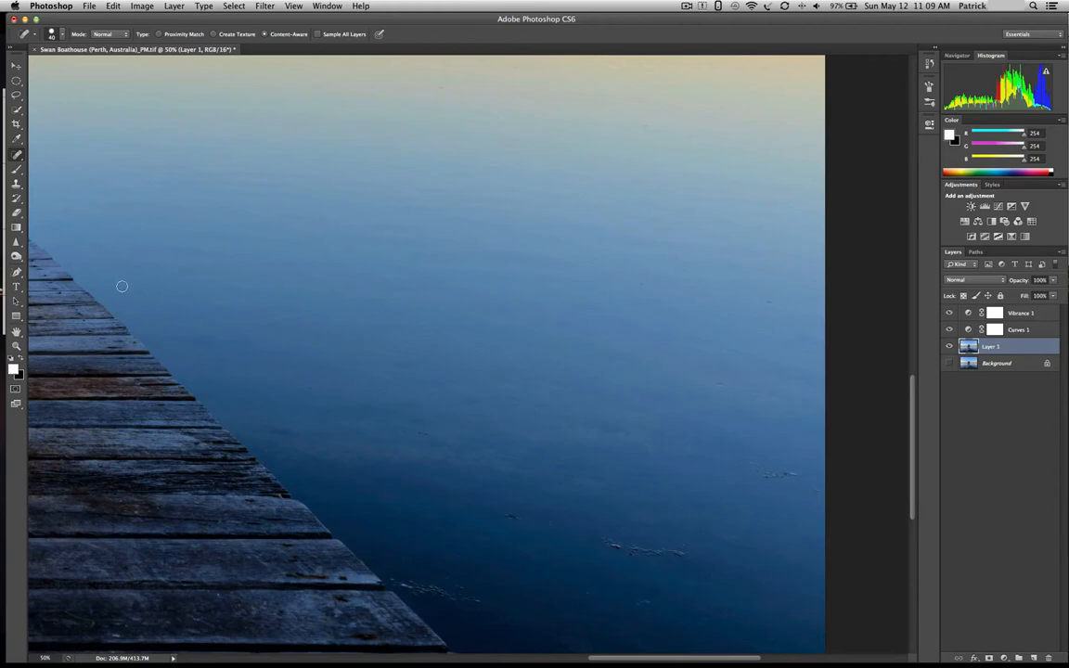
mouse_move(159, 253)
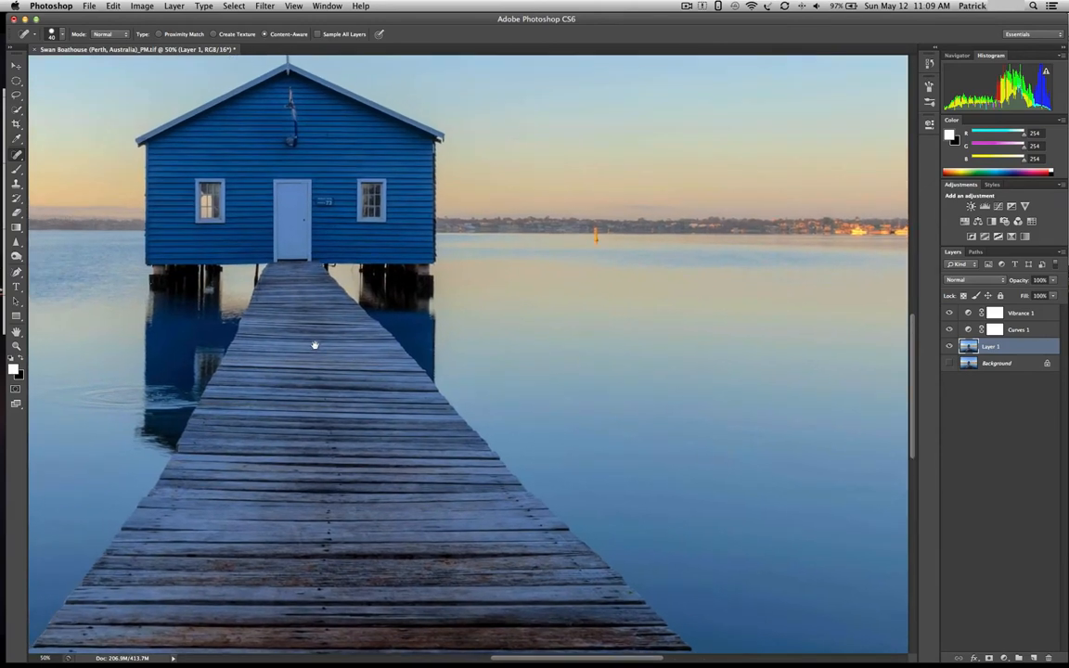
left_click_drag(315, 343, 429, 308)
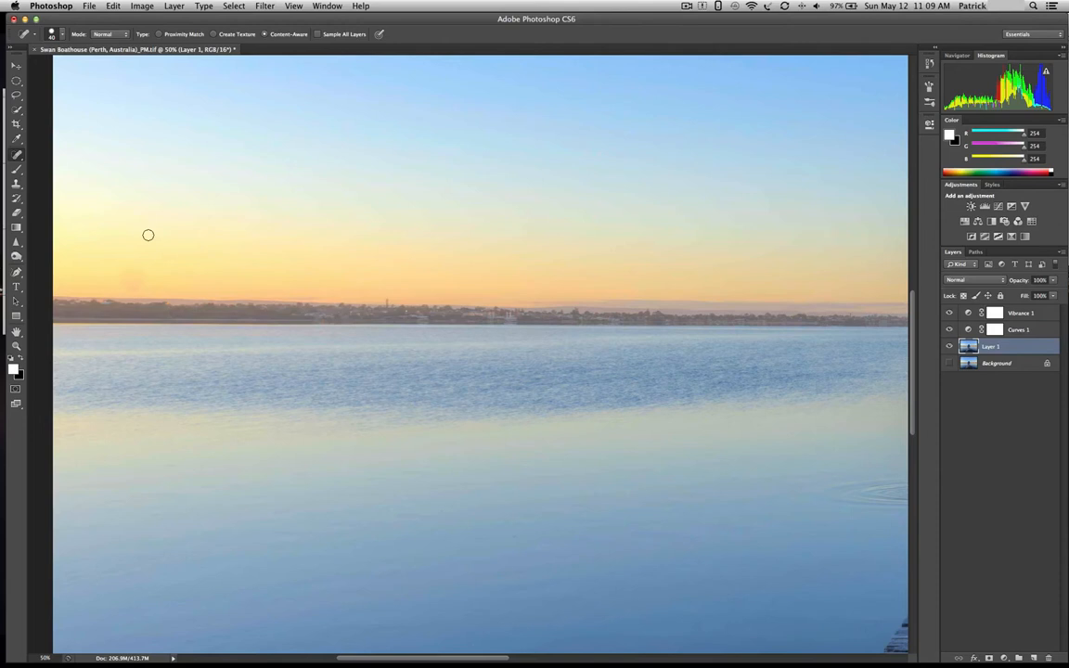
mouse_move(145, 279)
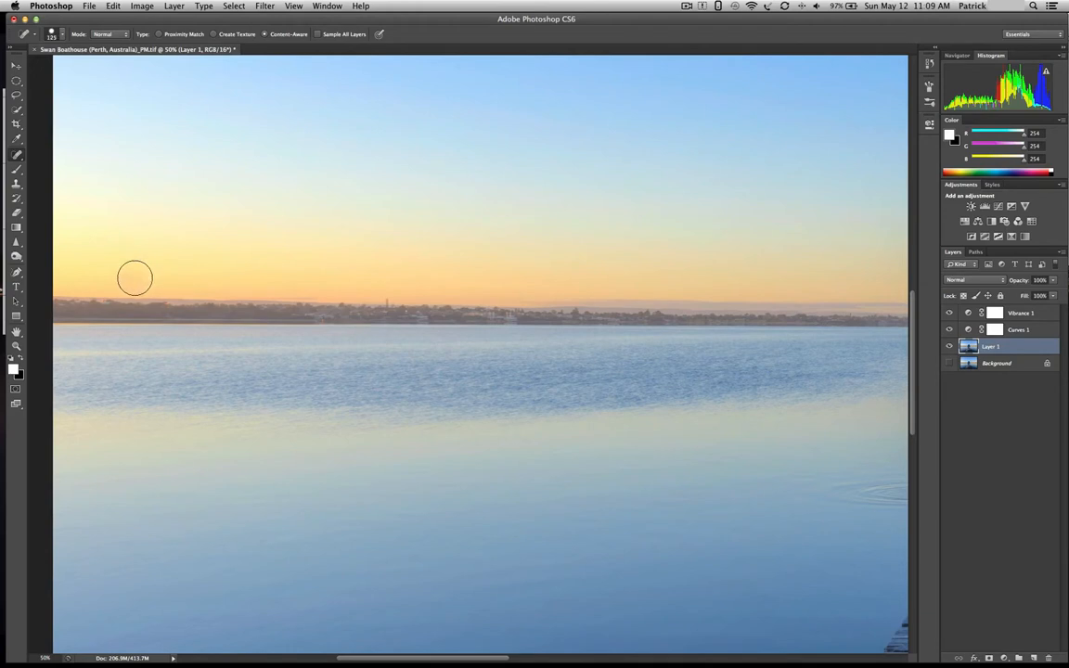
left_click(132, 279)
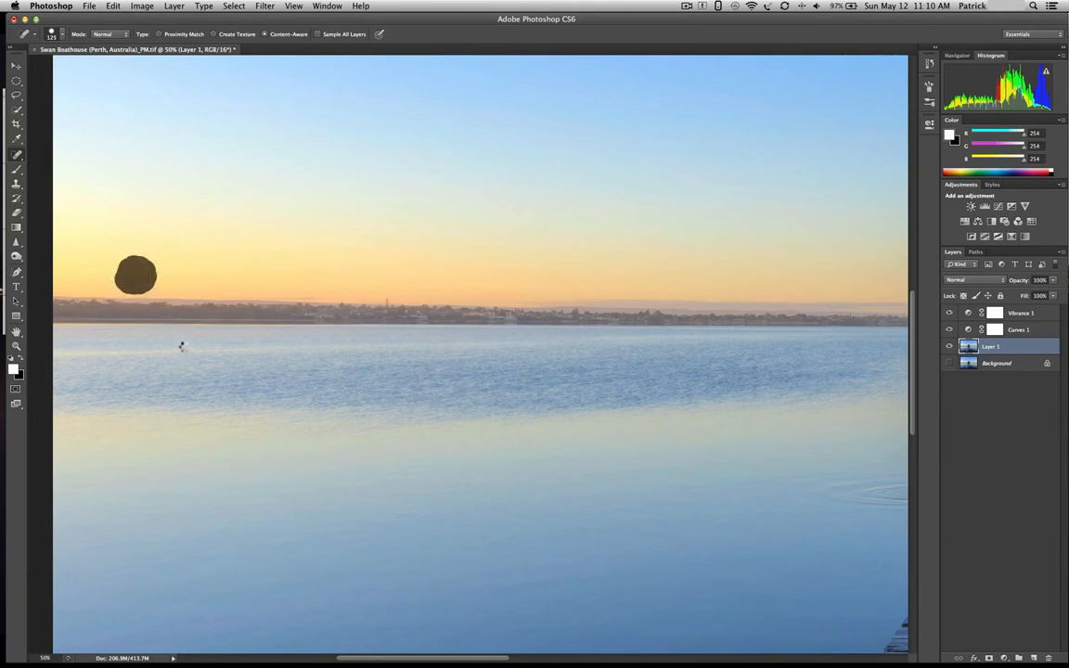
left_click(137, 274)
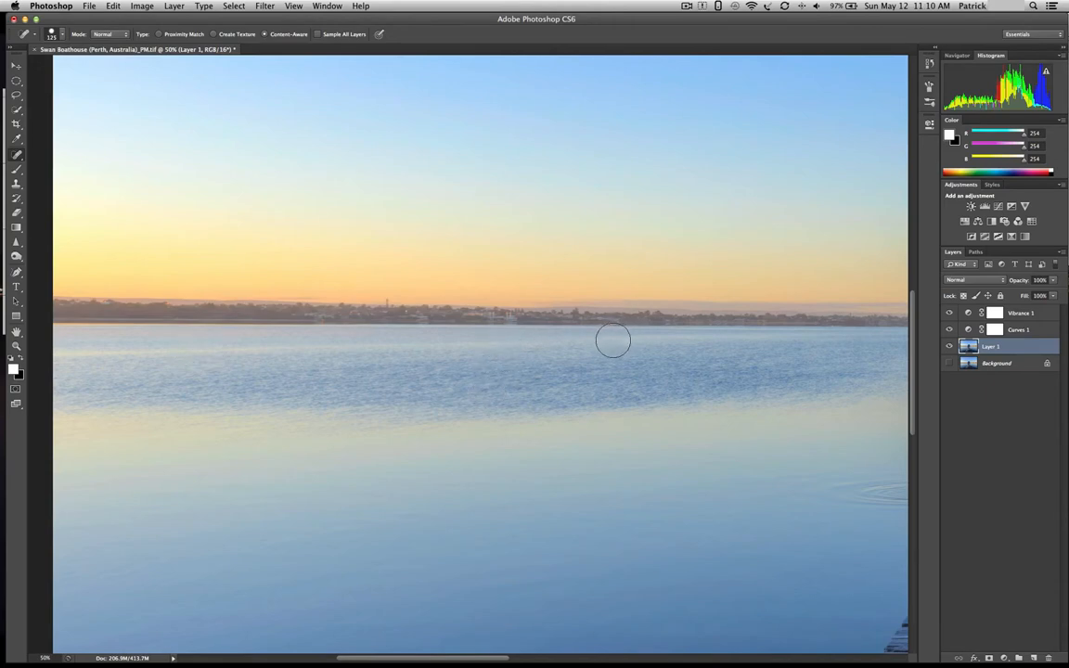
mouse_move(601, 343)
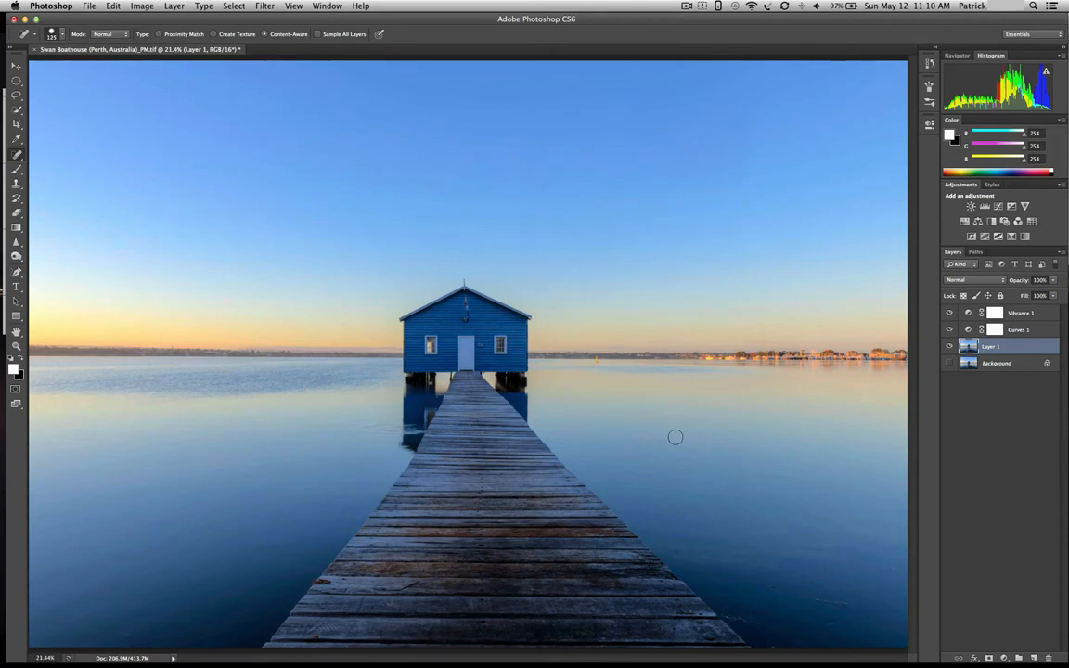
mouse_move(794, 390)
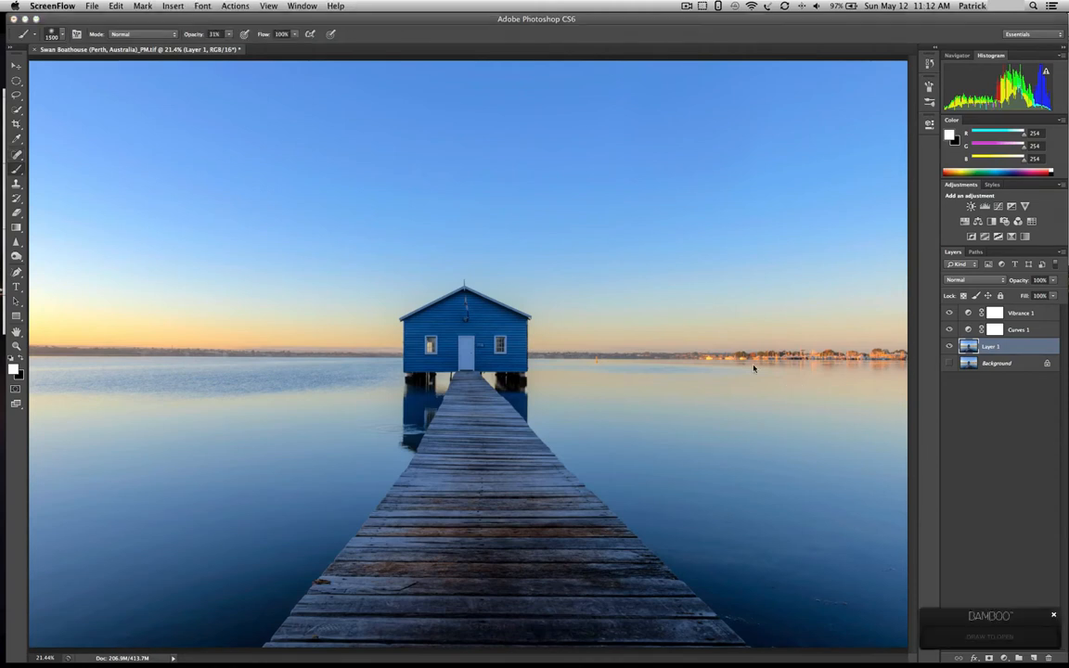
mouse_move(1026, 397)
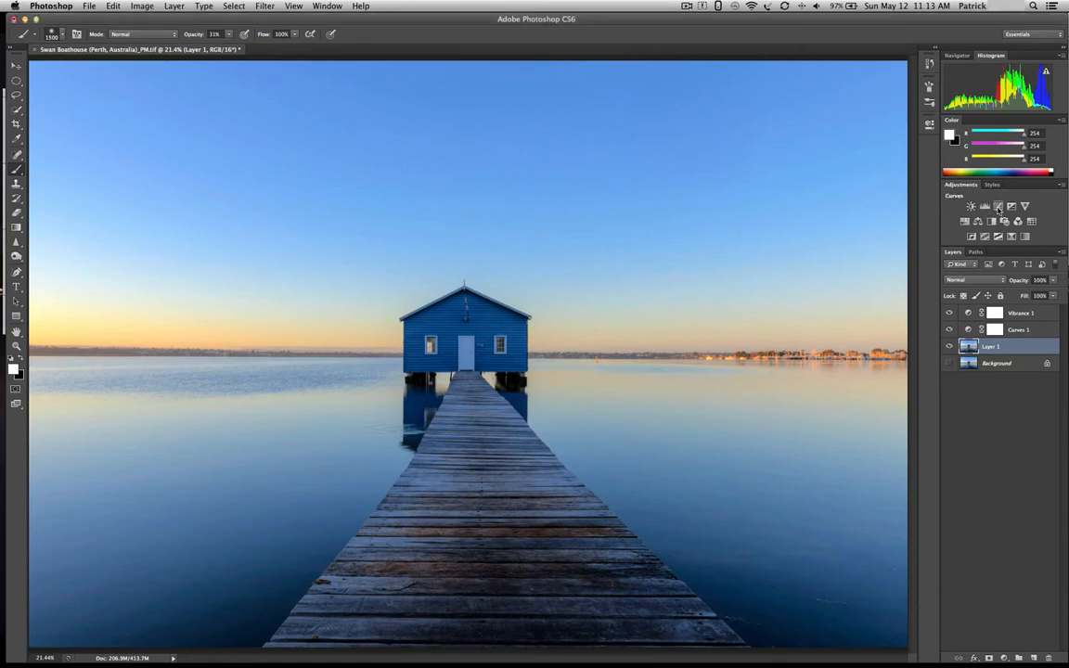
Add a second Curves adjustment pulled down to strongly darken the whole photo, then close its settings
left_click(998, 206)
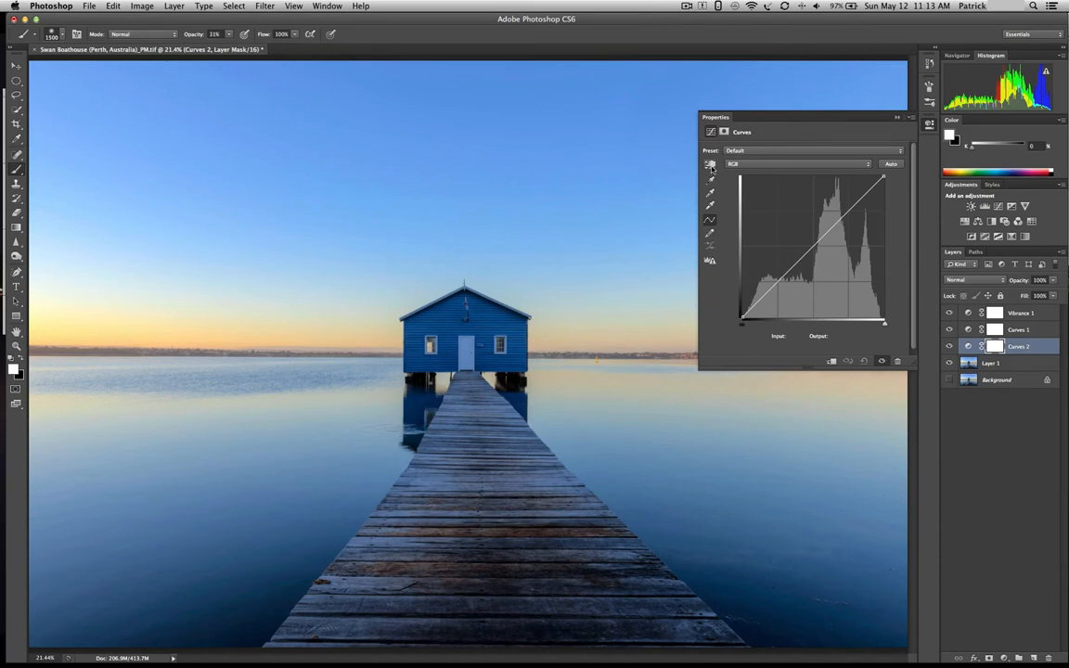
left_click(709, 165)
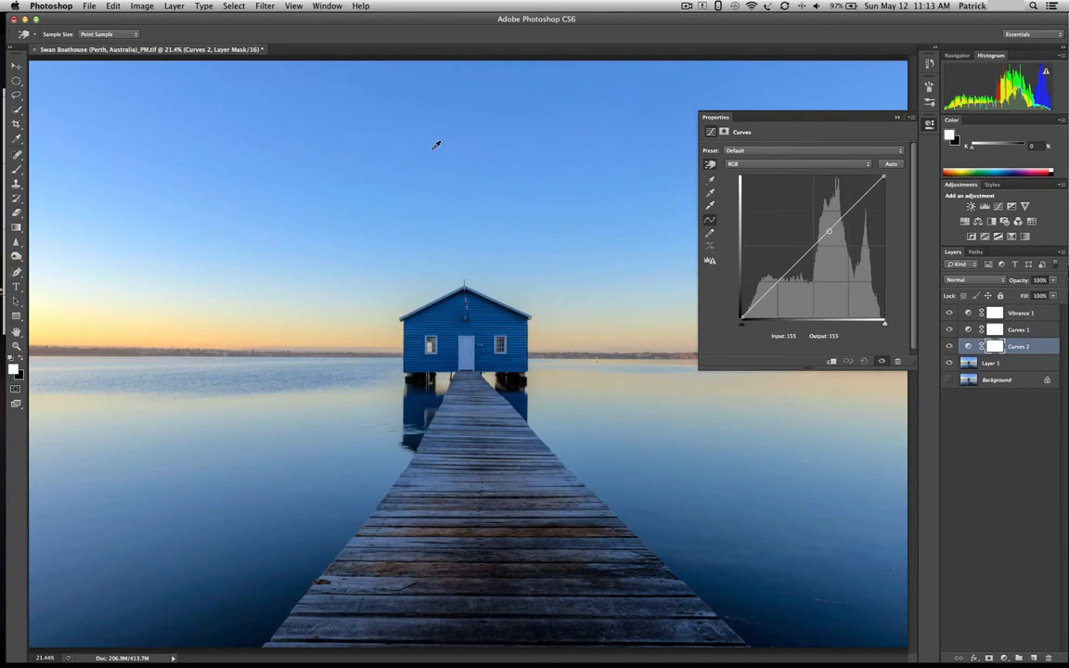
left_click_drag(830, 231, 829, 240)
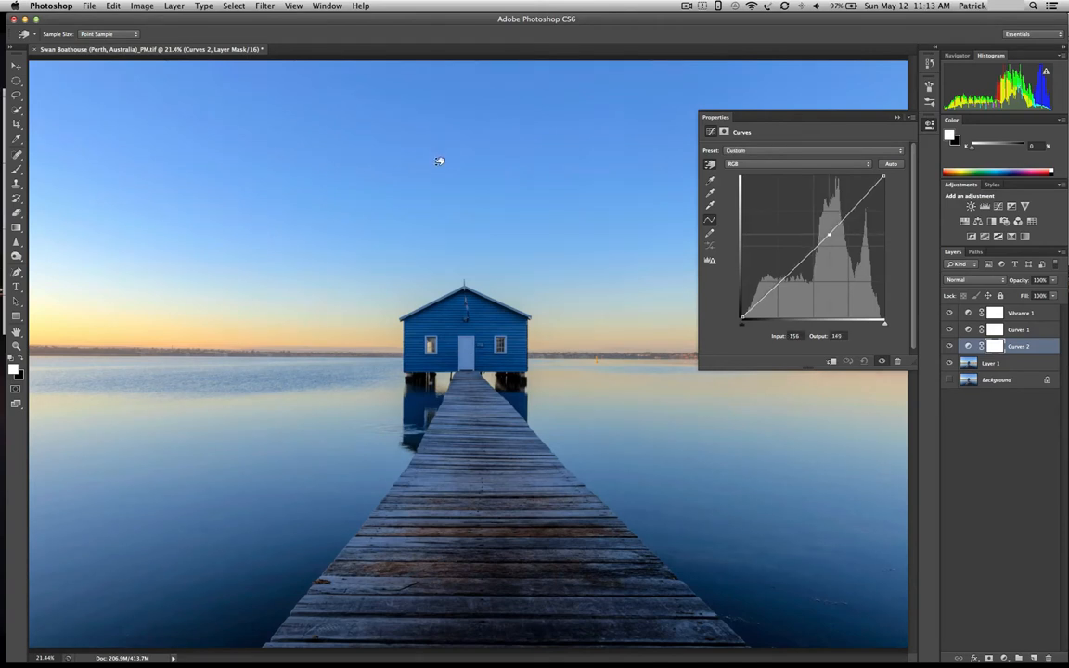
left_click_drag(827, 238, 828, 240)
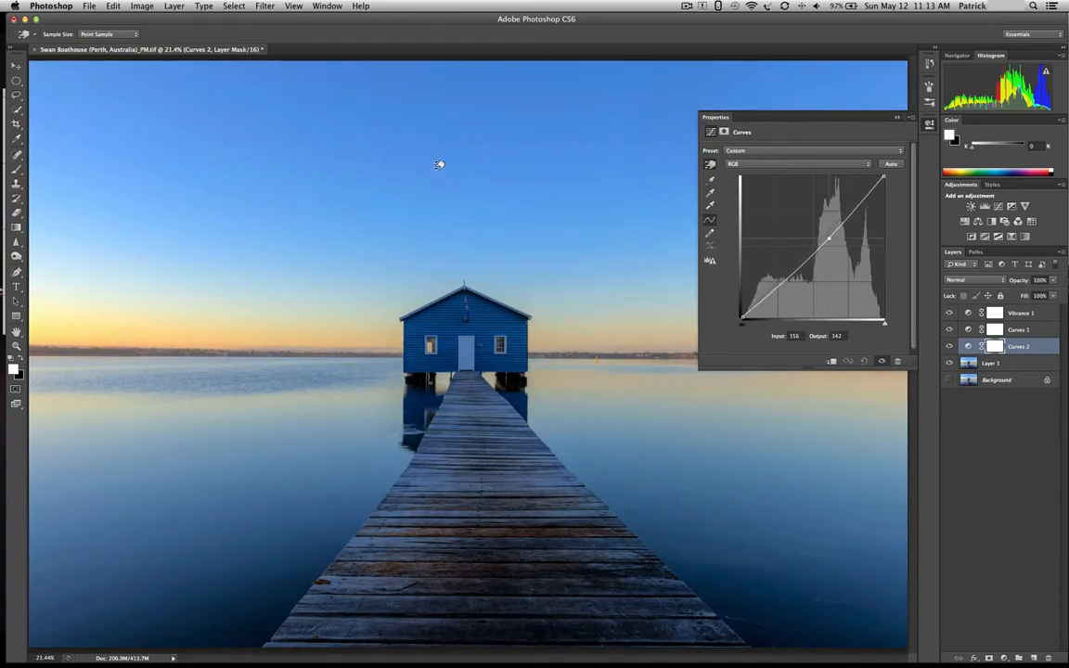
left_click_drag(828, 241, 827, 247)
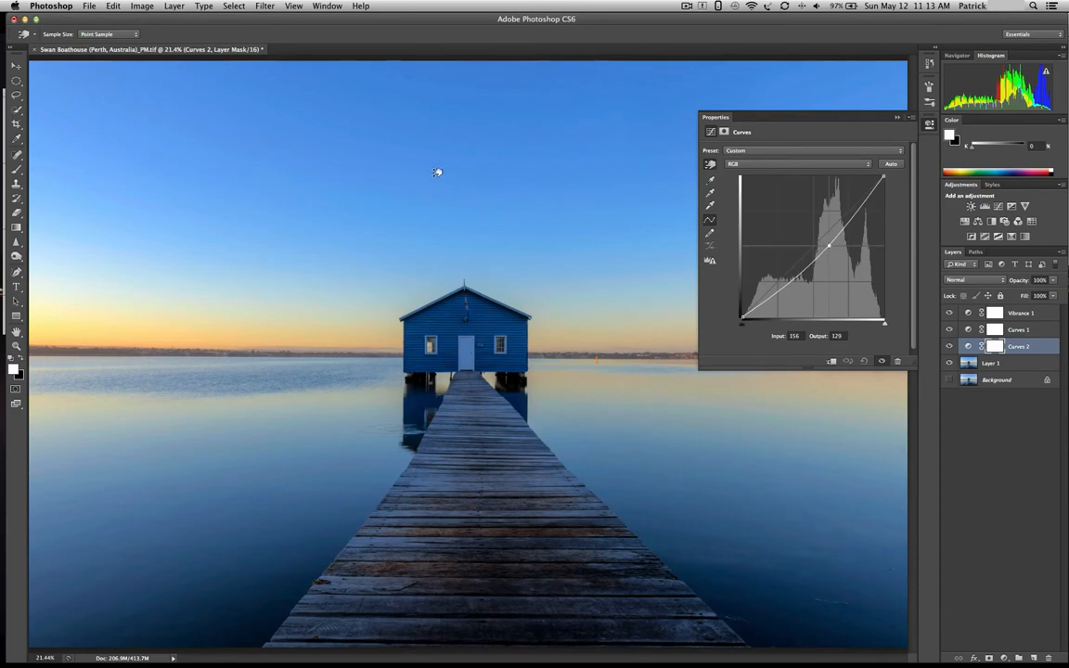
left_click_drag(827, 245, 827, 241)
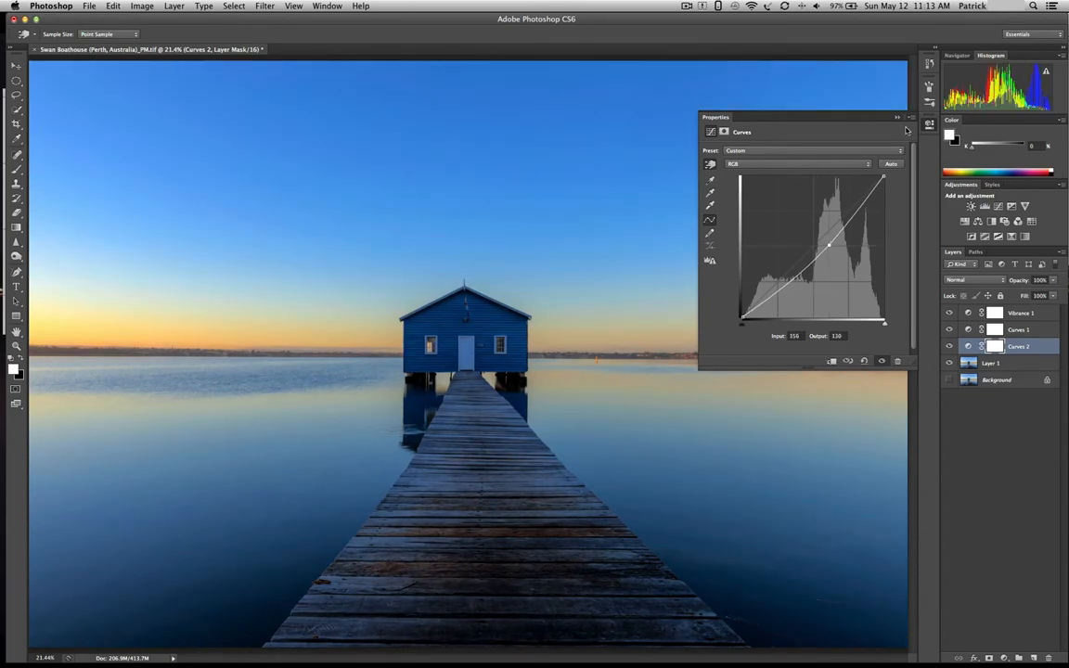
left_click(894, 117)
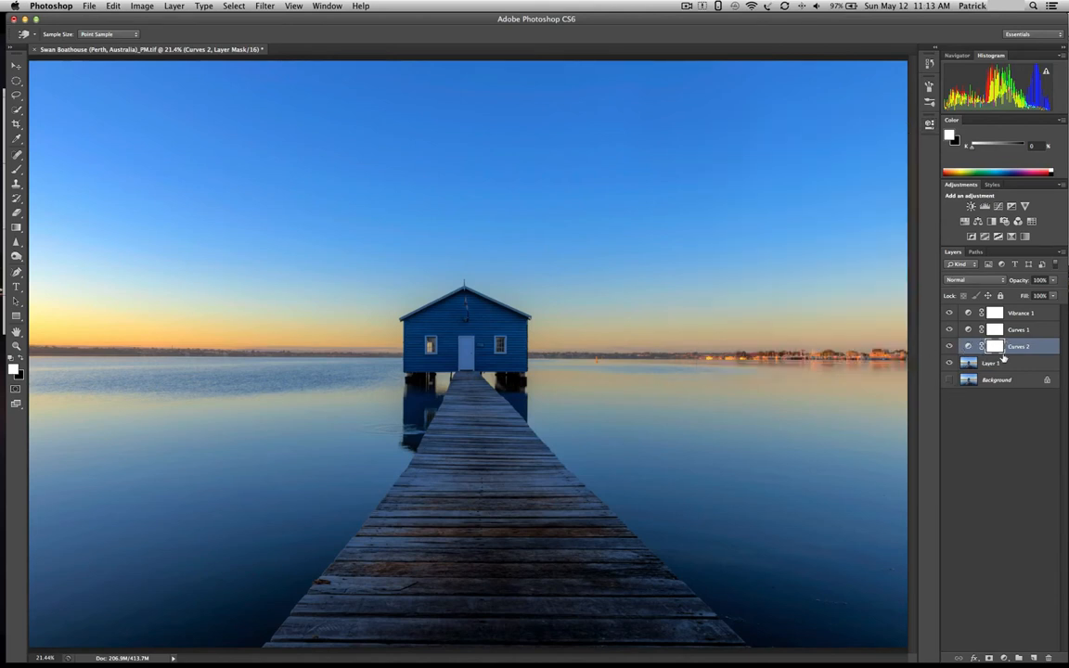
left_click(998, 362)
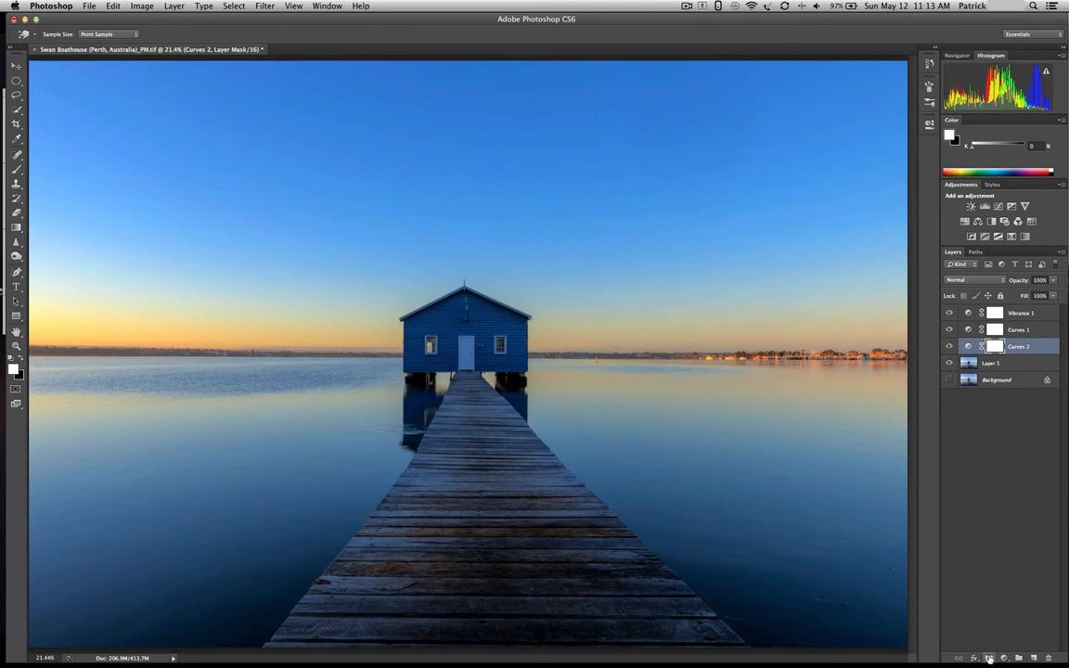
mouse_move(979, 451)
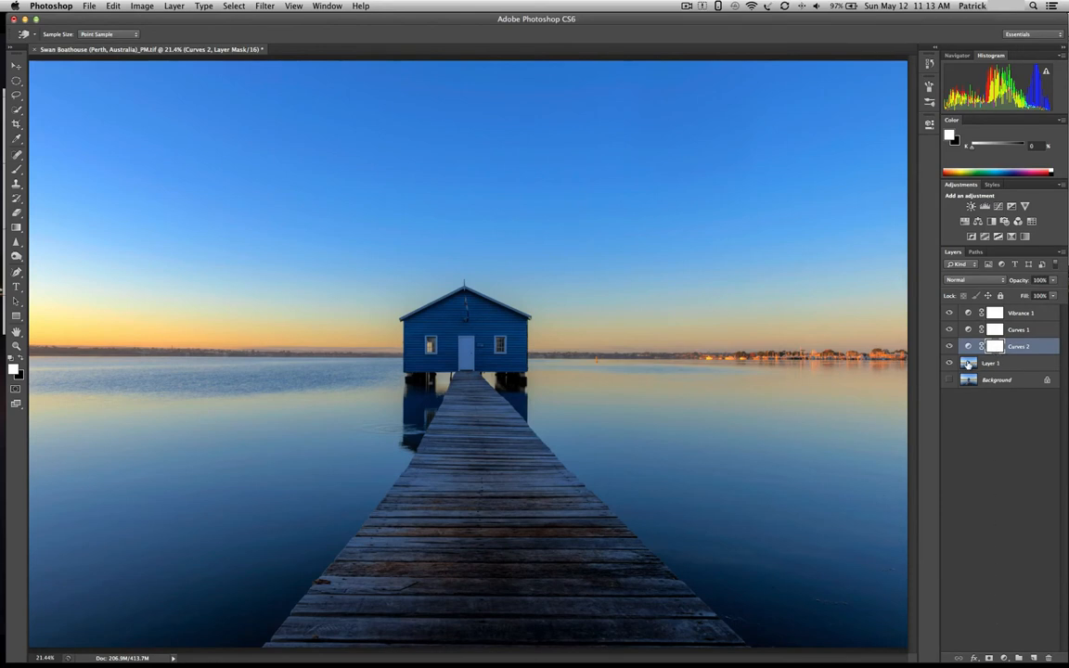
mouse_move(969, 362)
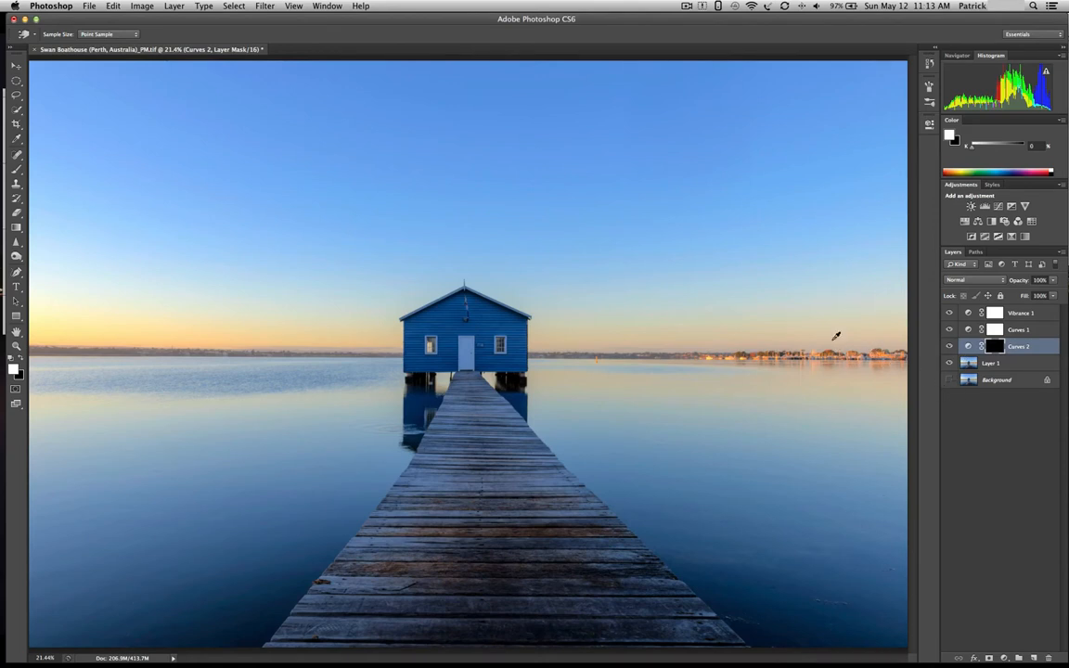
mouse_move(158, 256)
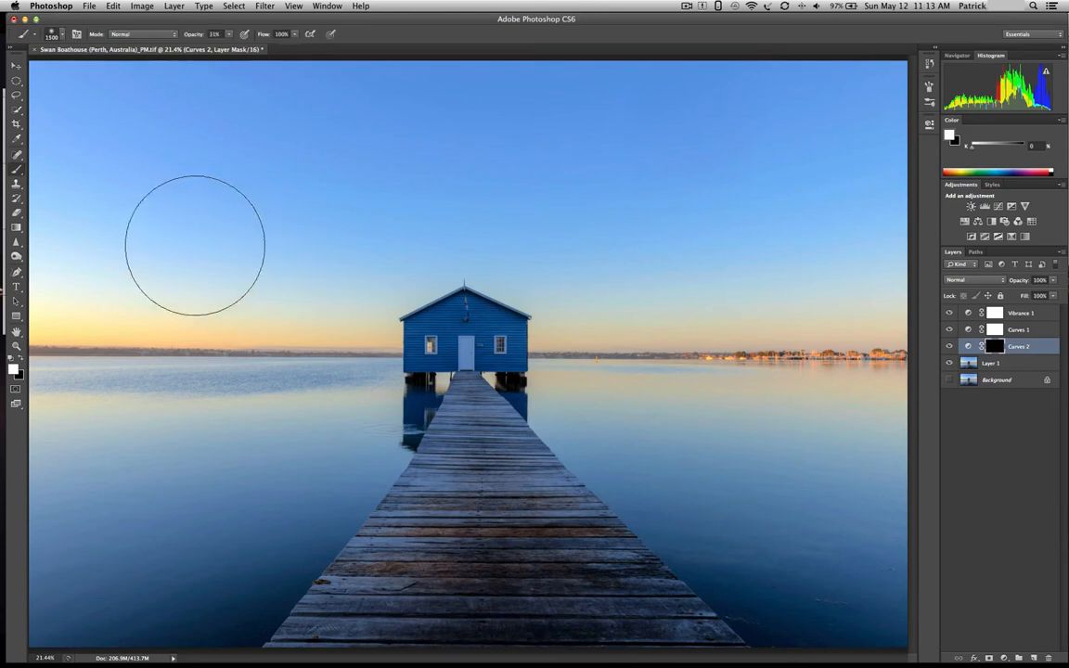
mouse_move(56, 375)
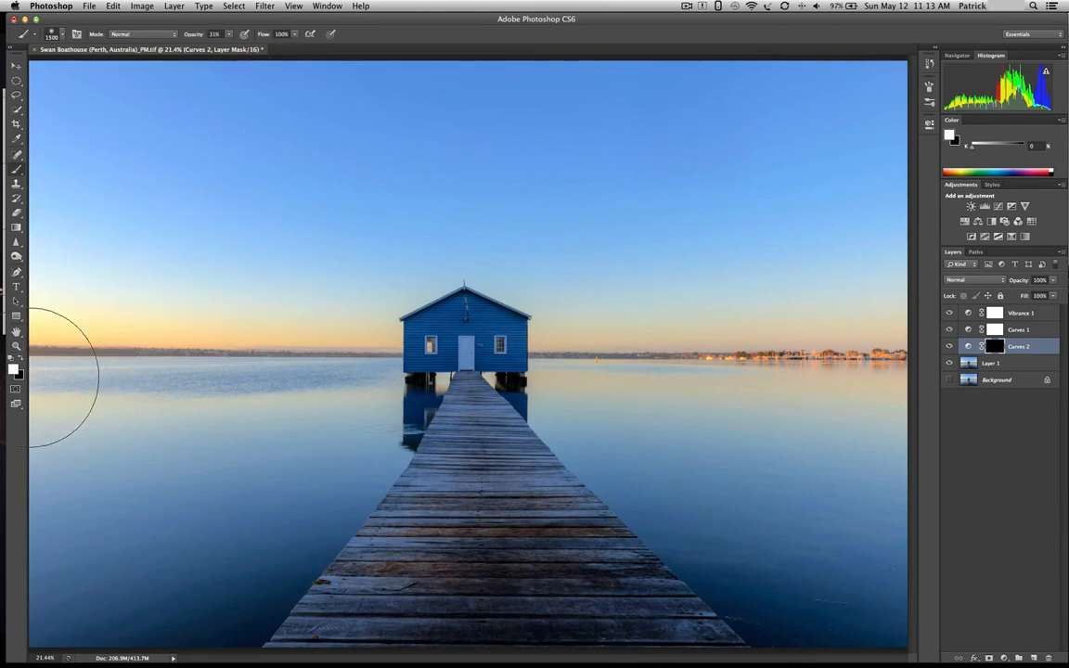
mouse_move(731, 204)
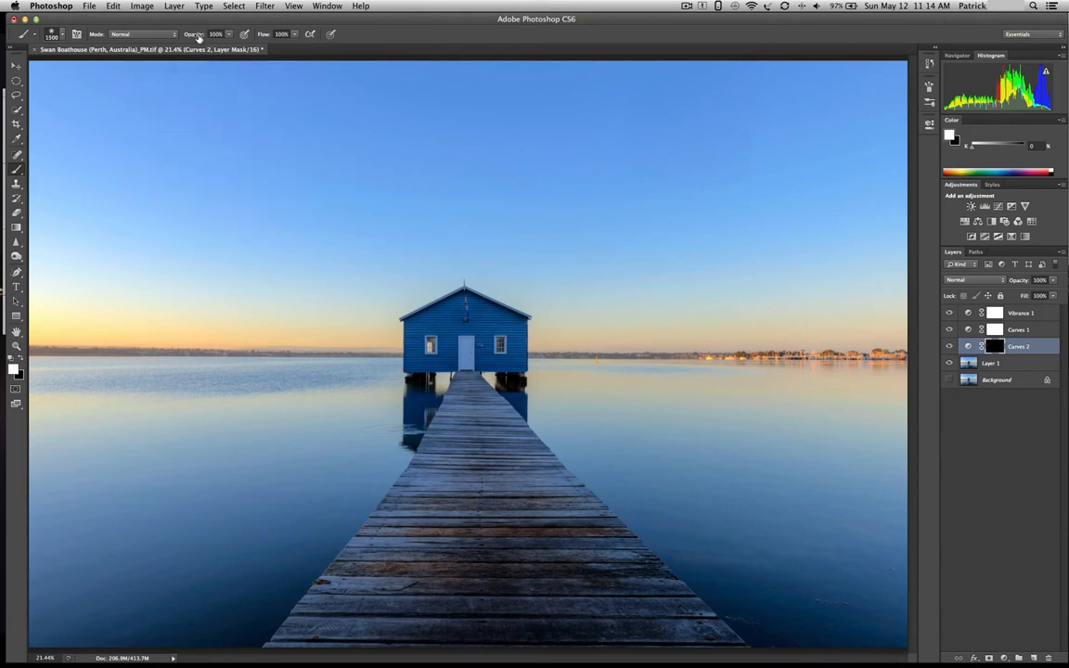
Lower the brush opacity so each black stroke on the Curves mask darkens gently
left_click(215, 34)
type("30")
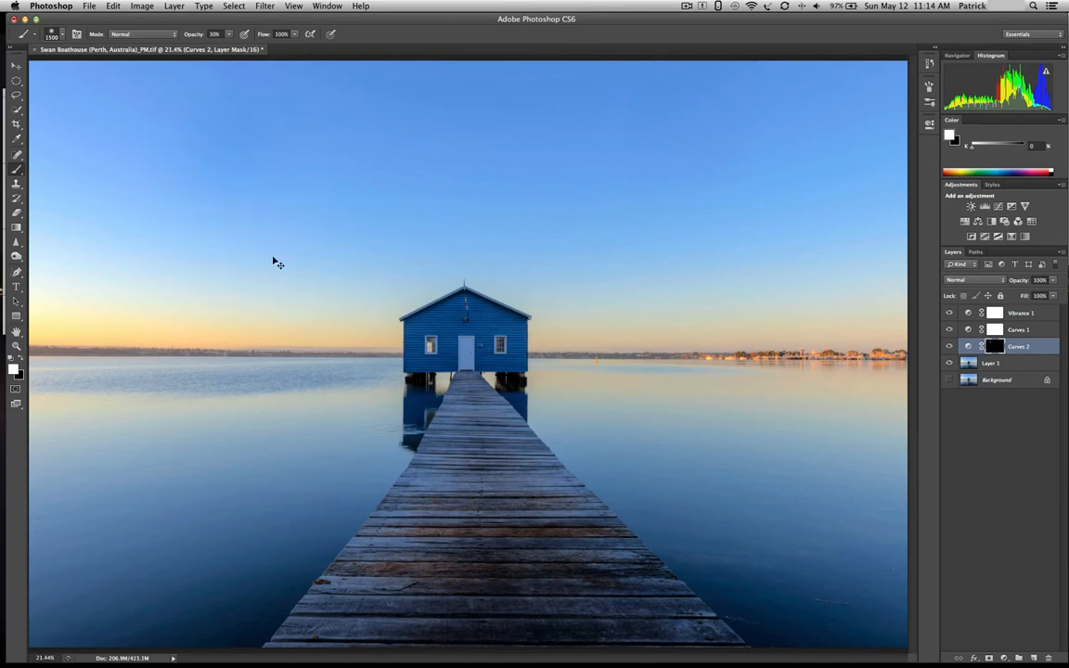
mouse_move(70, 106)
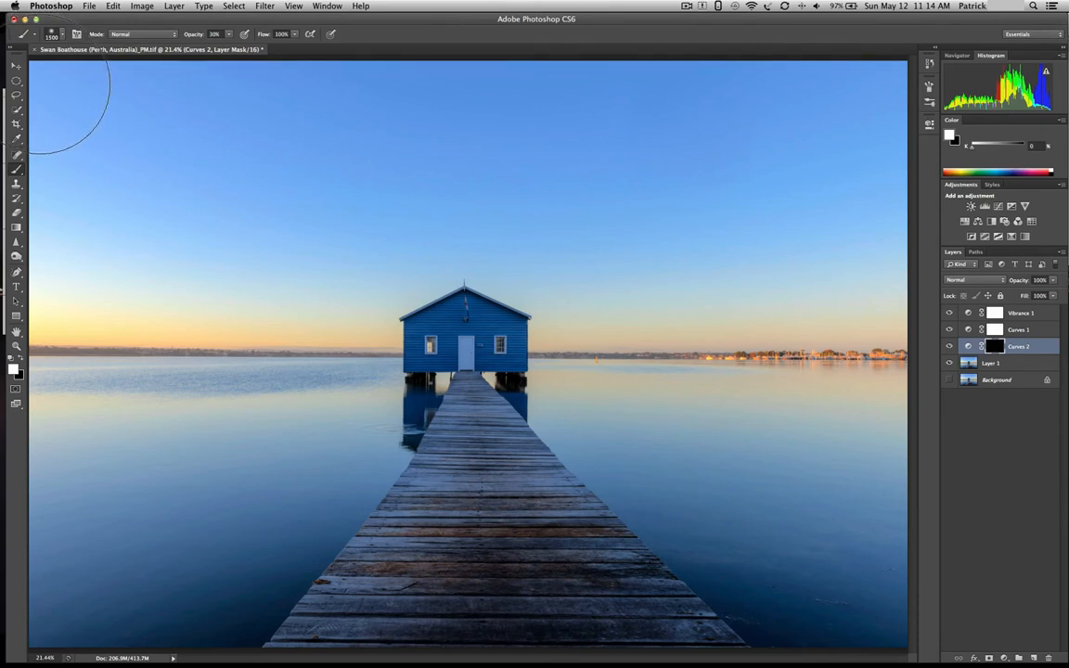
mouse_move(412, 89)
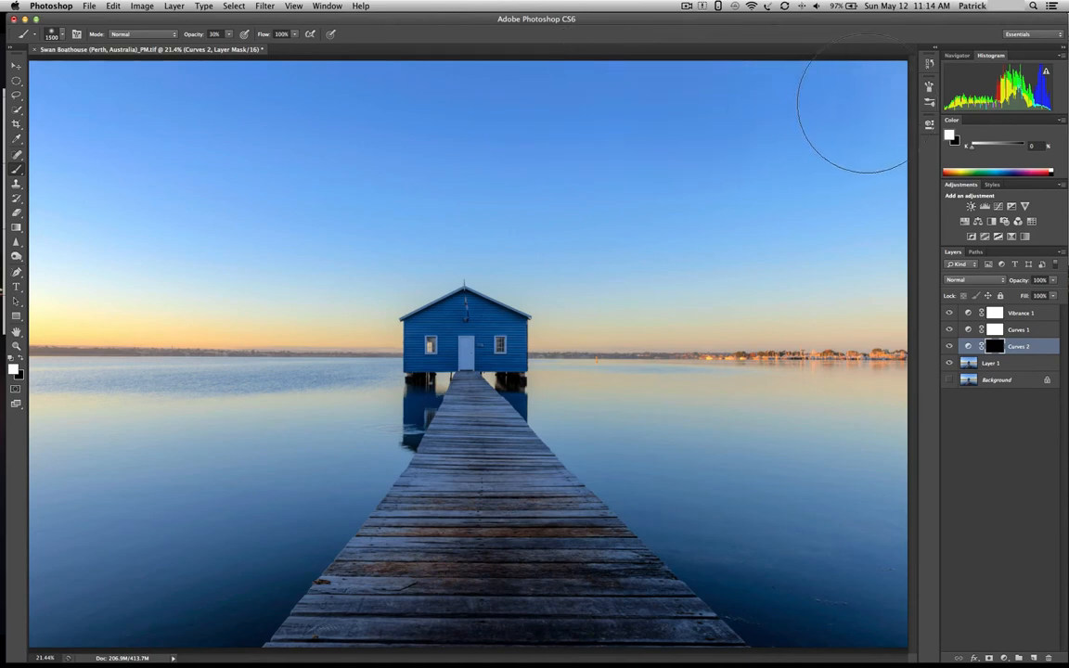
mouse_move(491, 167)
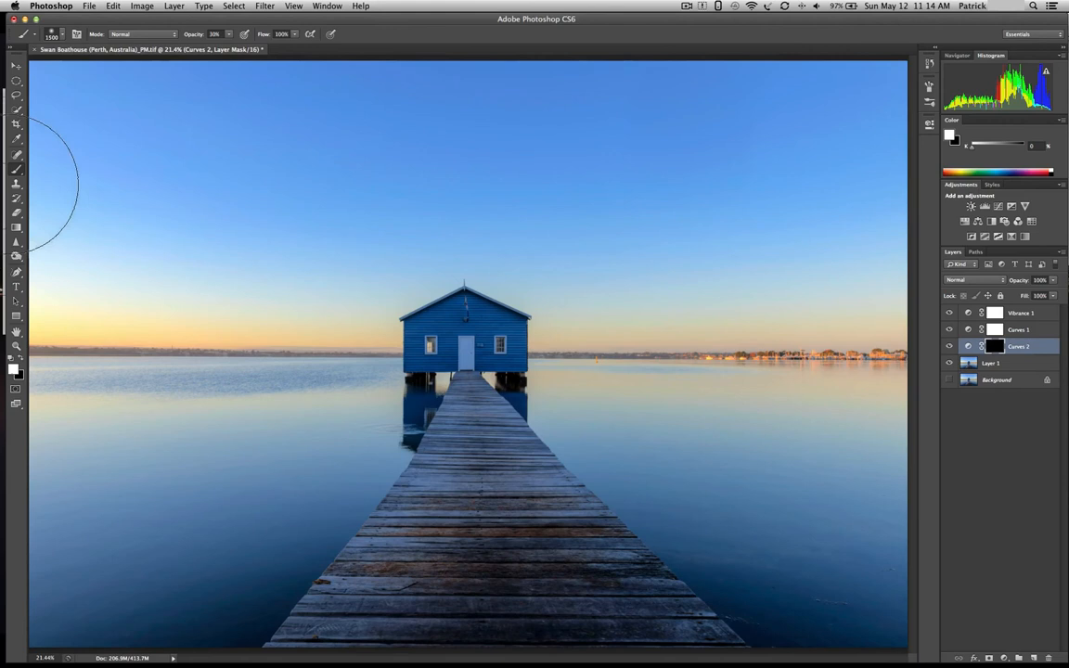
mouse_move(431, 204)
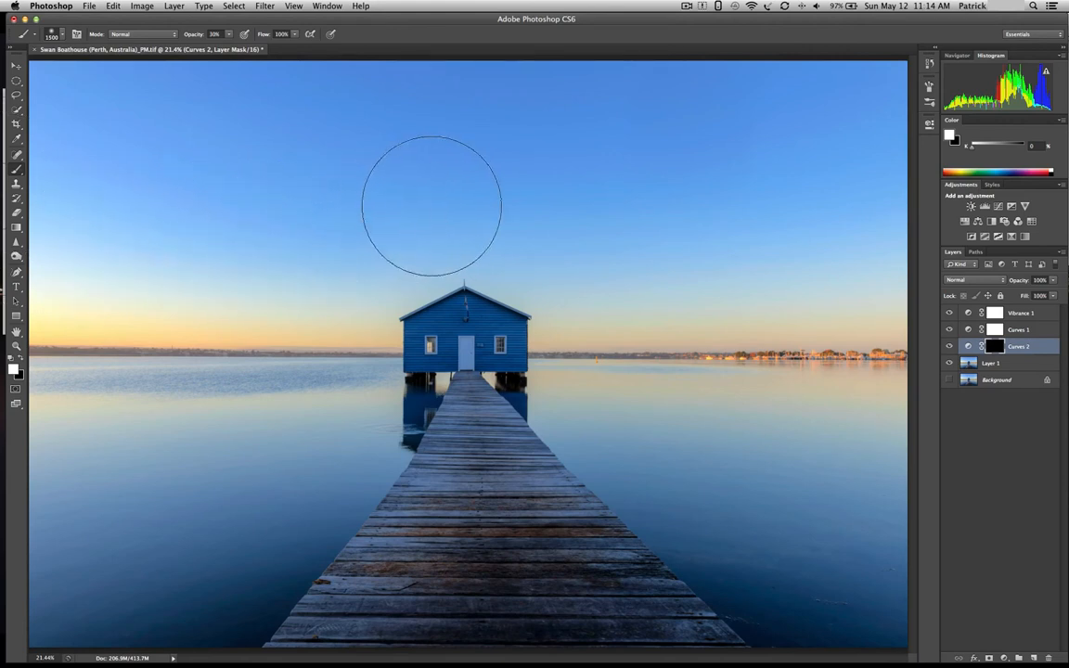
mouse_move(846, 251)
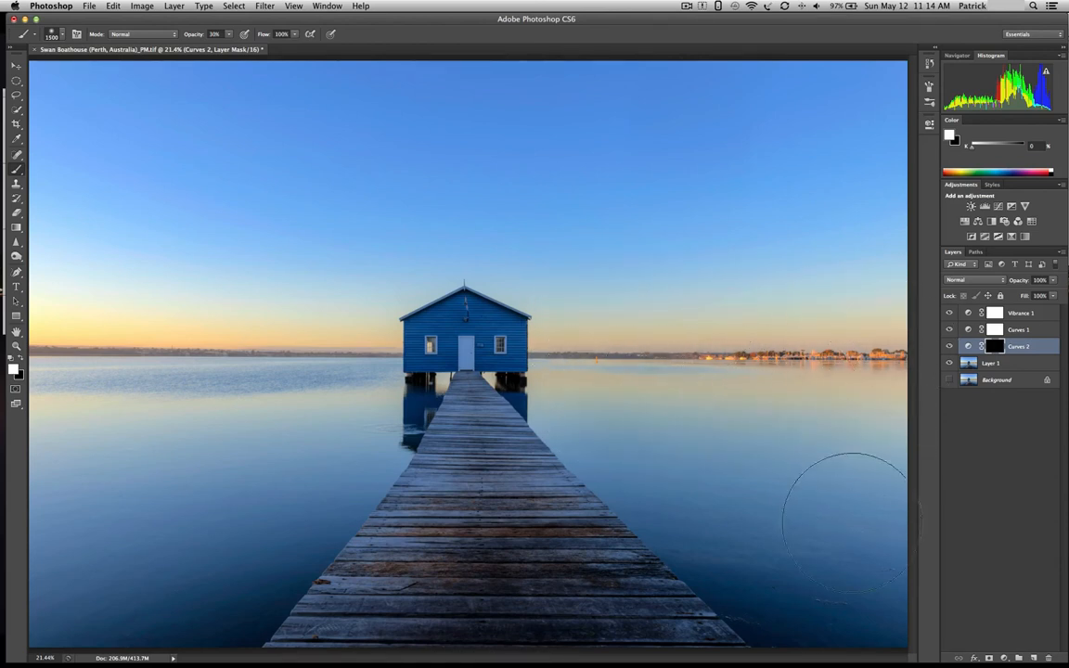
mouse_move(835, 384)
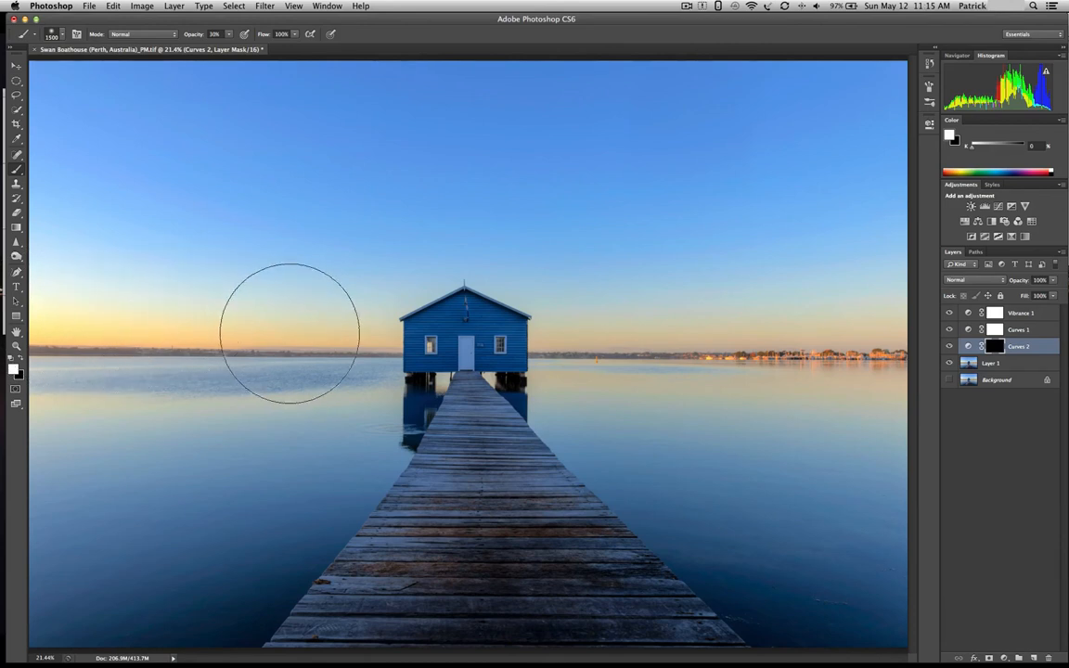
mouse_move(245, 210)
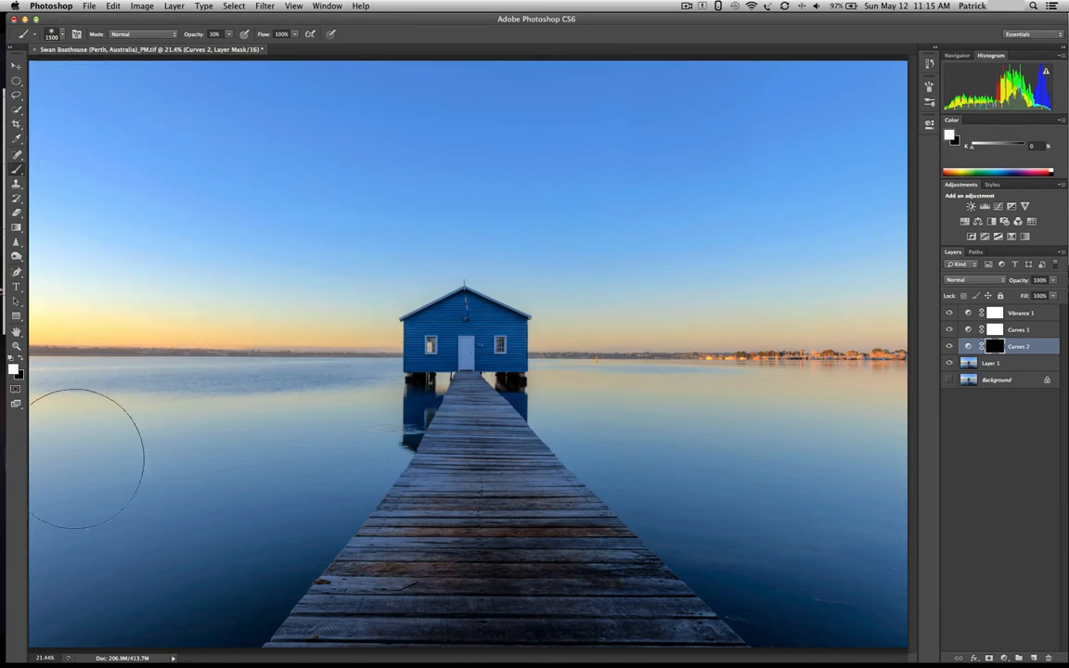
mouse_move(863, 371)
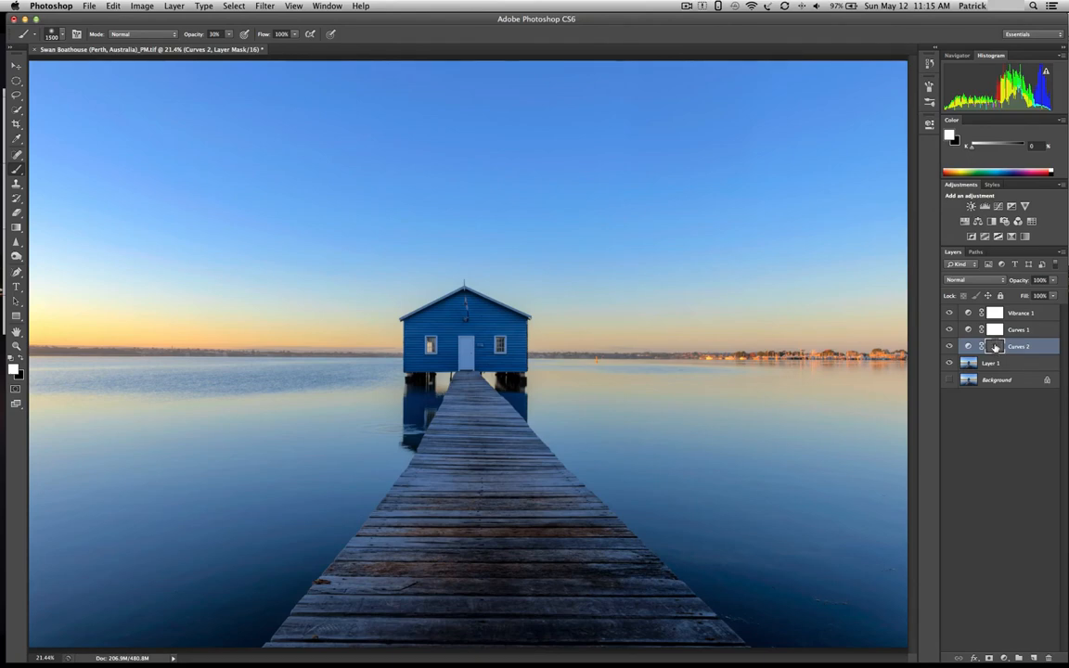
left_click(994, 347)
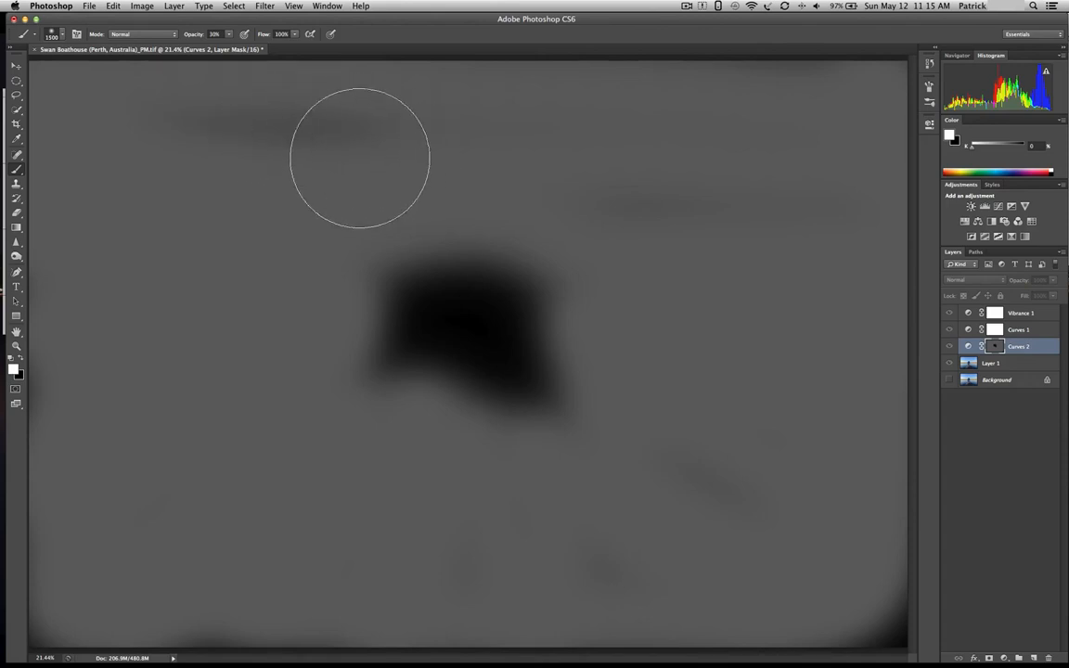
mouse_move(701, 564)
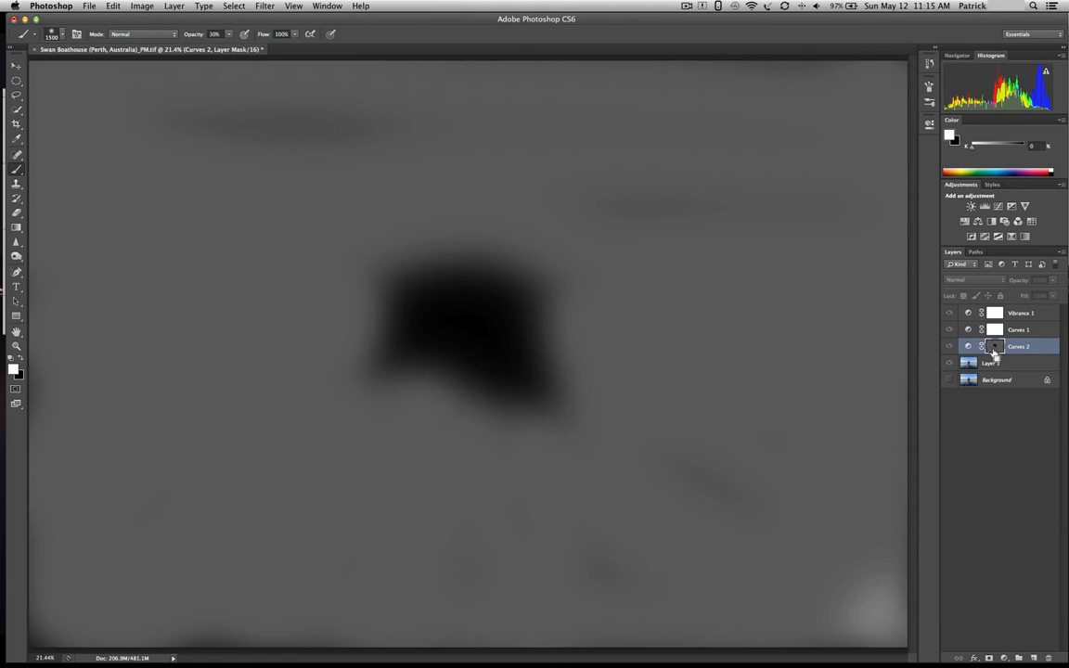
left_click(995, 347)
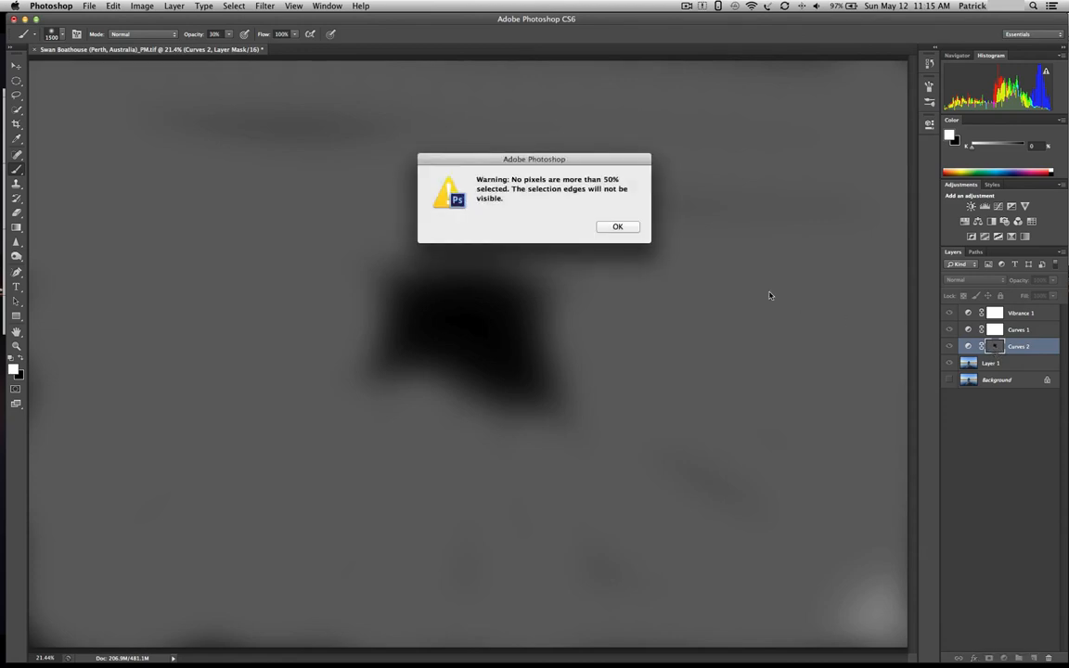
left_click(616, 226)
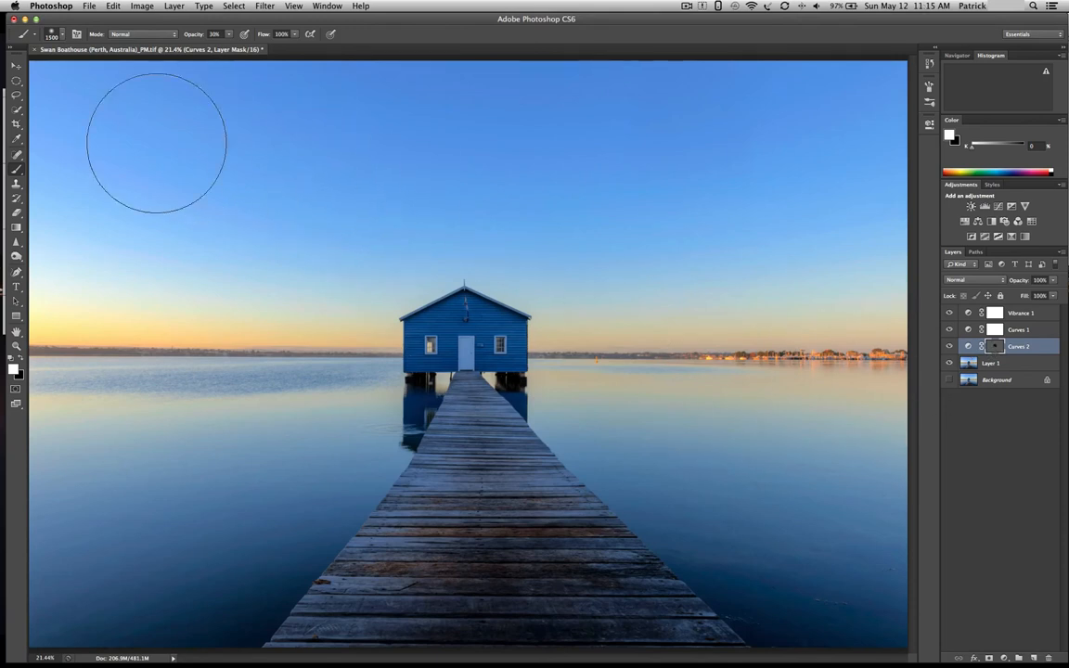
mouse_move(74, 106)
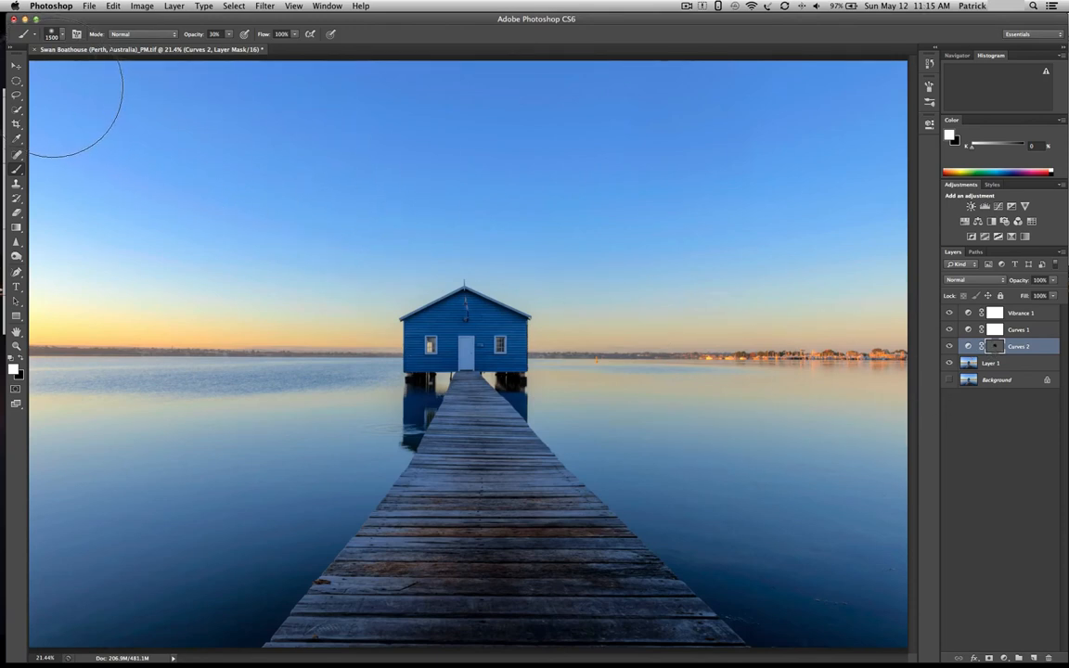
mouse_move(145, 102)
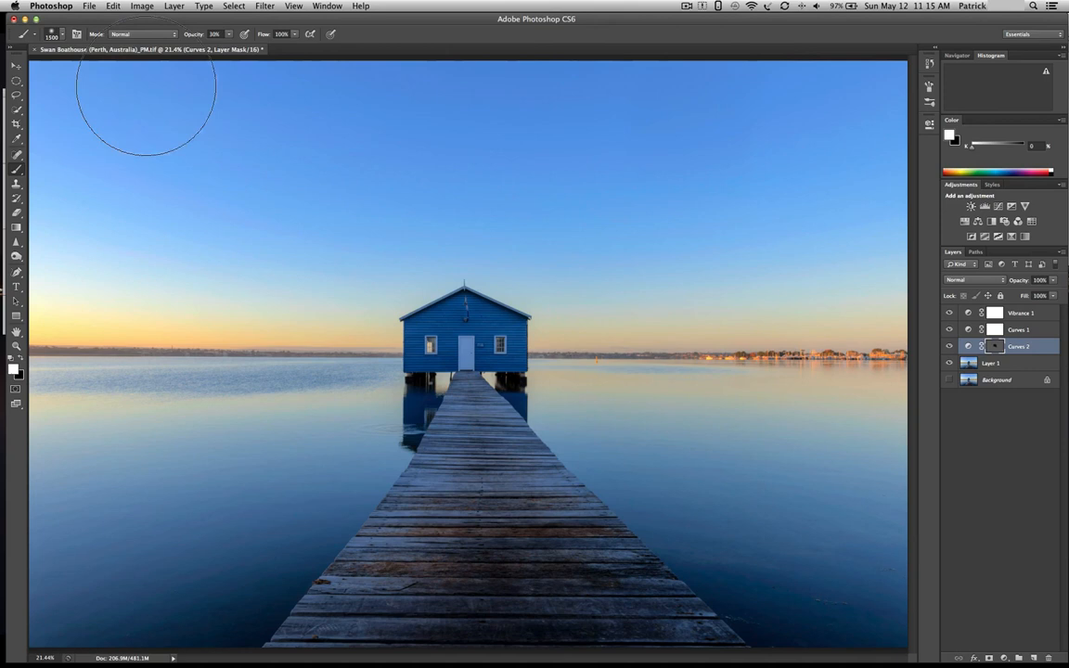
mouse_move(833, 113)
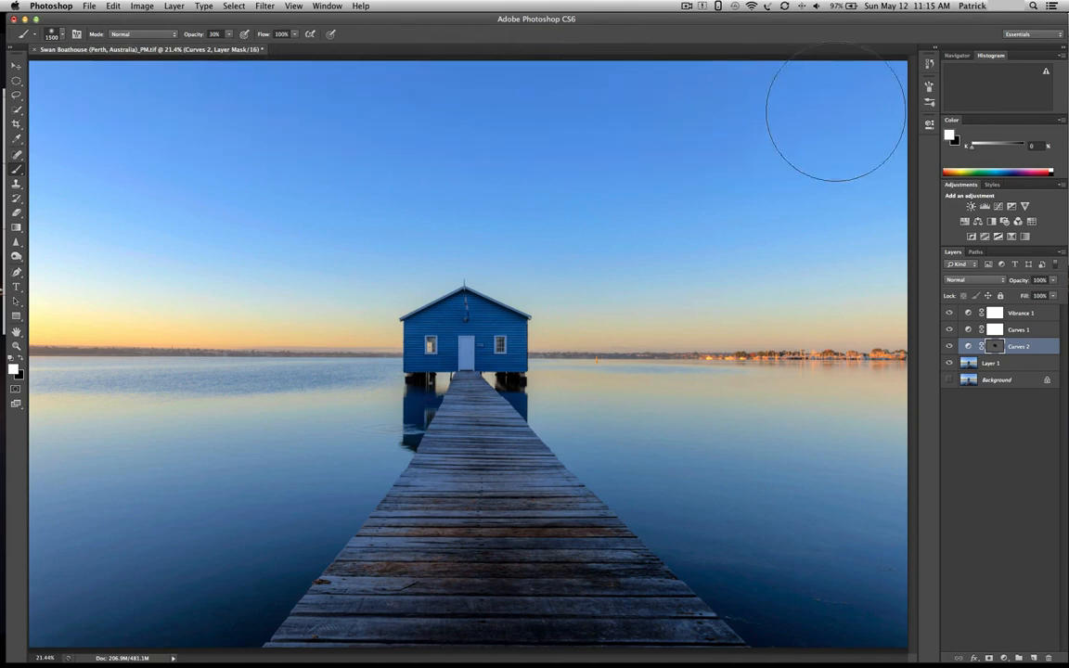
mouse_move(78, 140)
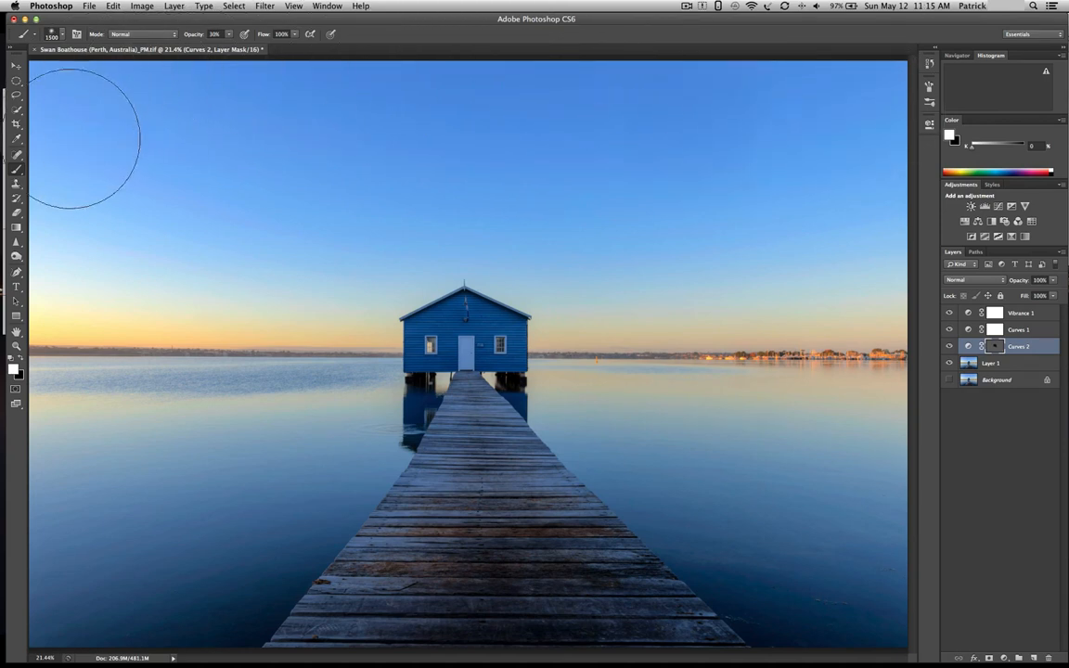
mouse_move(93, 542)
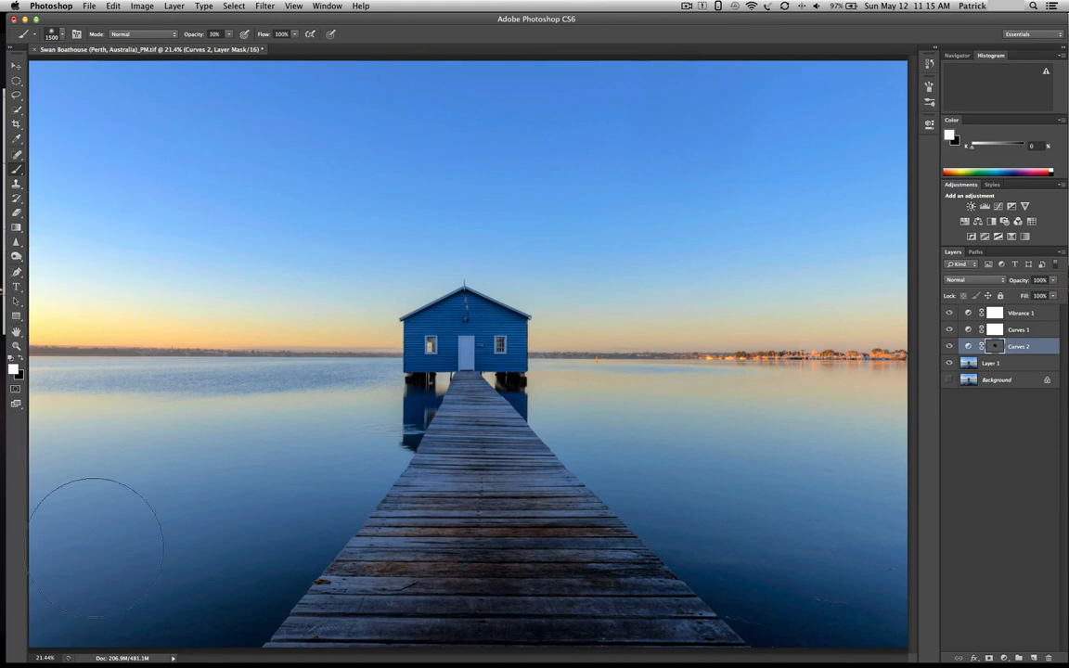
mouse_move(863, 571)
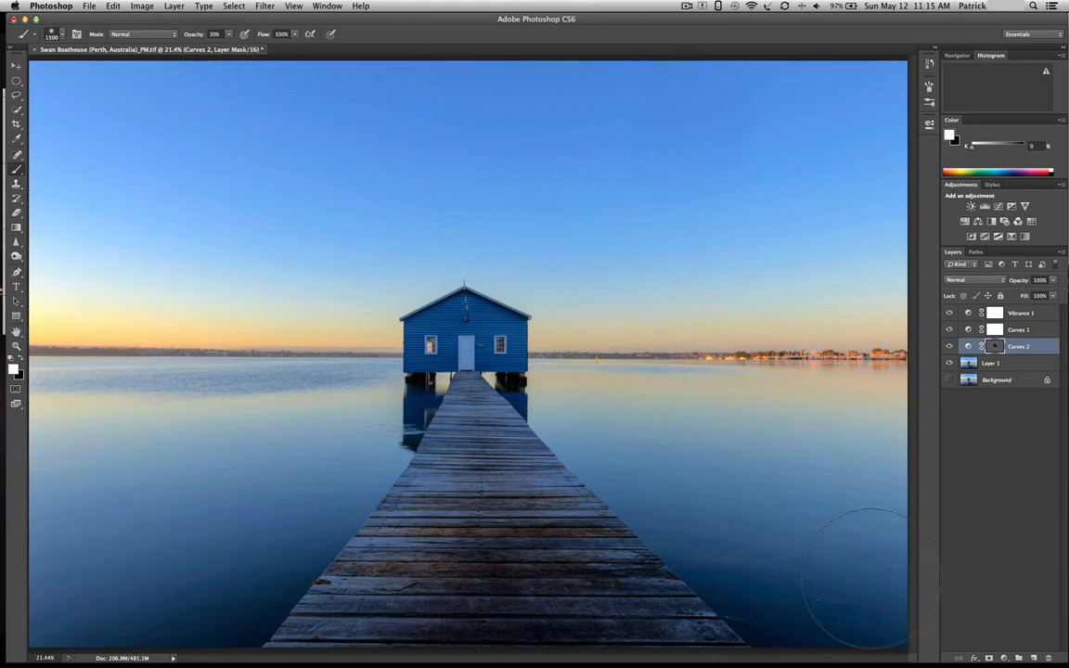
mouse_move(809, 223)
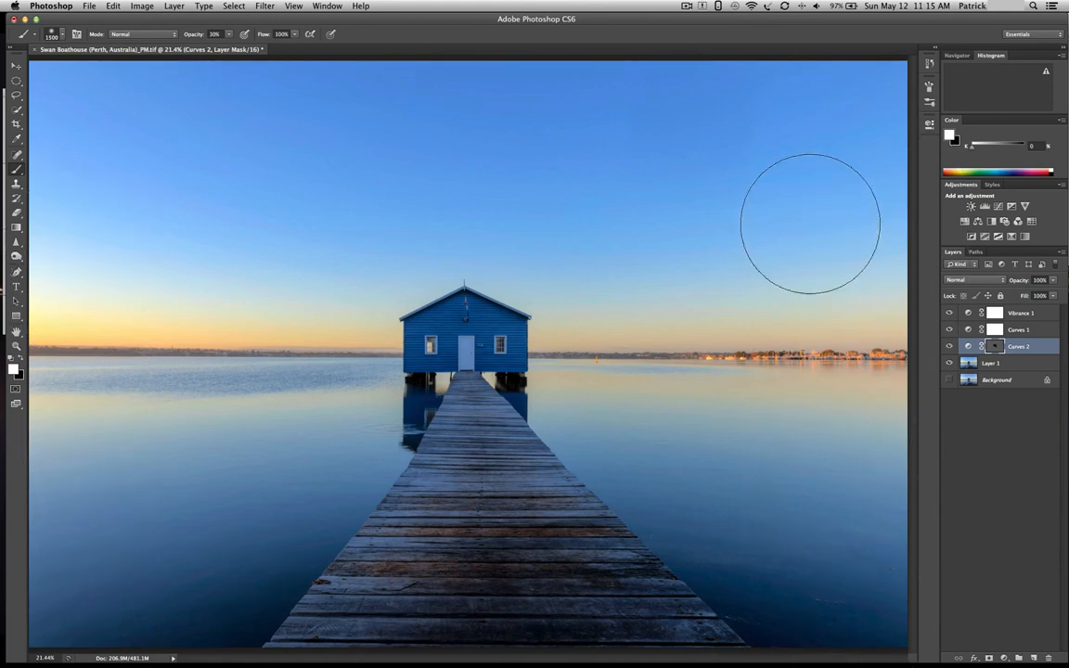
mouse_move(120, 442)
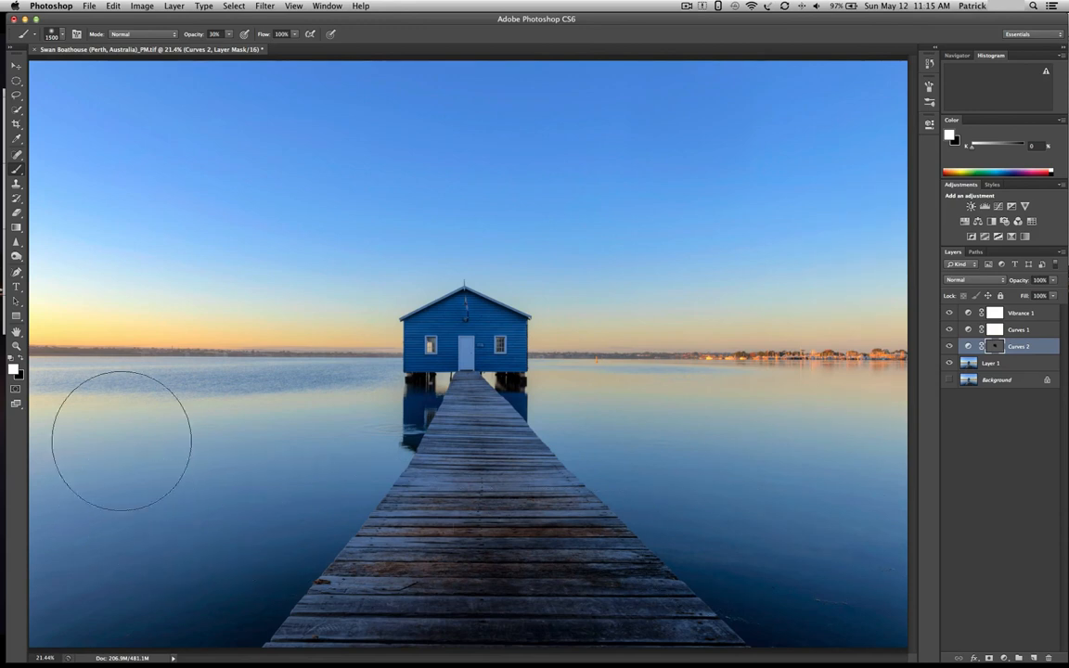
mouse_move(746, 156)
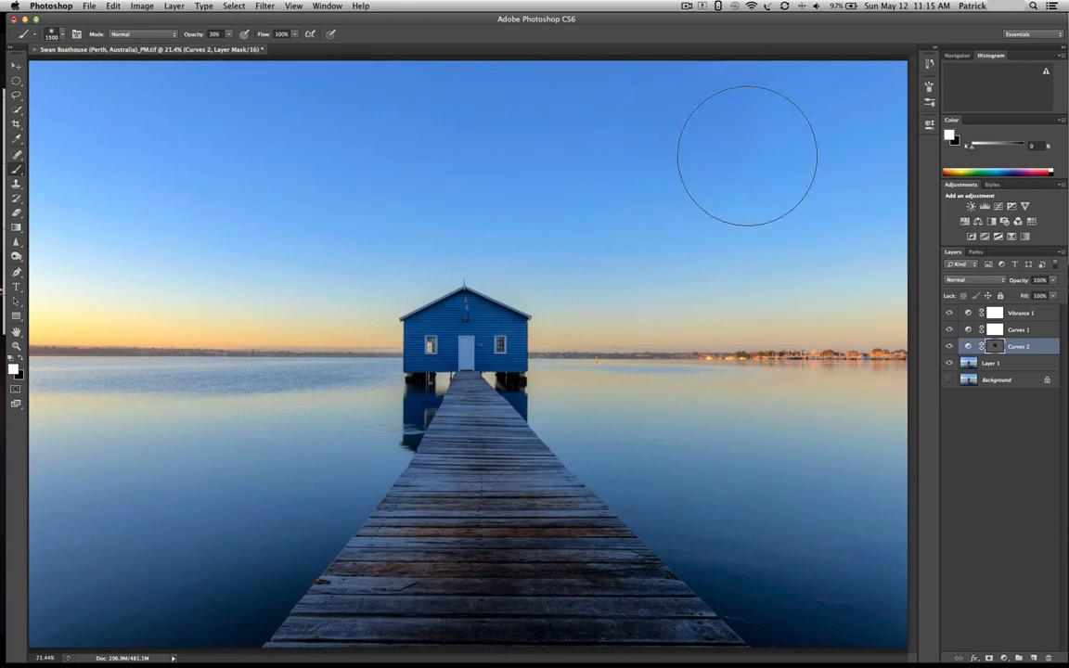